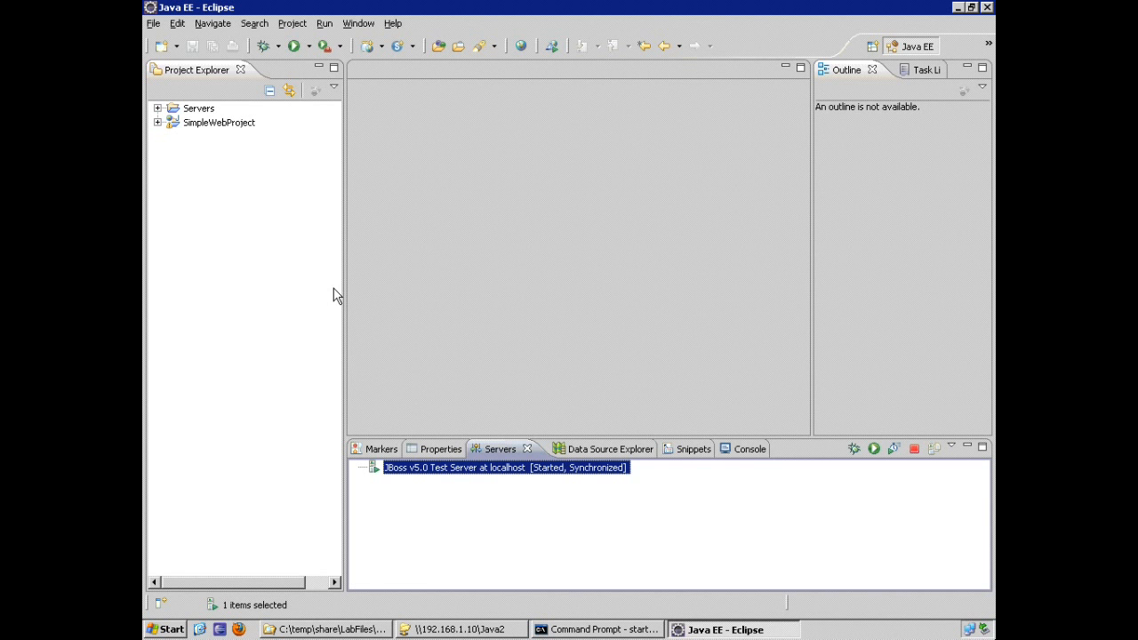
mouse_move(290, 275)
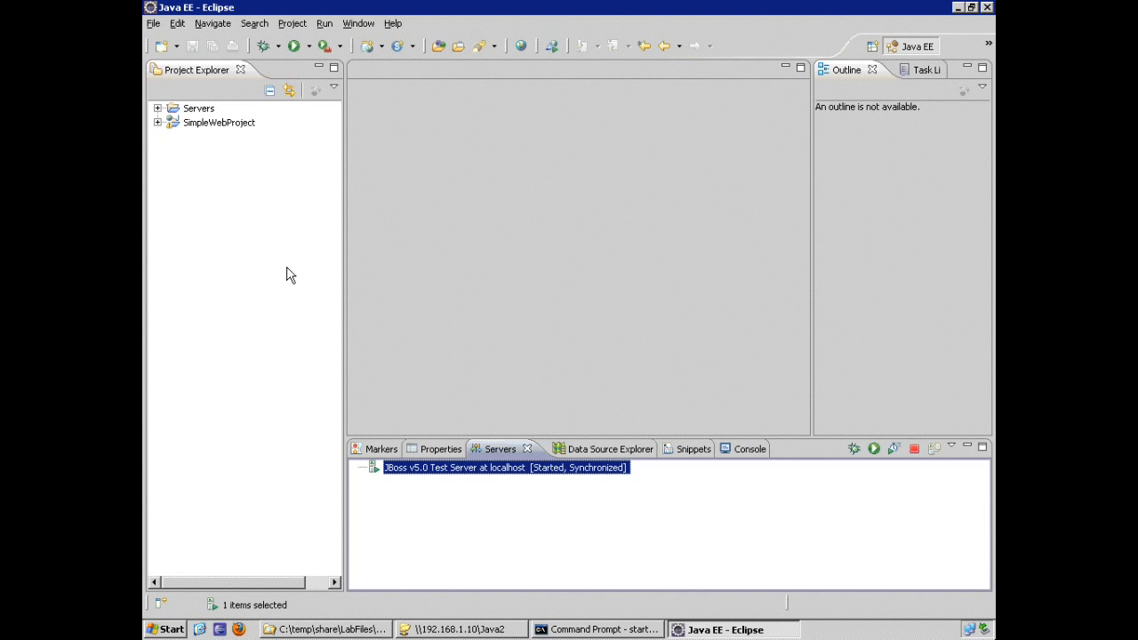
mouse_move(278, 271)
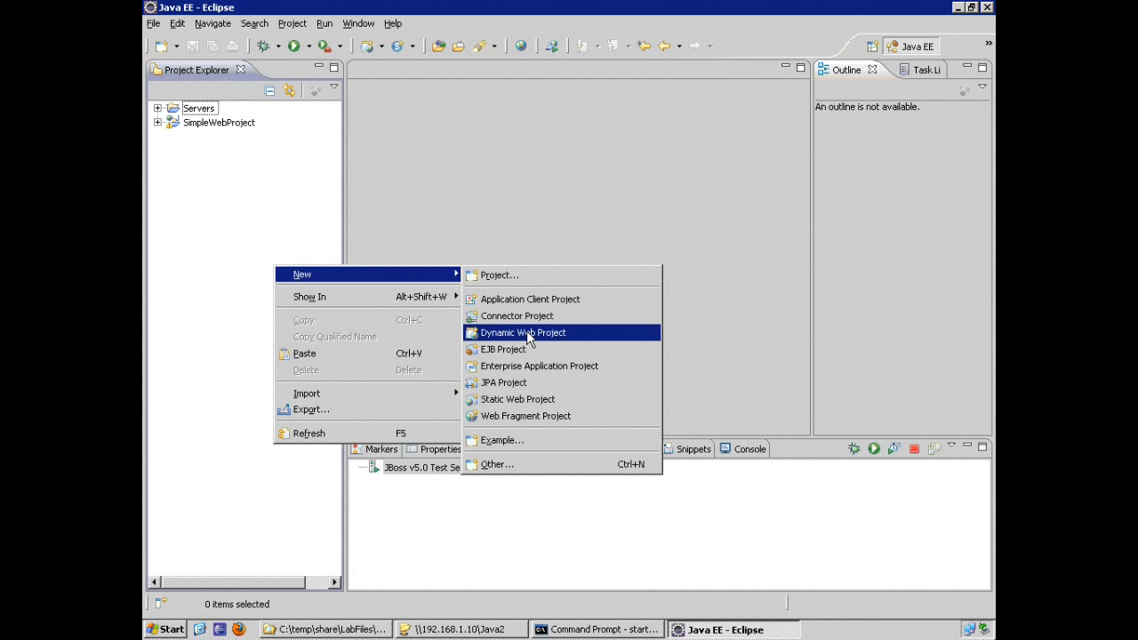
- Create a Dynamic Web Project named HelloJSF on the JBoss v5.0 target runtime
click(524, 331)
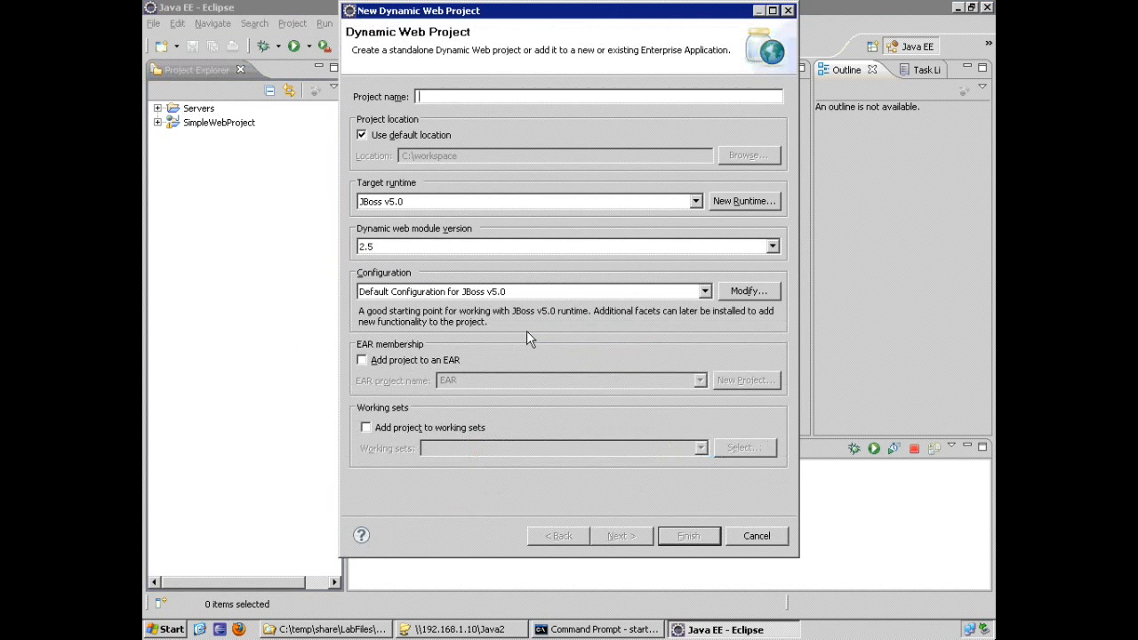
mouse_move(469, 122)
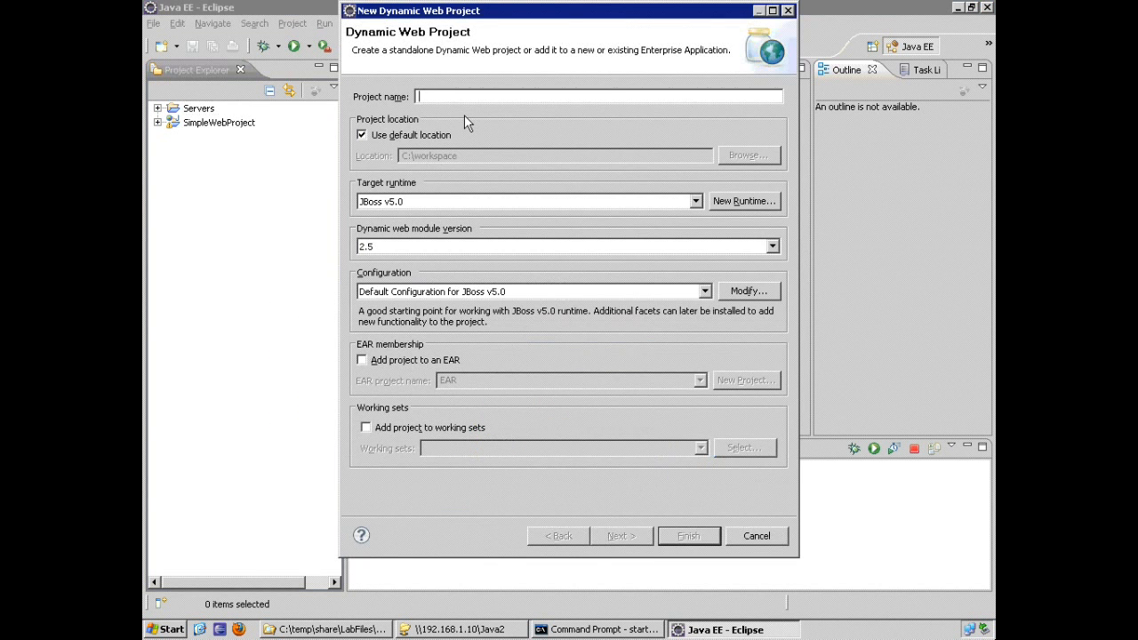
text(HelloJ)
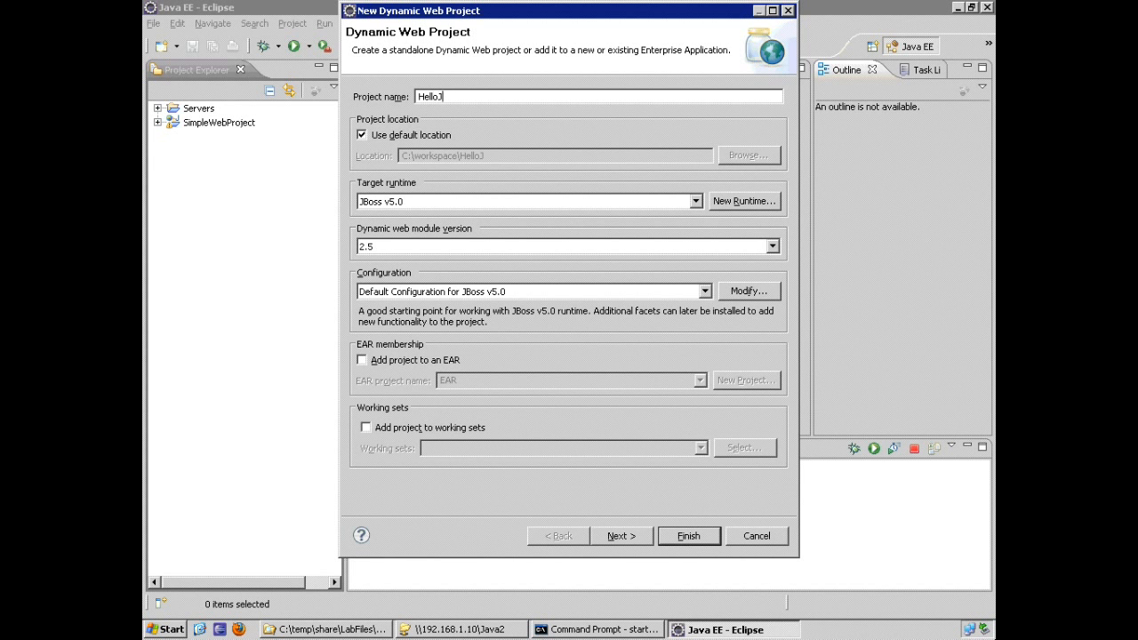
text(SF)
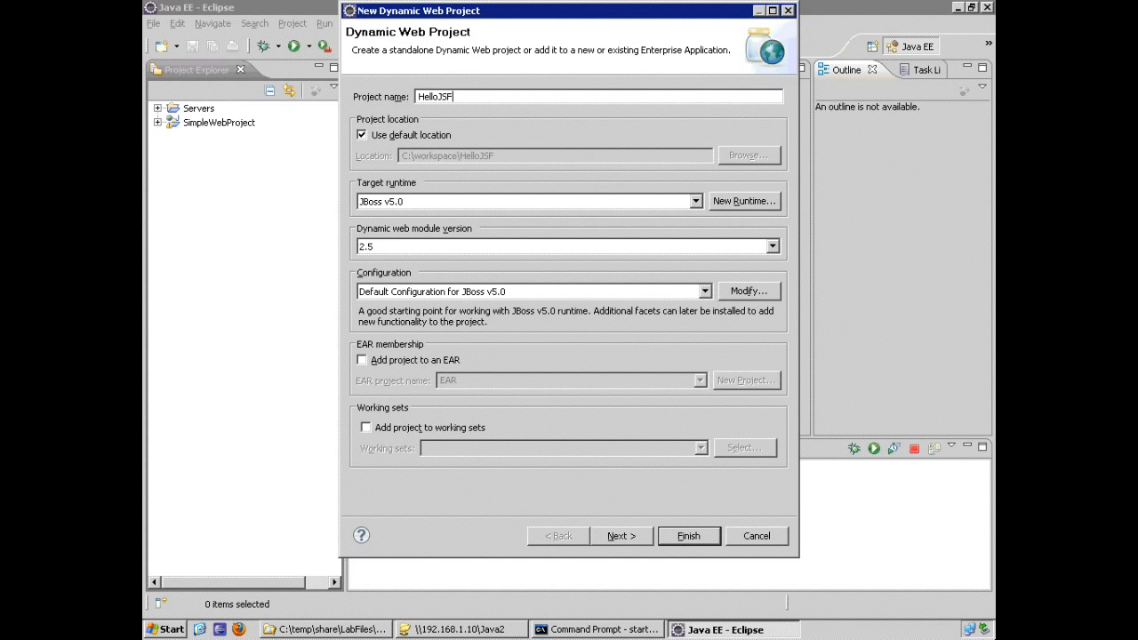
mouse_move(460, 205)
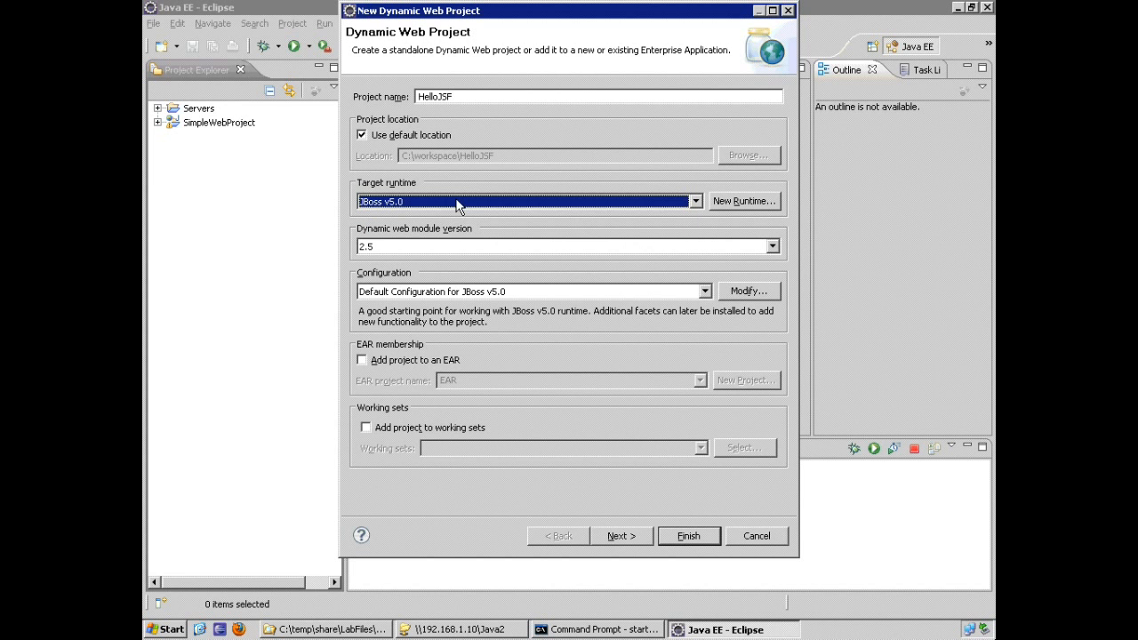
mouse_move(463, 257)
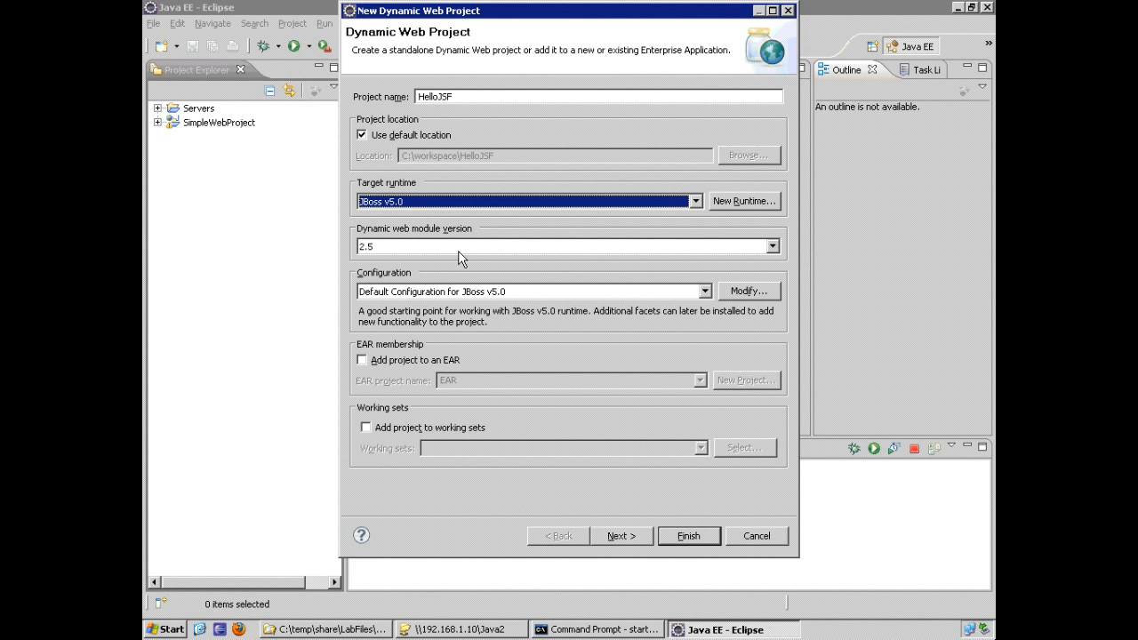
- Keep web module version 2.5 and open the preset configurations list for JavaServer Faces v1.2
click(771, 246)
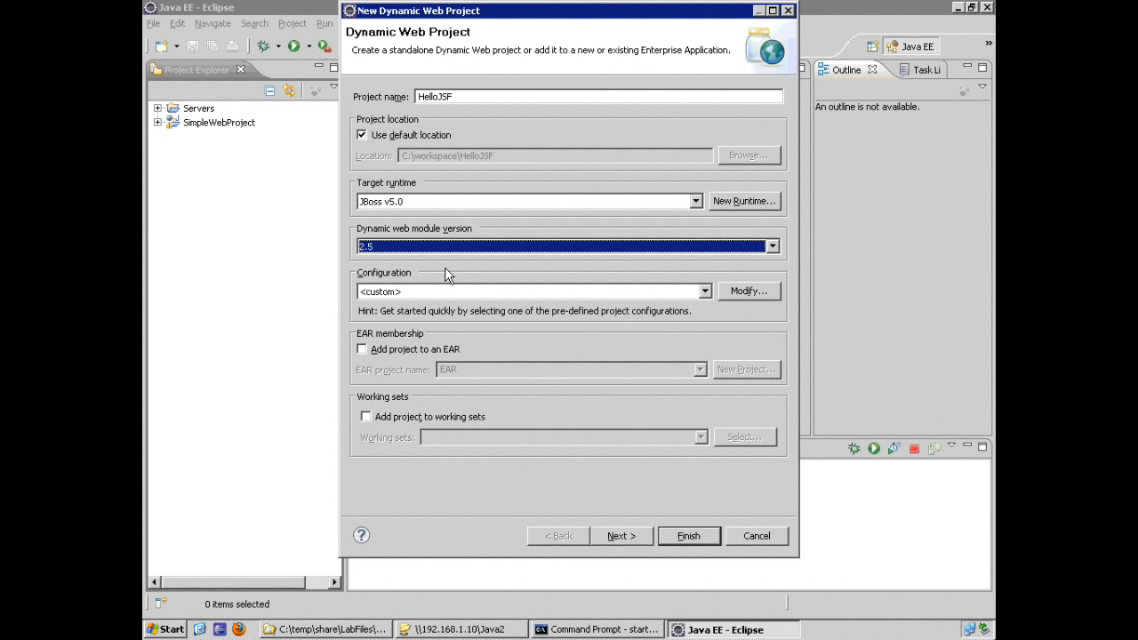
mouse_move(453, 294)
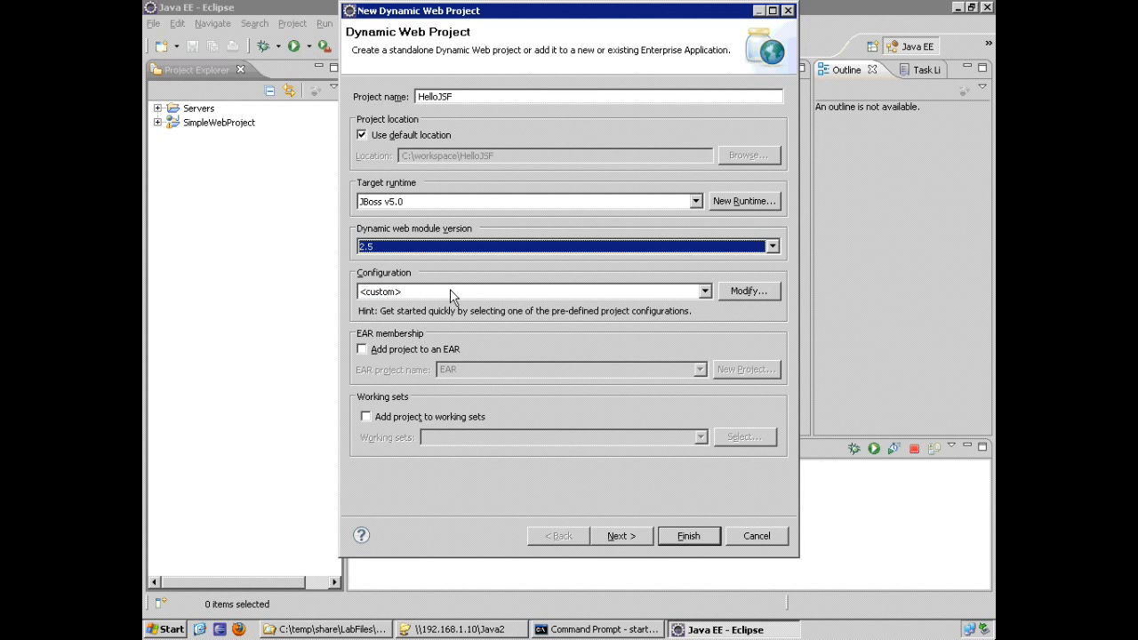
click(704, 291)
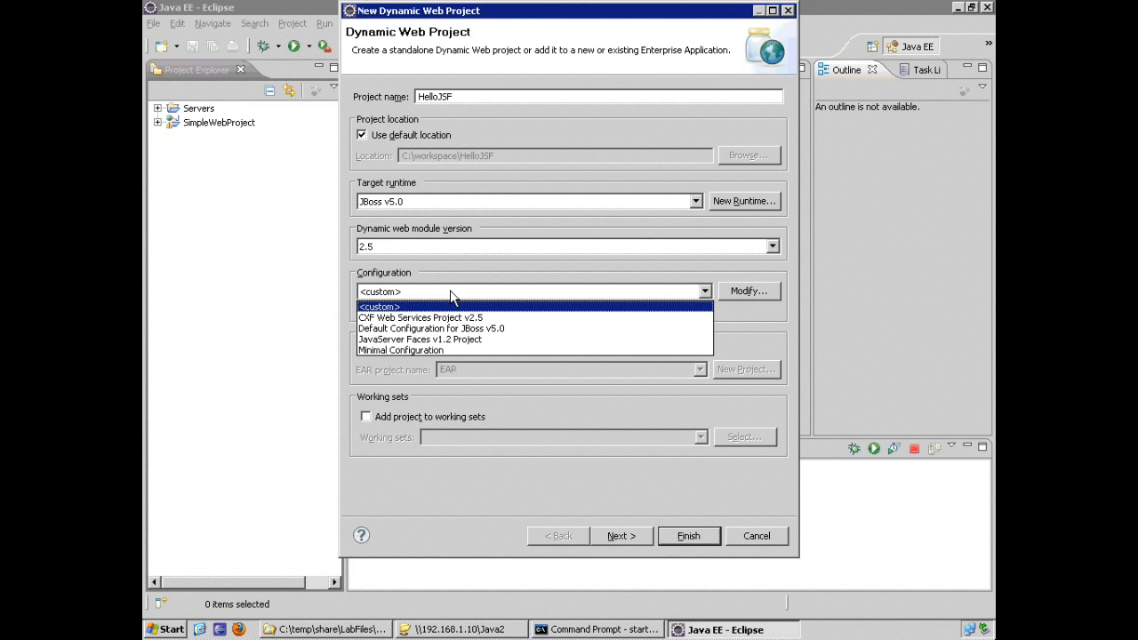
mouse_move(420, 338)
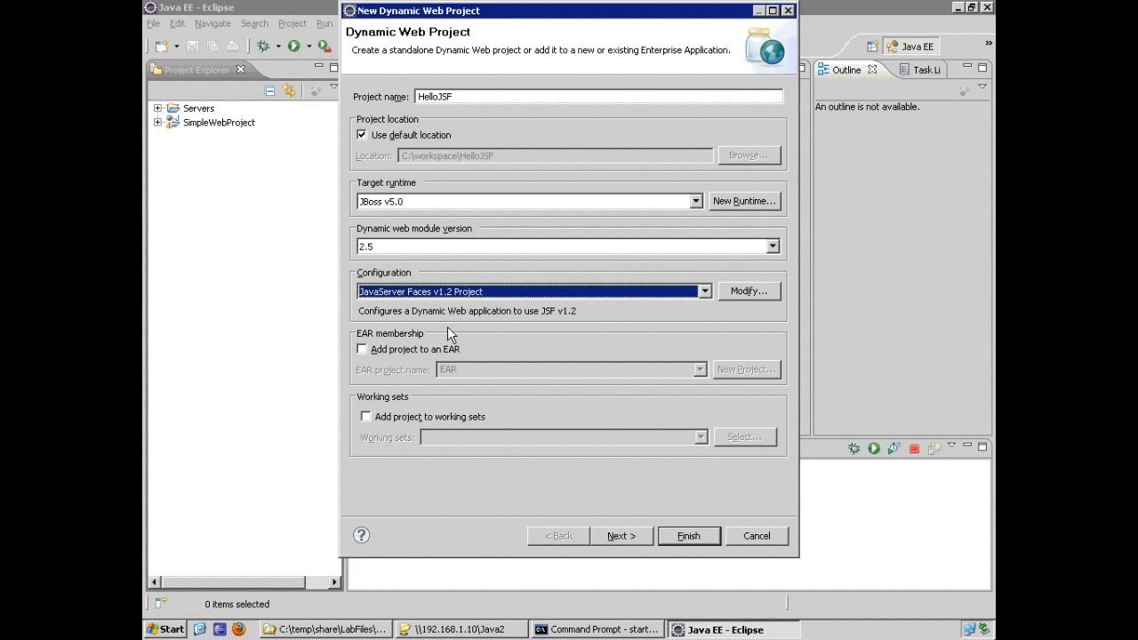
mouse_move(643, 544)
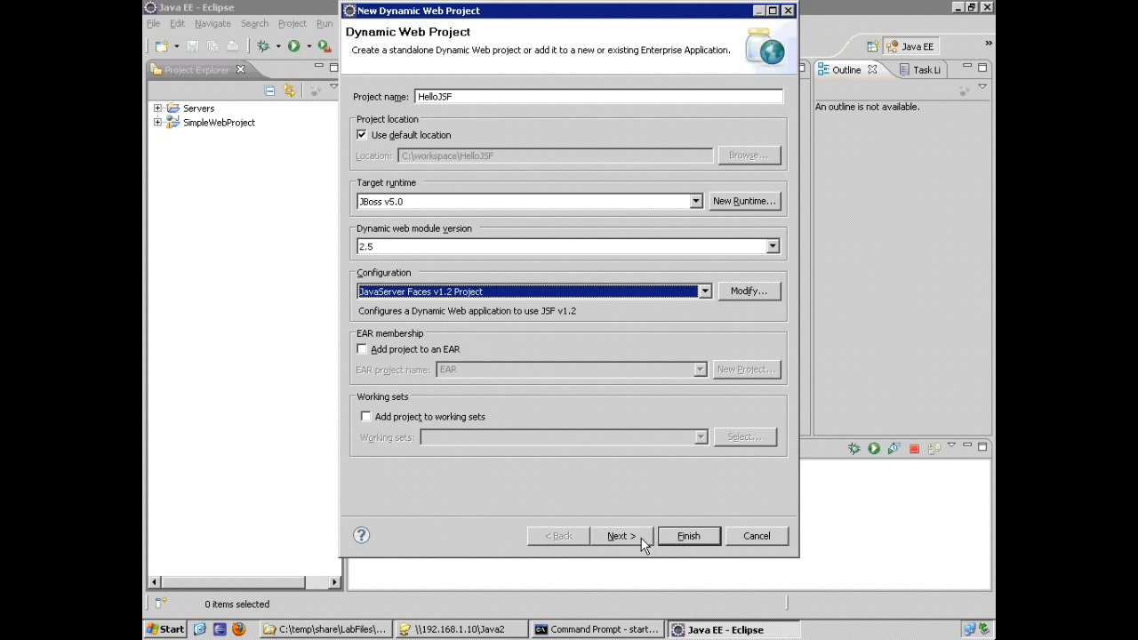
- Advance past the Java build path page to Web Module settings, keeping web.xml generation on
click(619, 536)
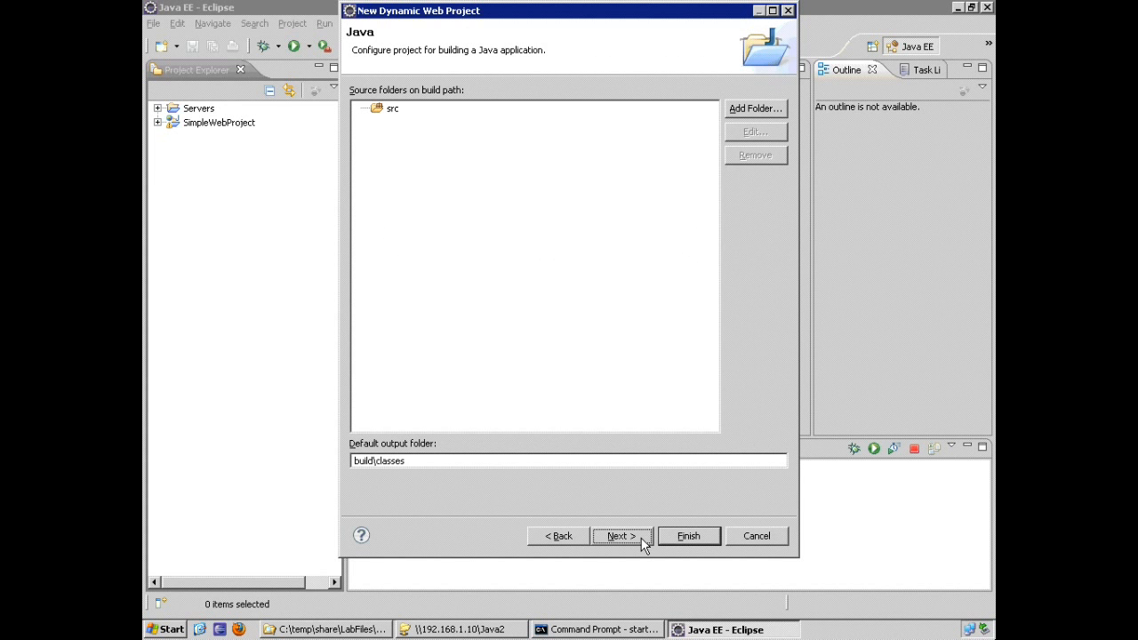
click(621, 535)
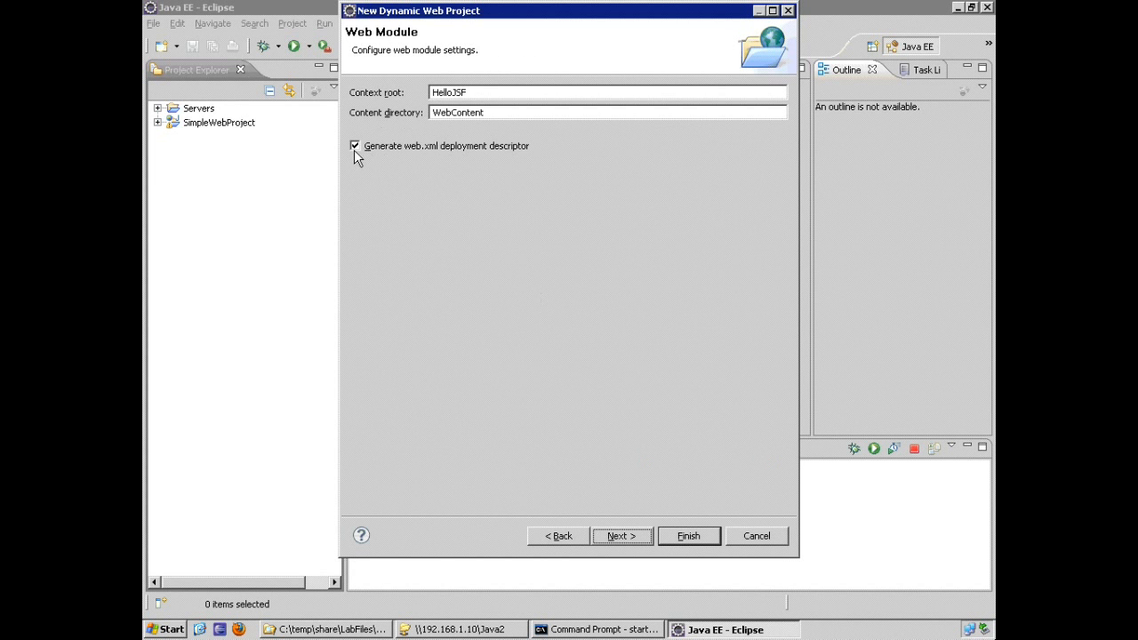
mouse_move(425, 151)
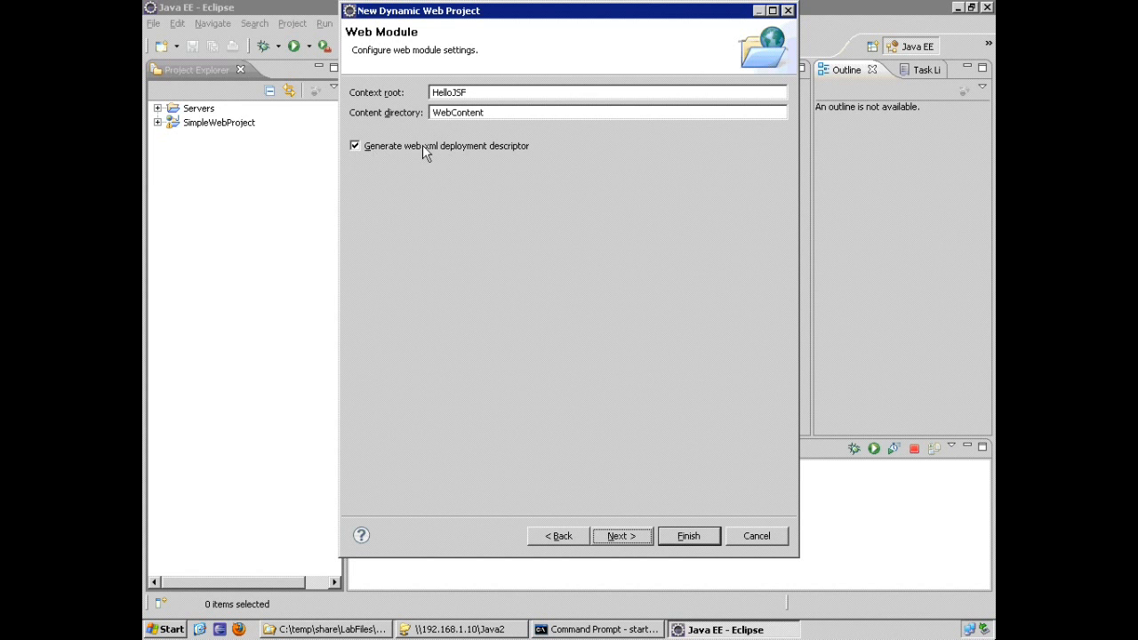
mouse_move(470, 153)
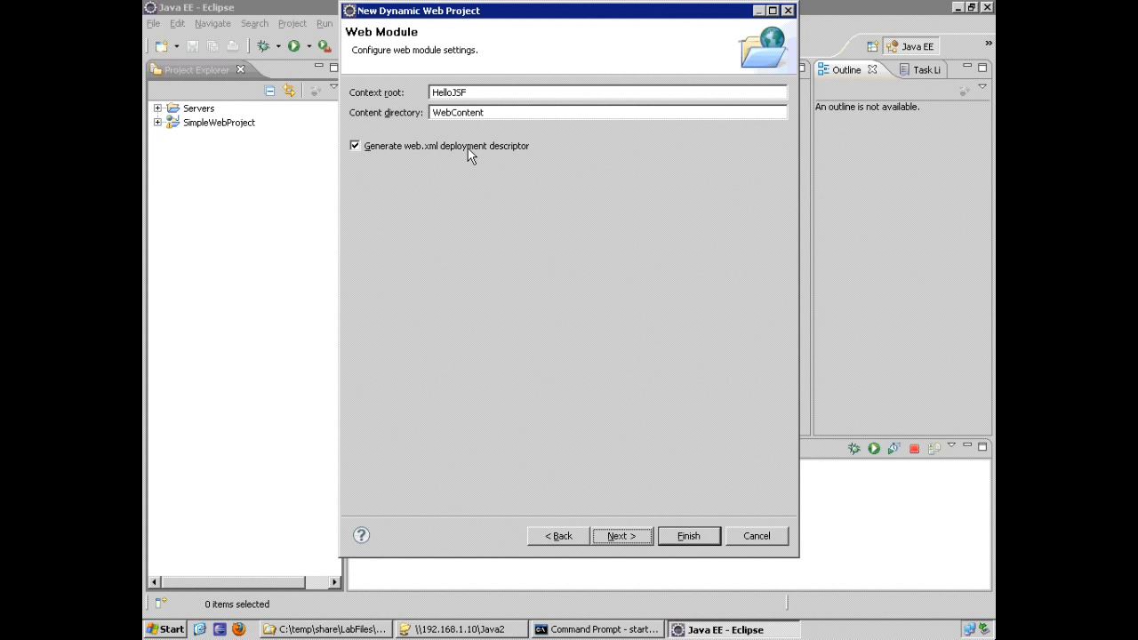
mouse_move(631, 520)
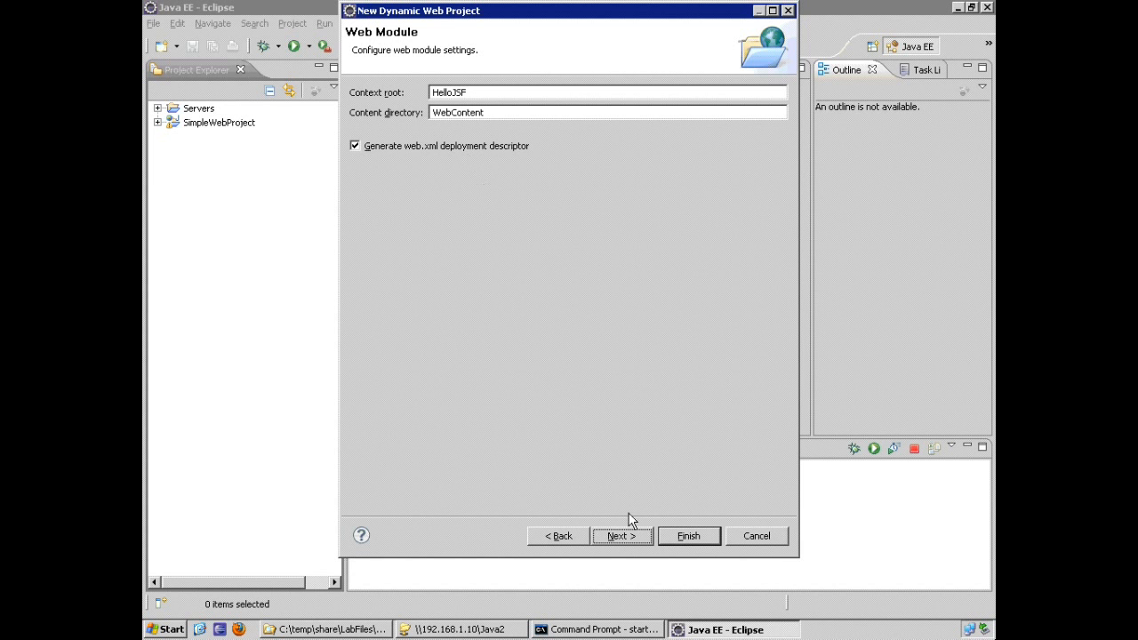
mouse_move(627, 540)
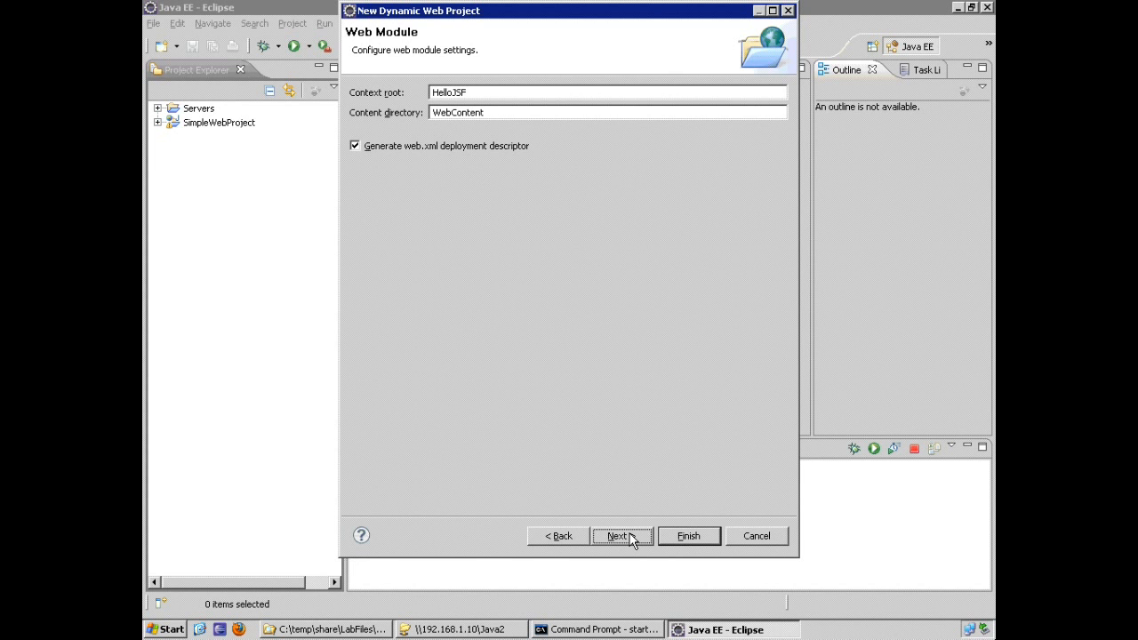
- On JSF Capabilities, try User Library, then revert to Disable Library Configuration
click(617, 535)
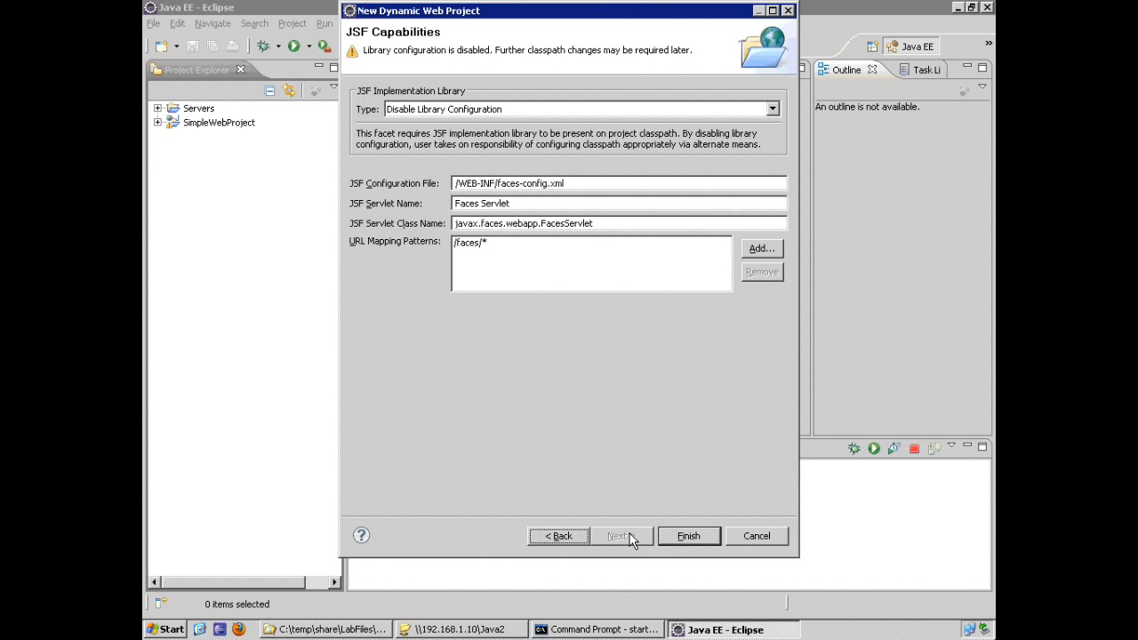
click(771, 108)
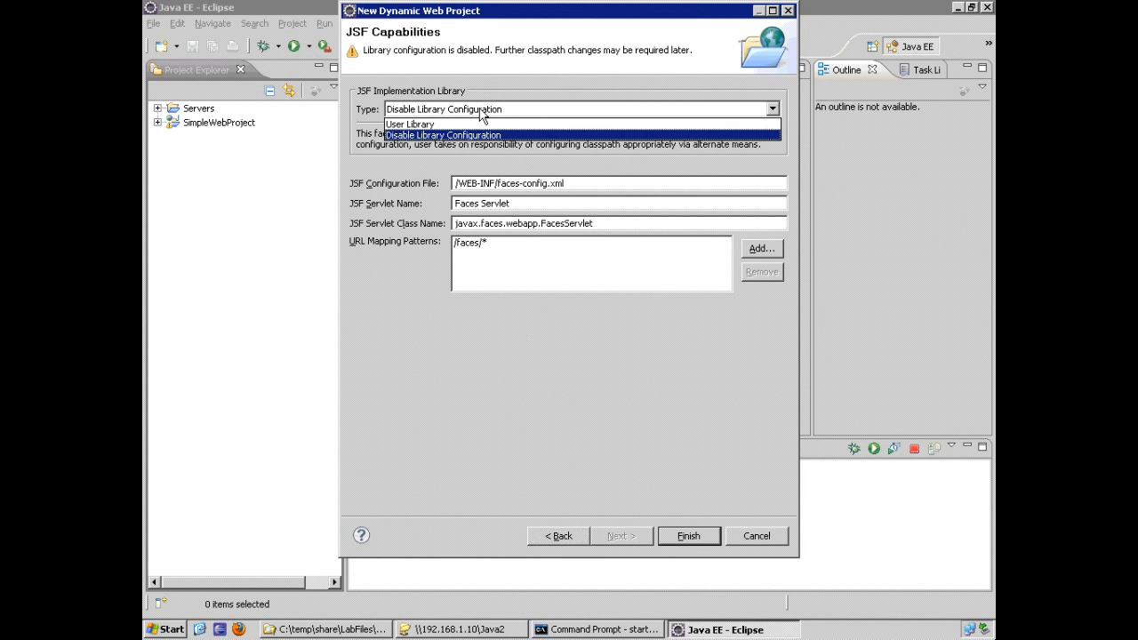
click(409, 124)
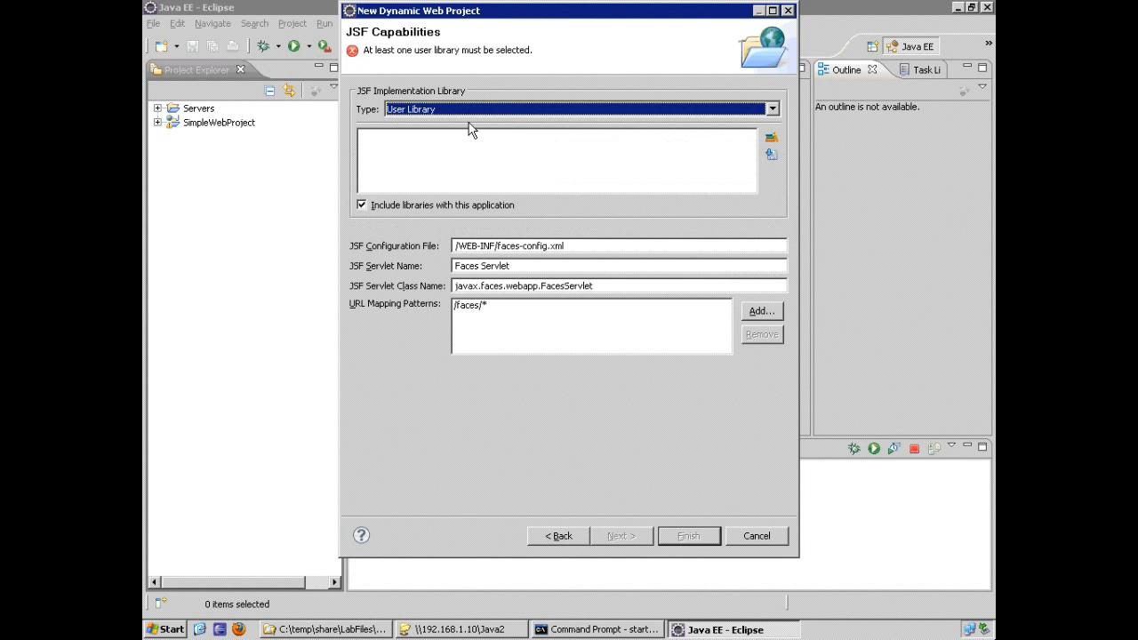
mouse_move(409, 45)
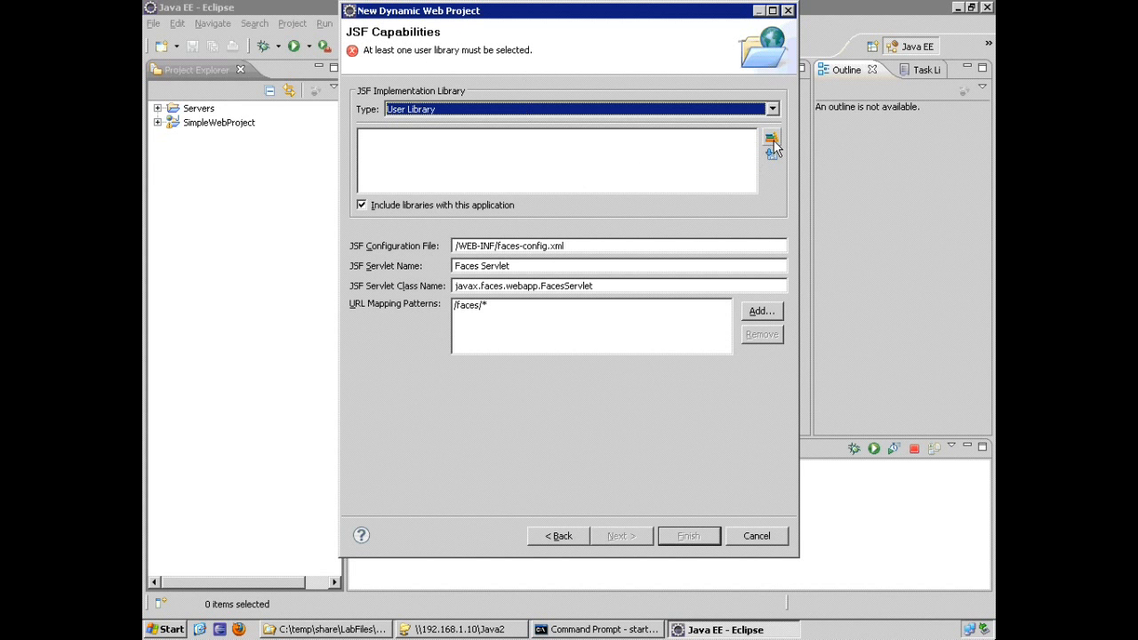
mouse_move(772, 141)
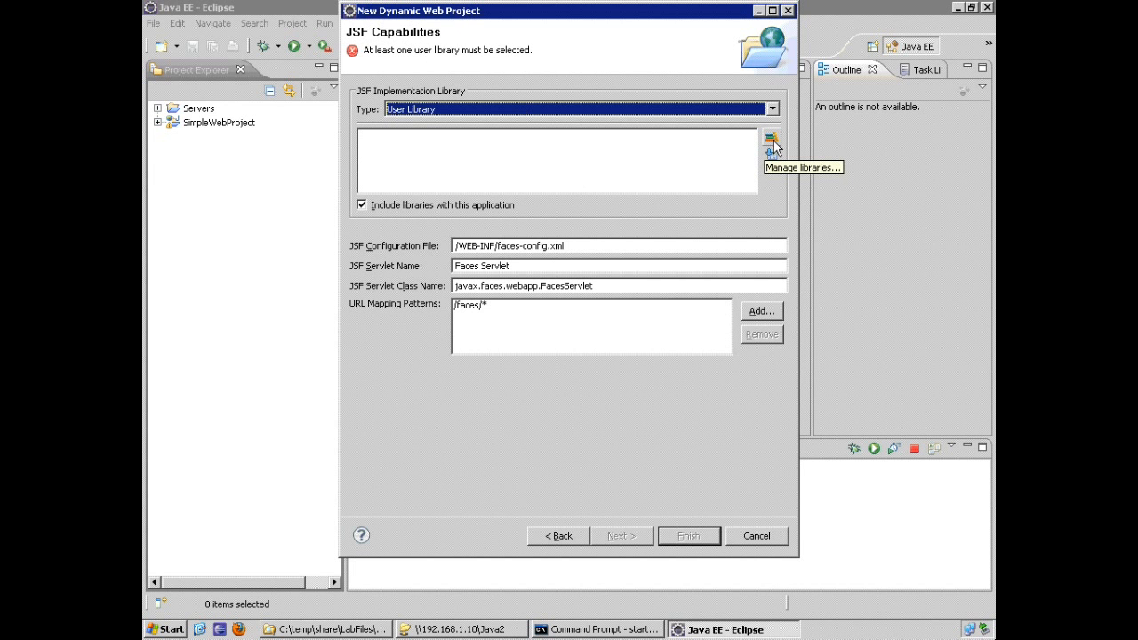
mouse_move(749, 148)
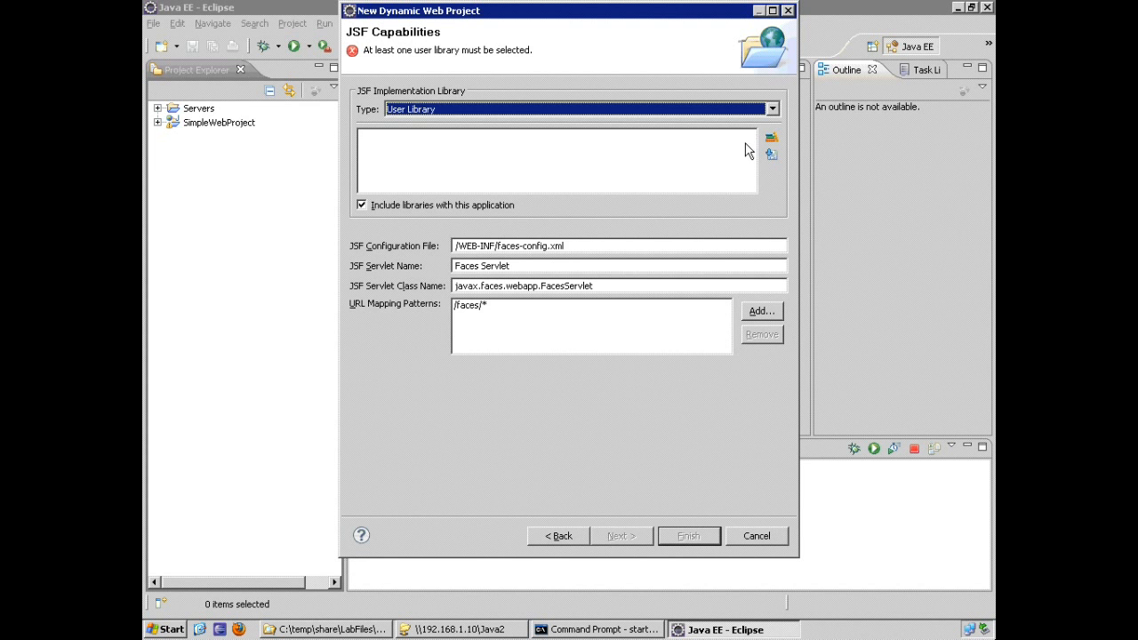
mouse_move(628, 117)
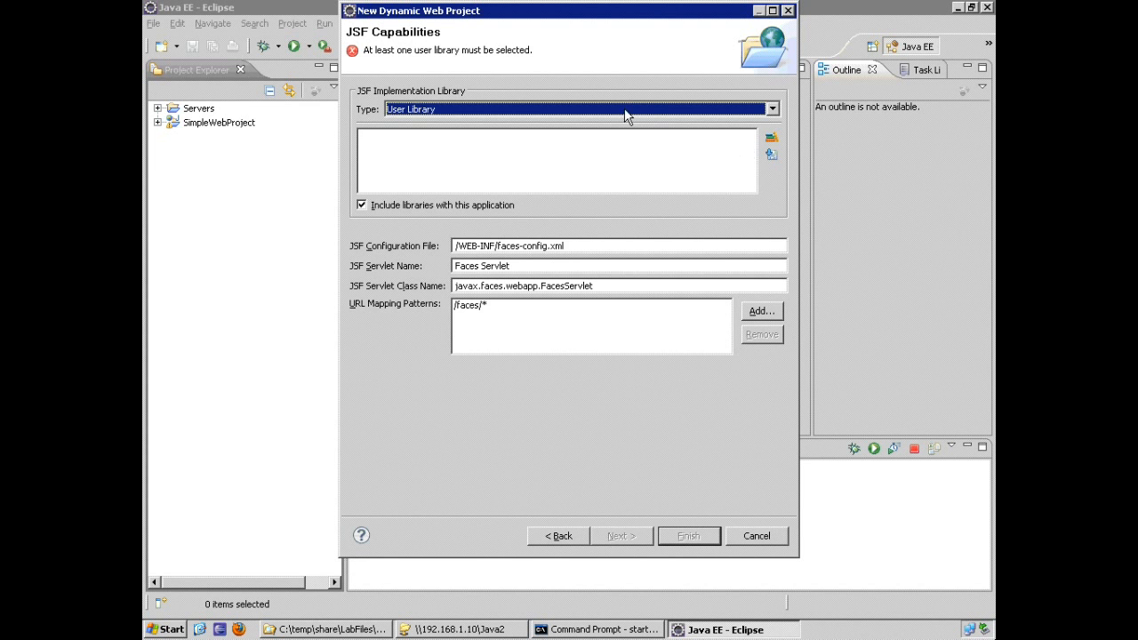
click(770, 109)
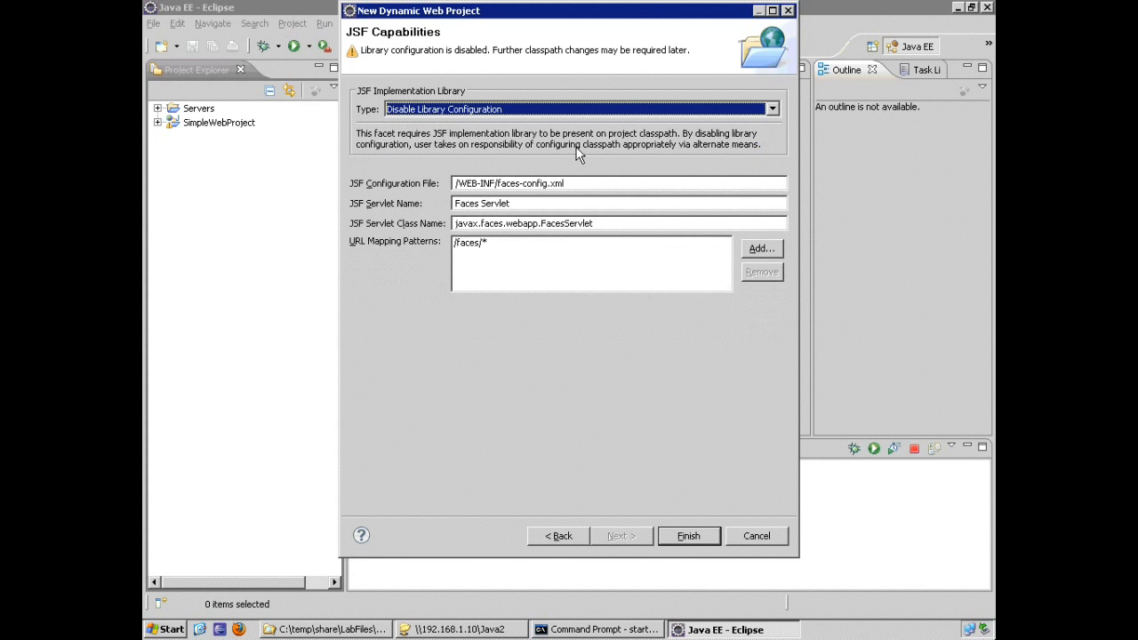
mouse_move(480, 56)
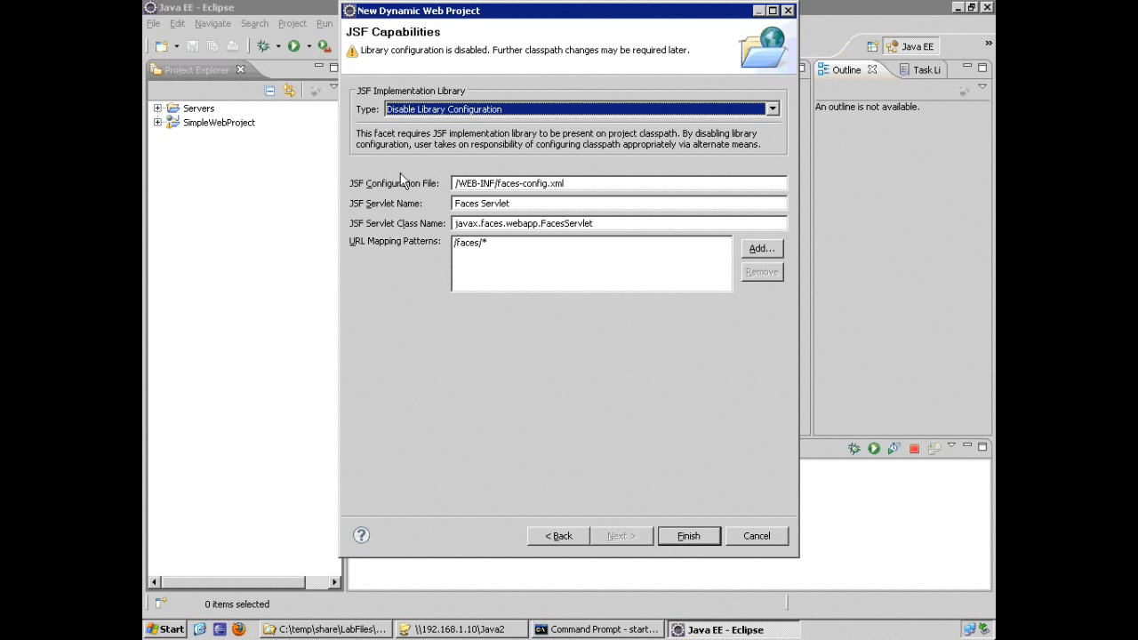
mouse_move(707, 542)
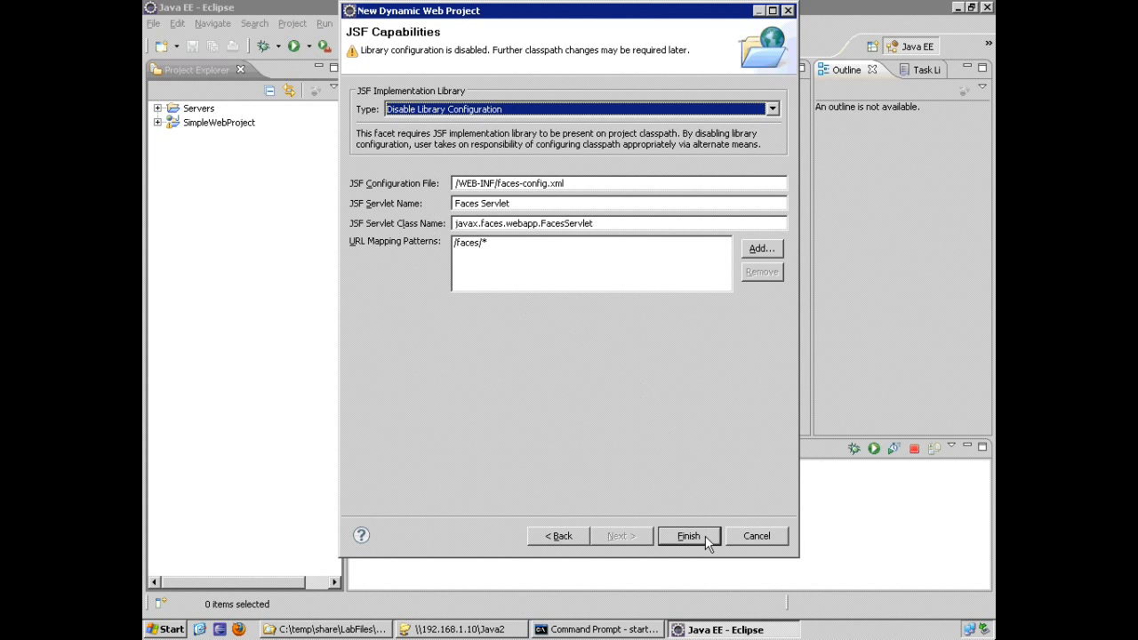
- Finish the HelloJSF project, expand WebContent > WEB-INF, and select faces-config.xml
click(689, 535)
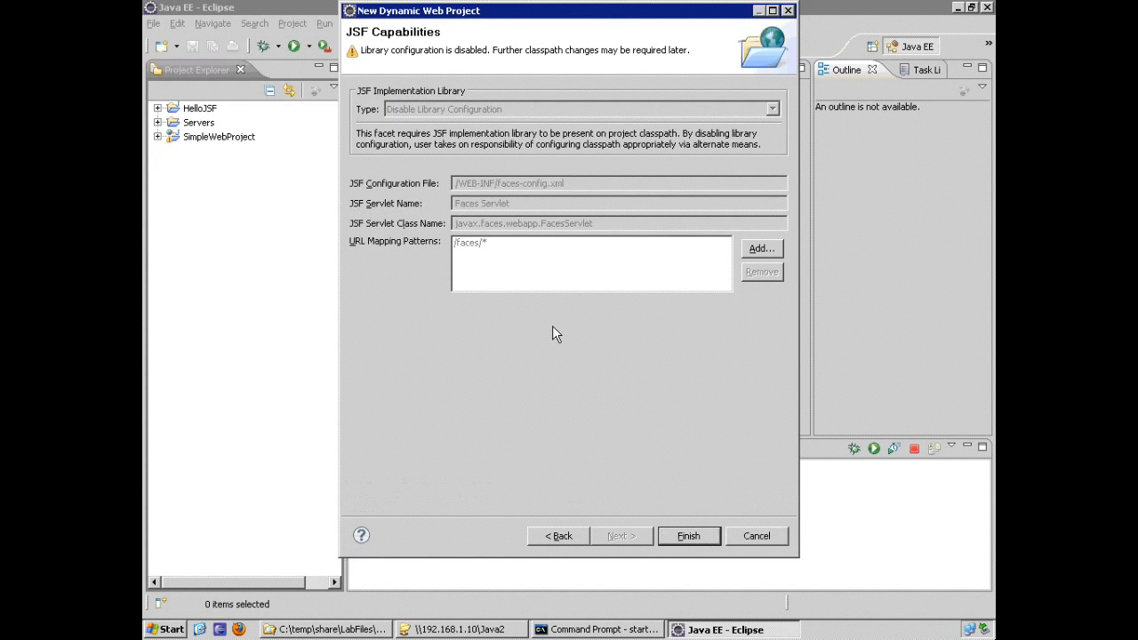
click(688, 535)
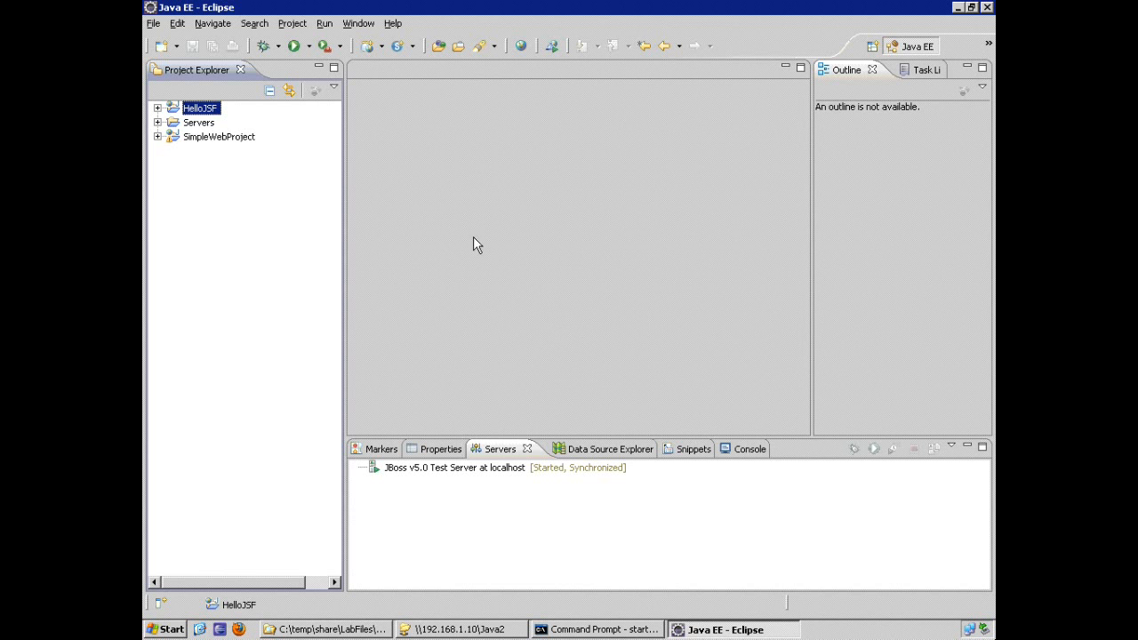
click(157, 107)
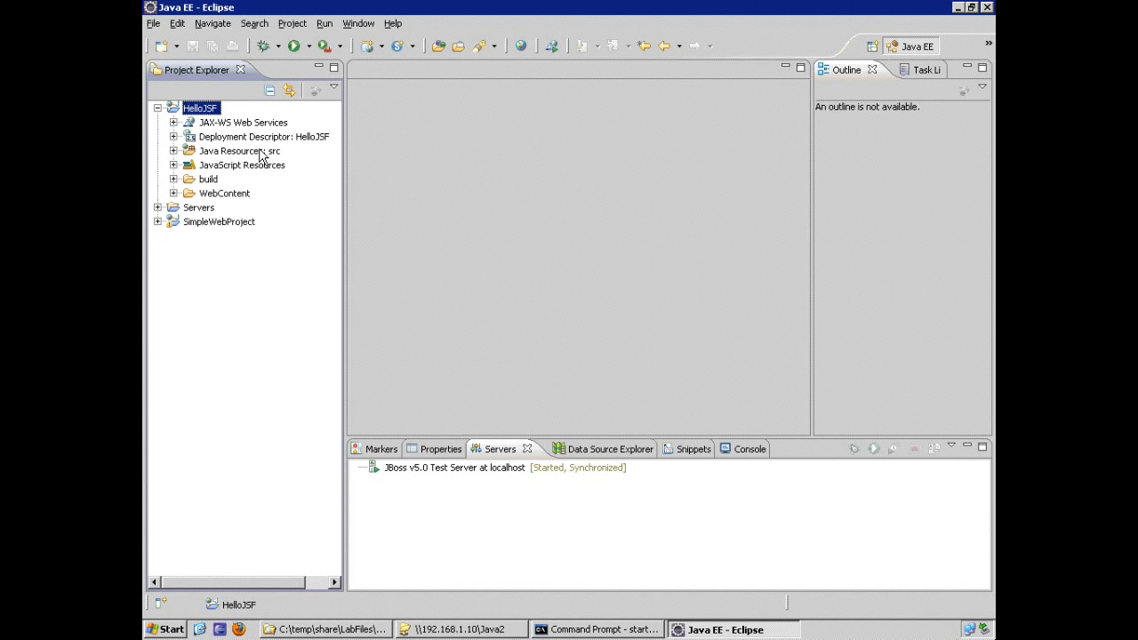
mouse_move(298, 154)
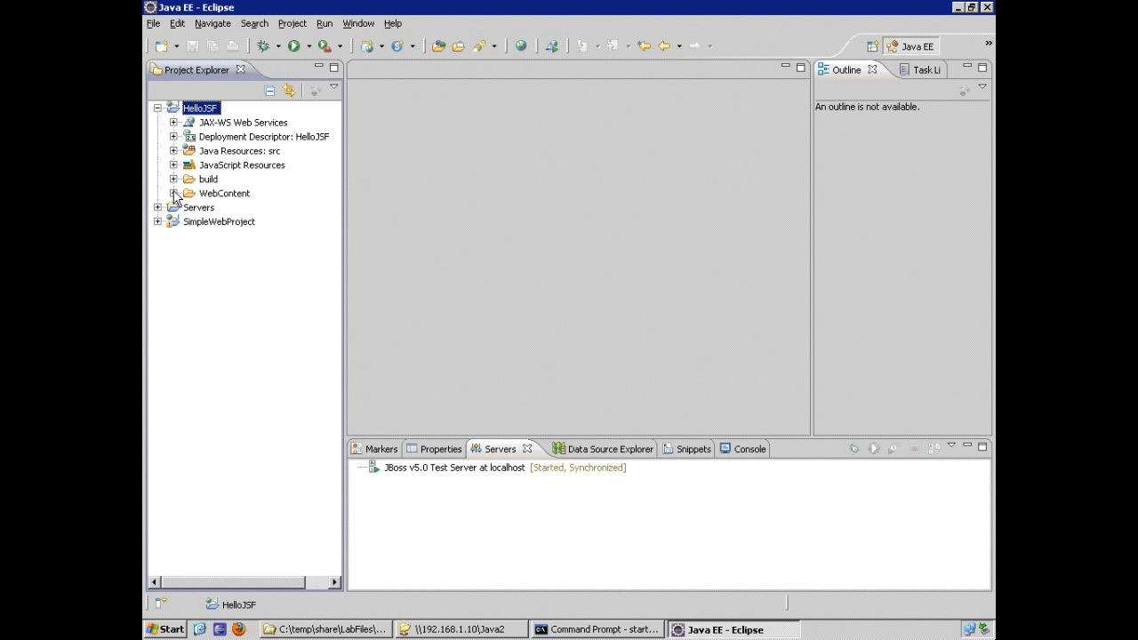
click(175, 193)
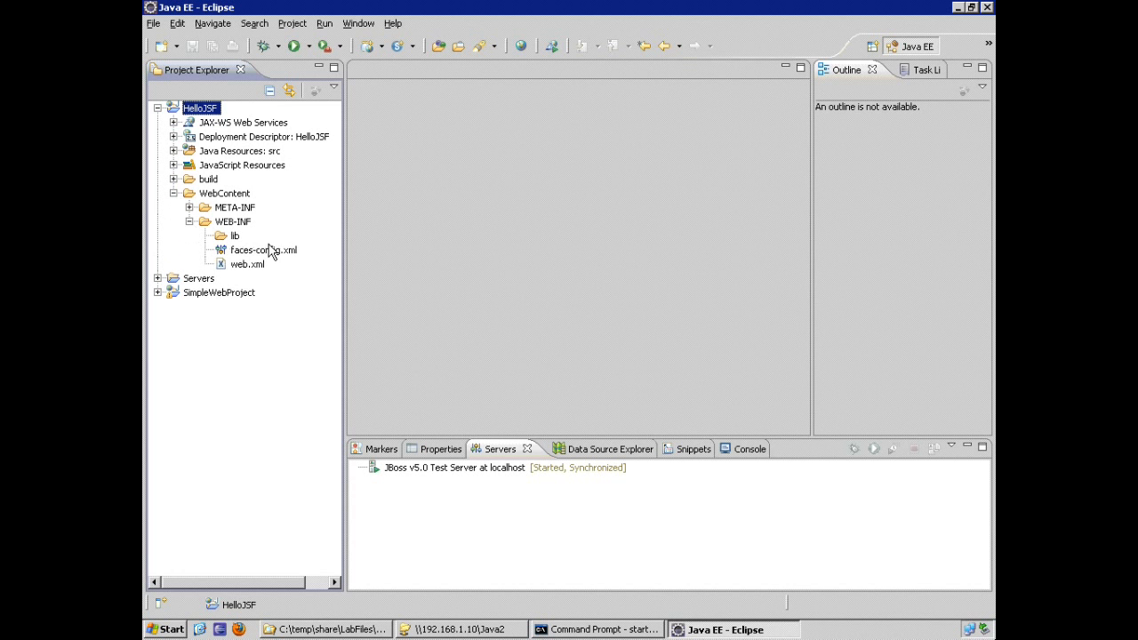
mouse_move(217, 237)
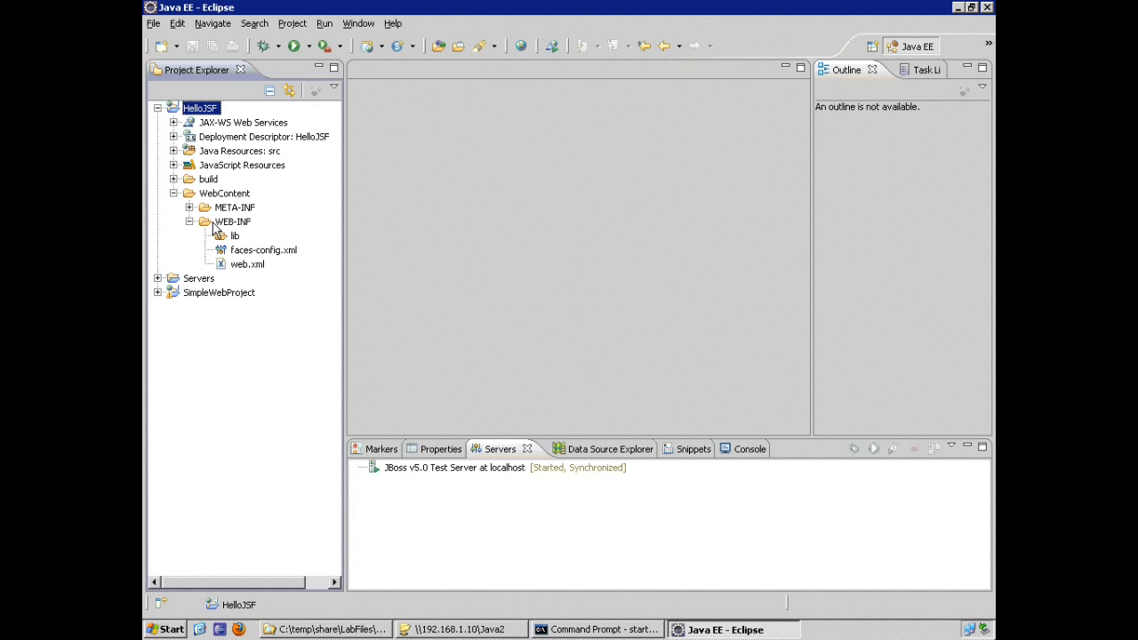
mouse_move(242, 264)
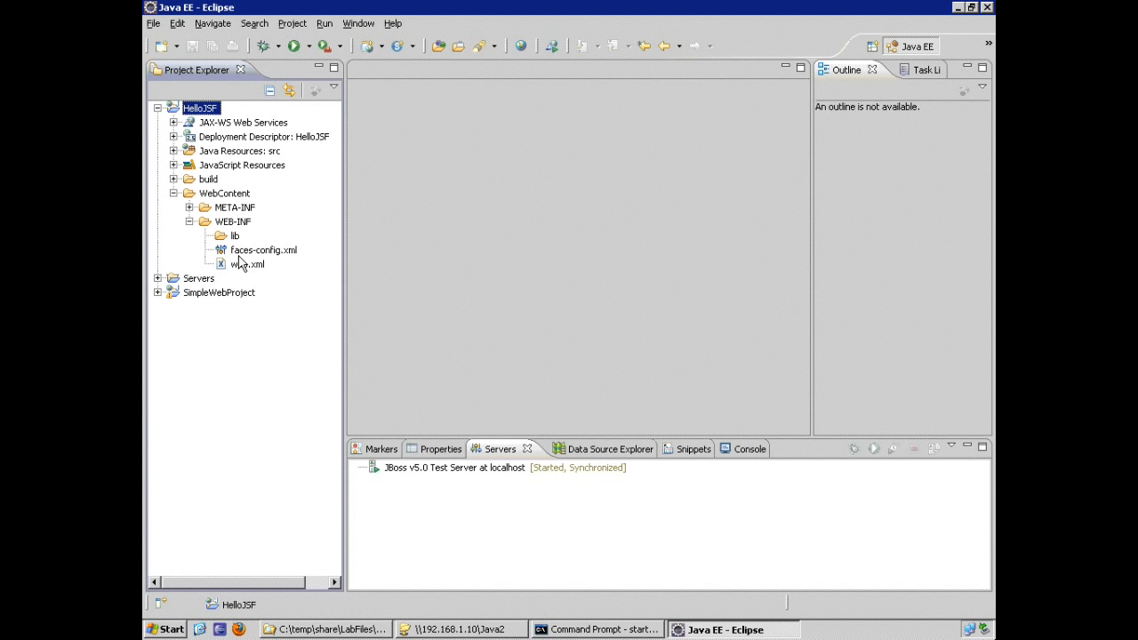
click(263, 250)
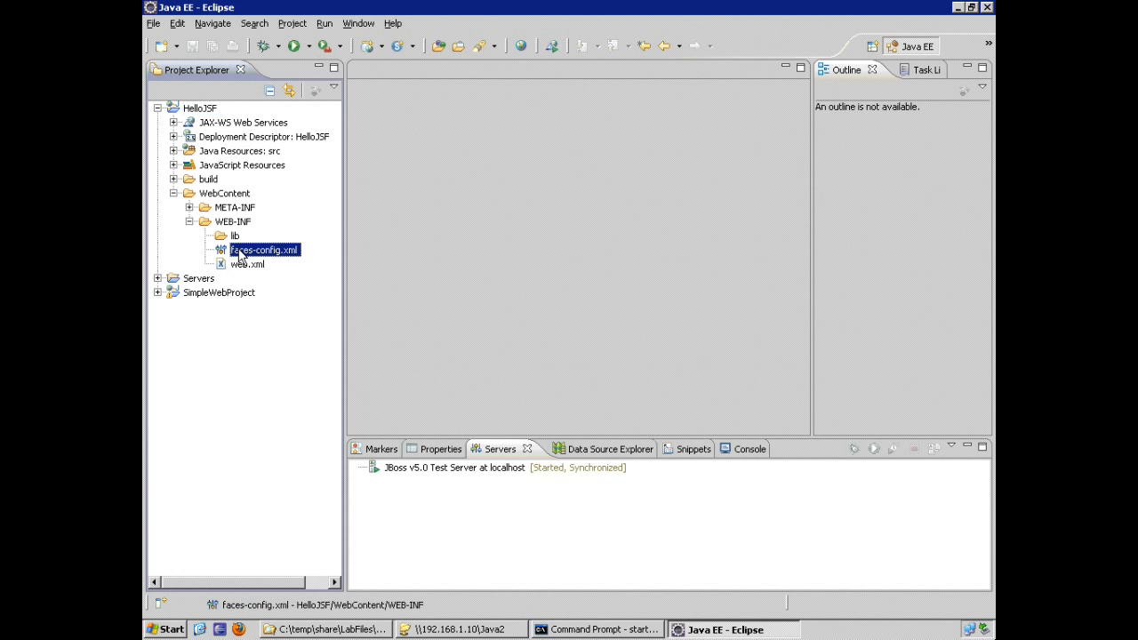
mouse_move(256, 271)
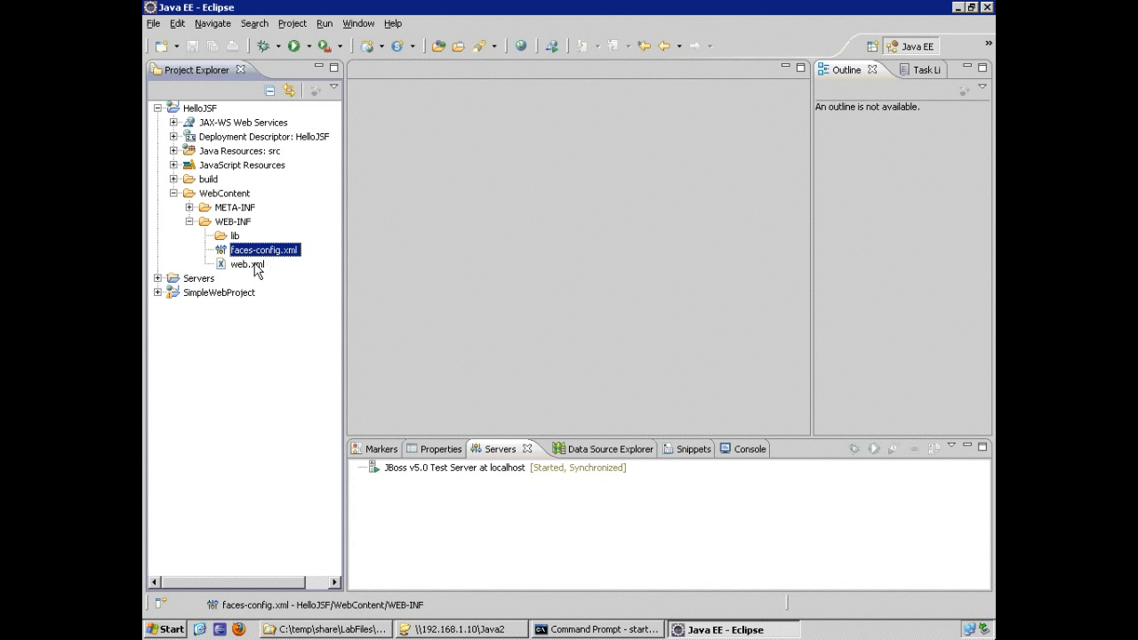
- Open web.xml and highlight the Faces Servlet block, FacesServlet class and /faces/* pattern
double_click(247, 264)
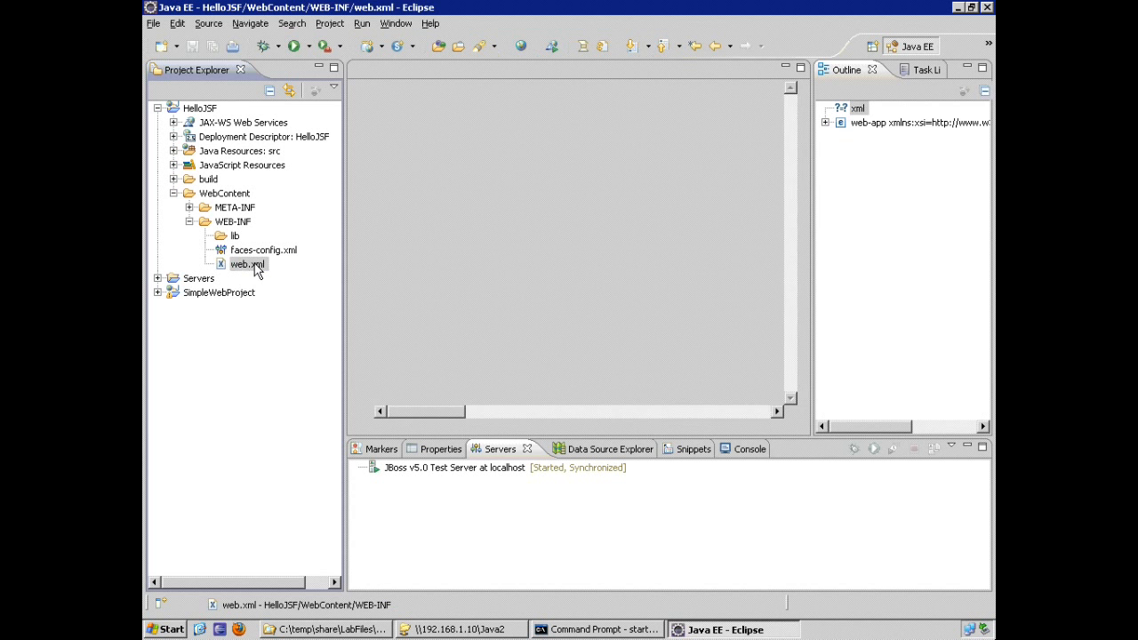
double_click(247, 264)
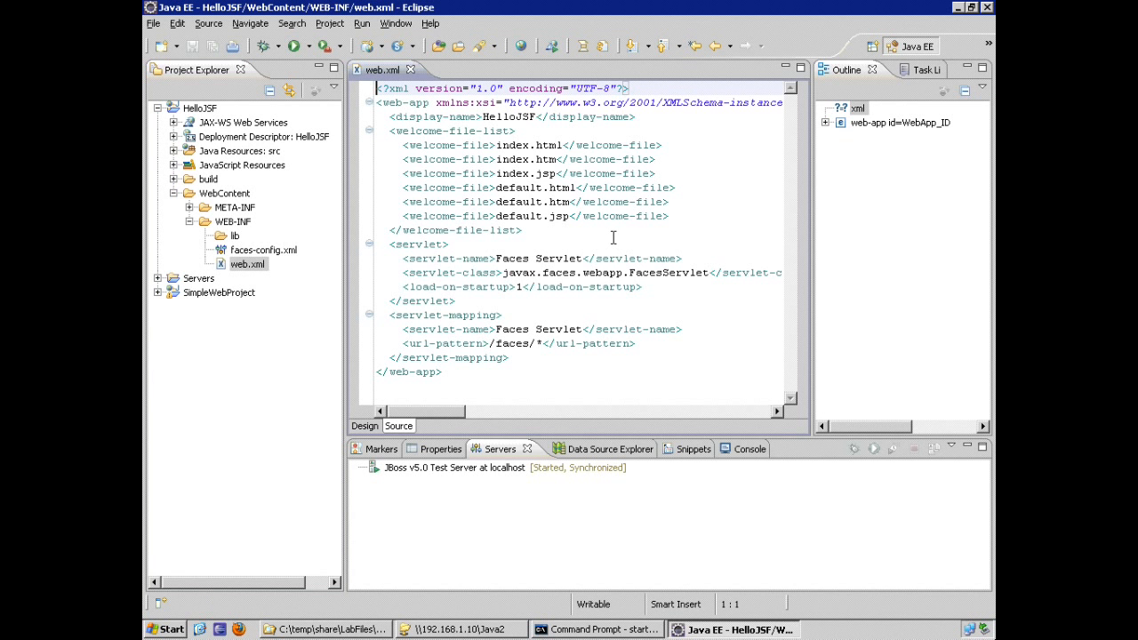
drag(385, 244, 456, 300)
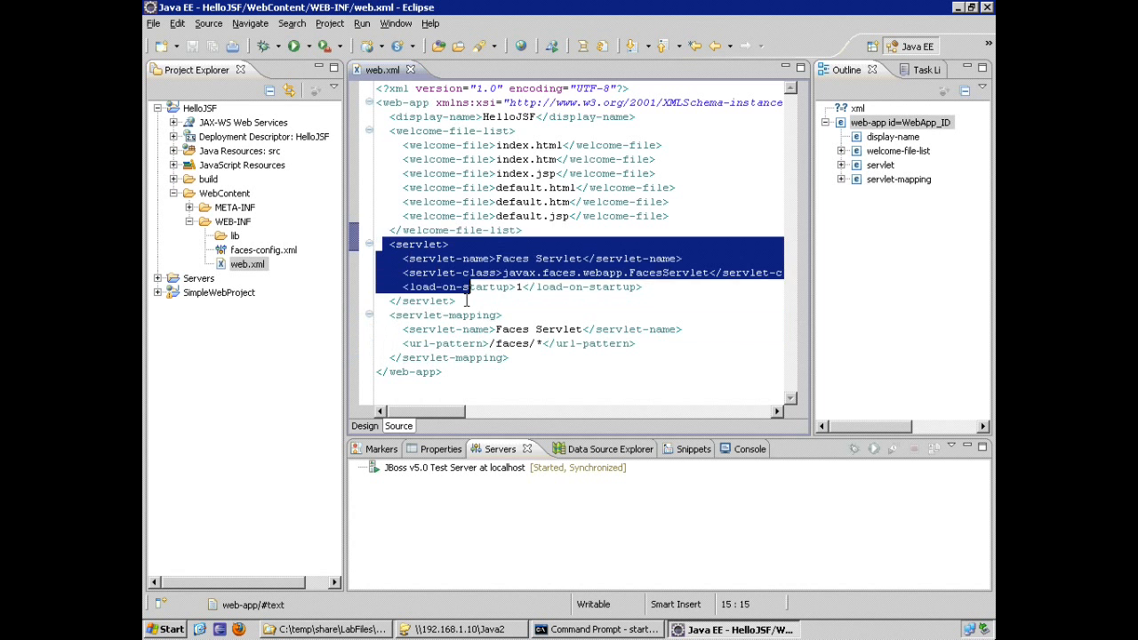
click(466, 301)
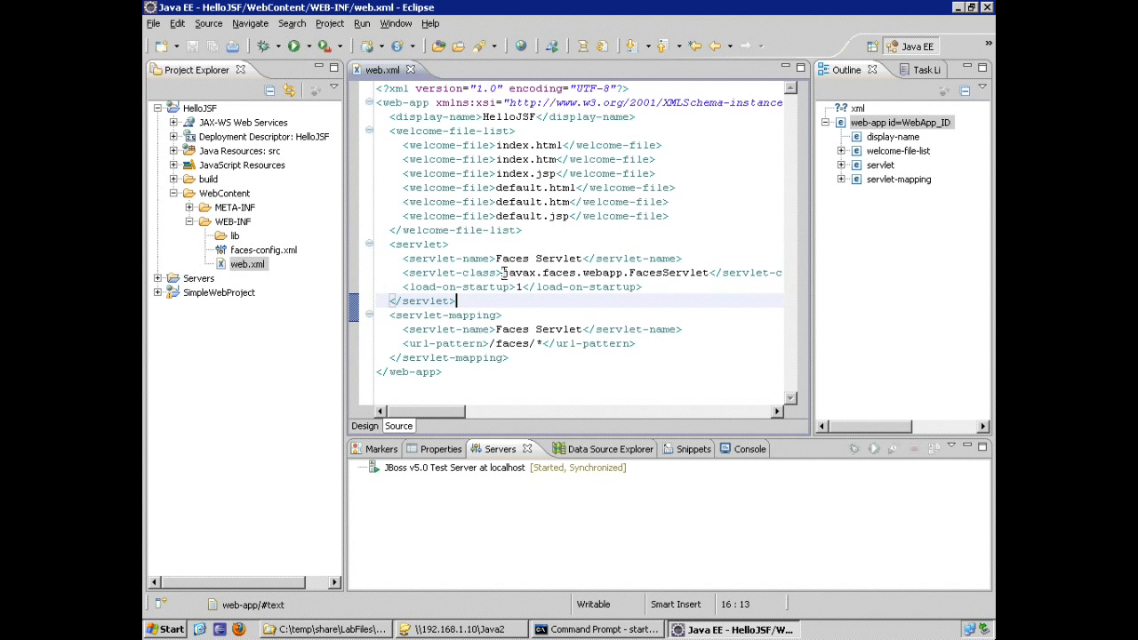
double_click(607, 272)
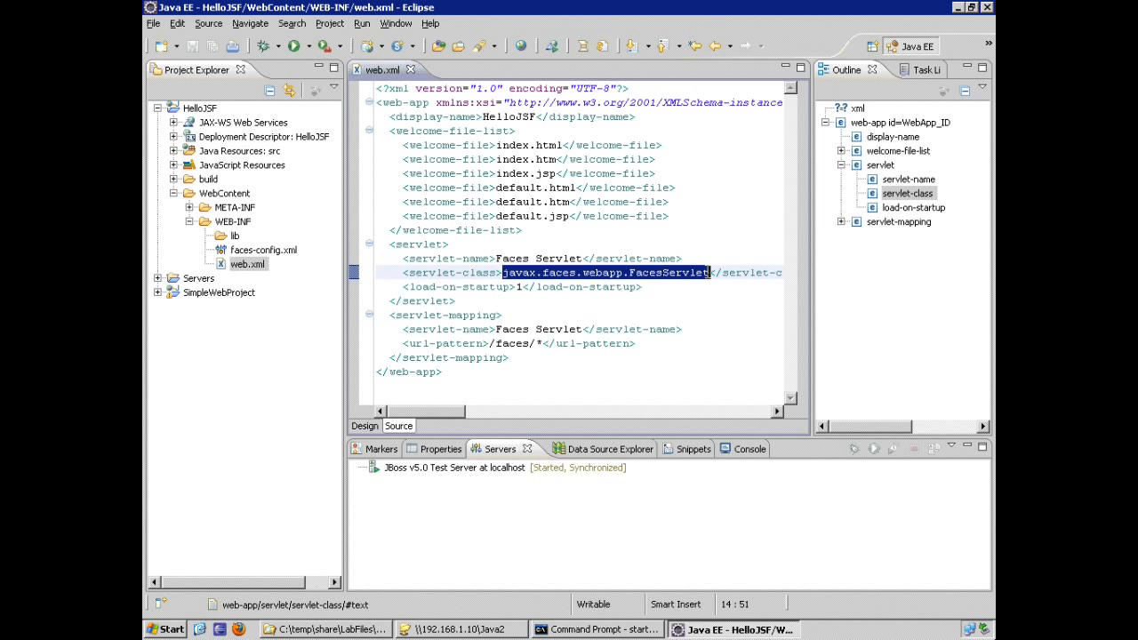
mouse_move(525, 286)
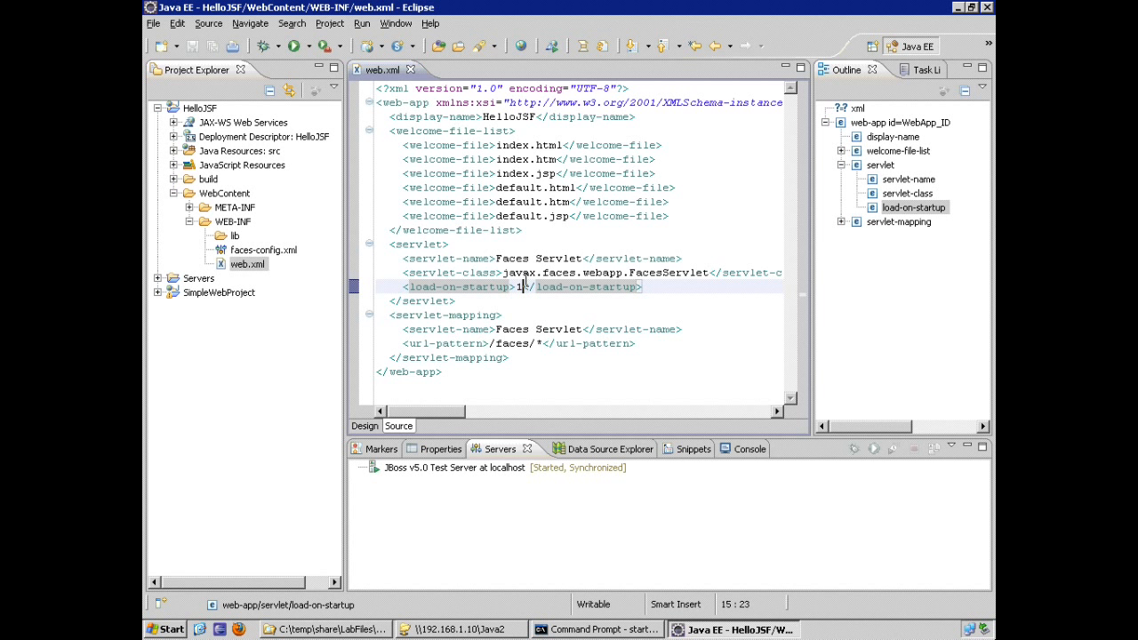
mouse_move(524, 286)
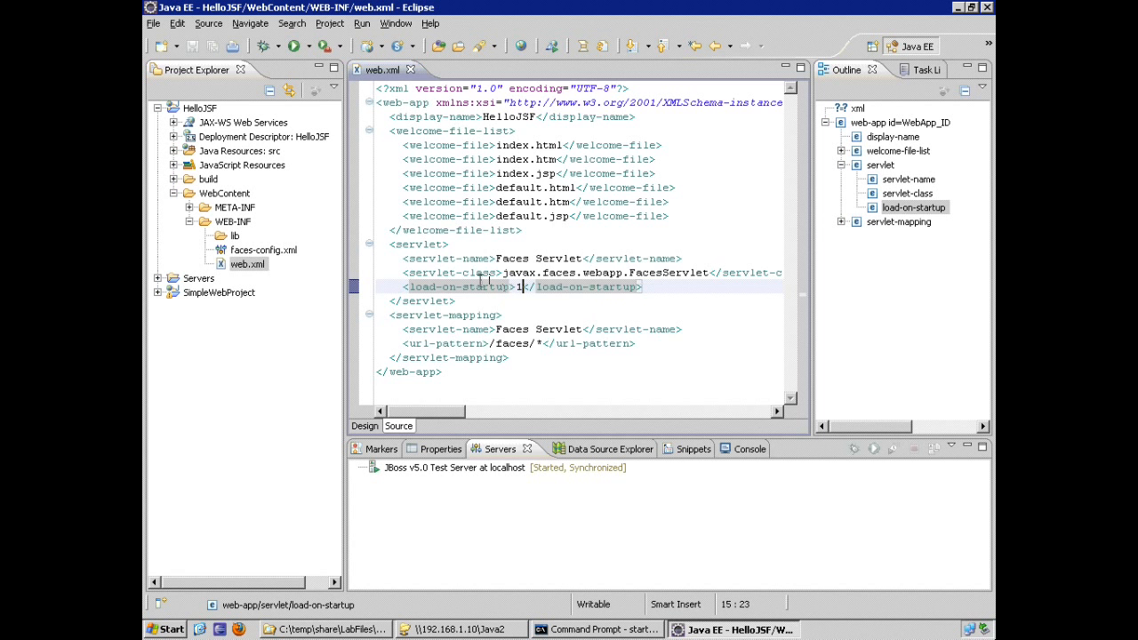
mouse_move(514, 273)
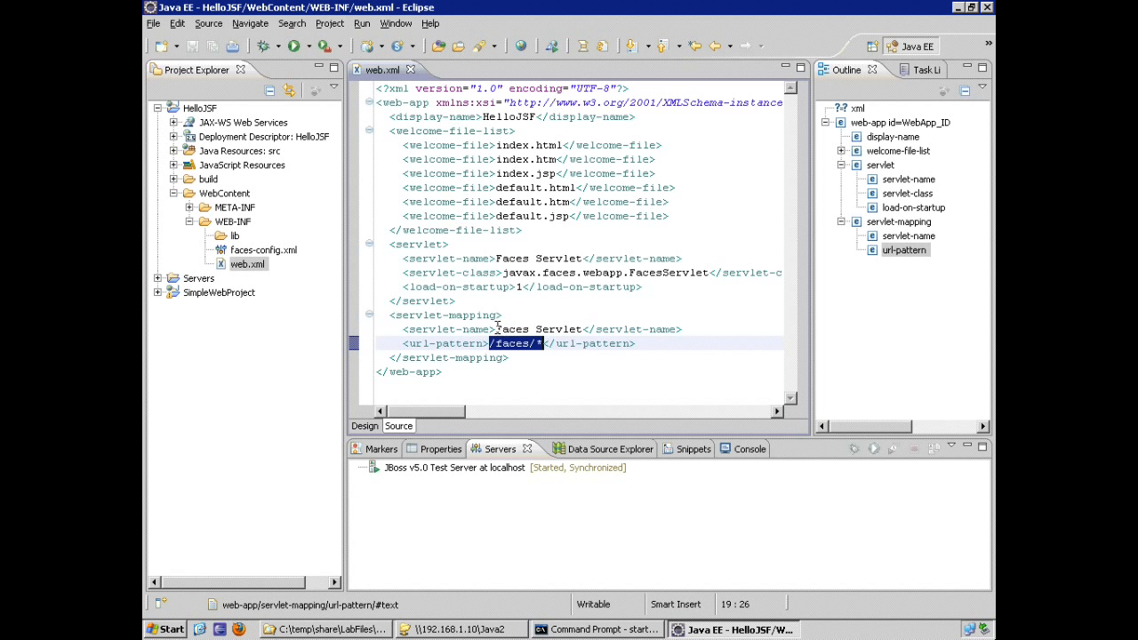
double_click(538, 329)
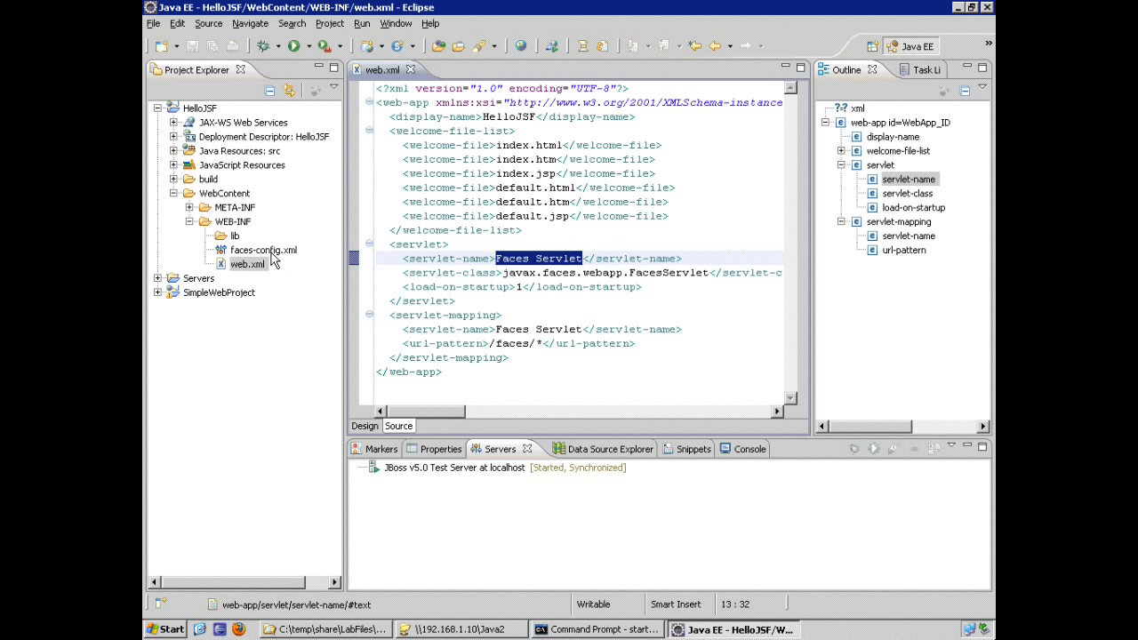
click(263, 250)
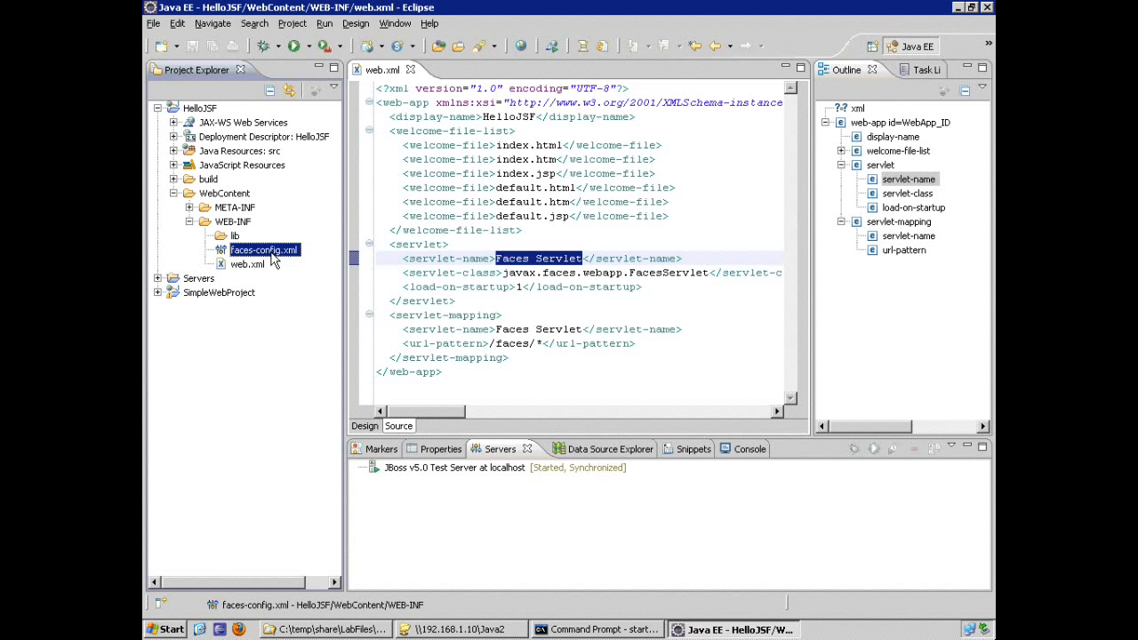
double_click(264, 250)
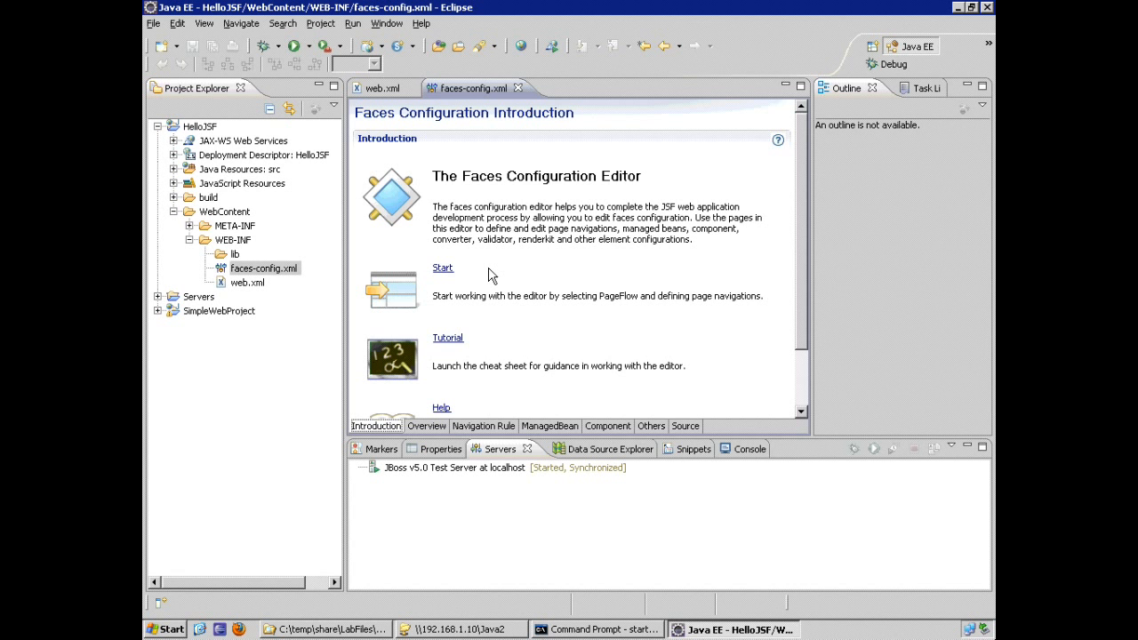
click(426, 426)
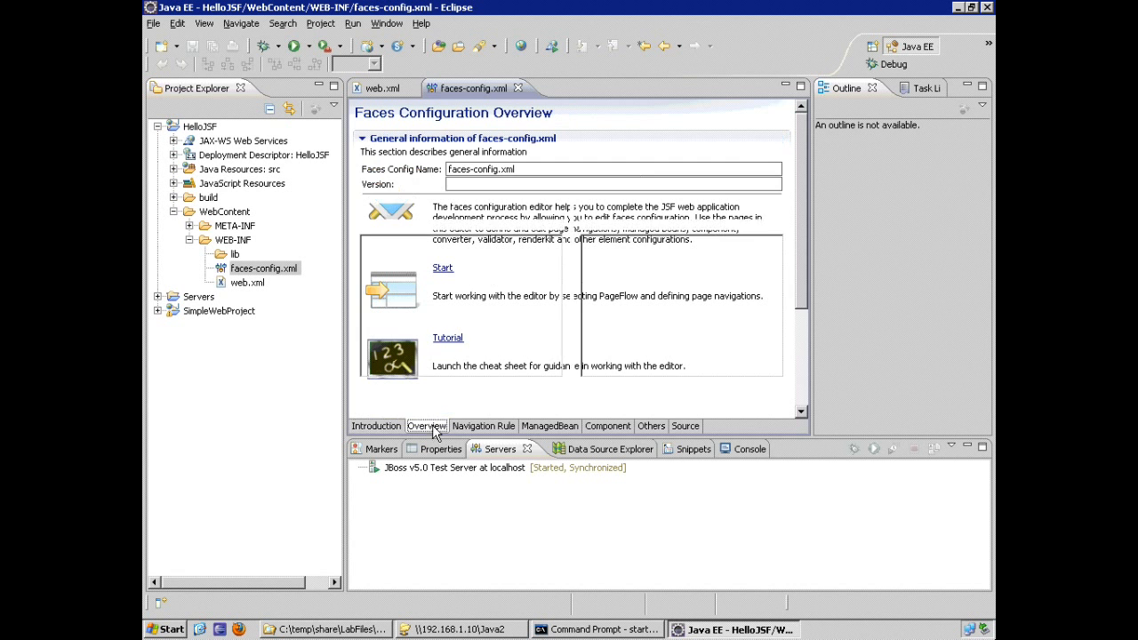
click(426, 426)
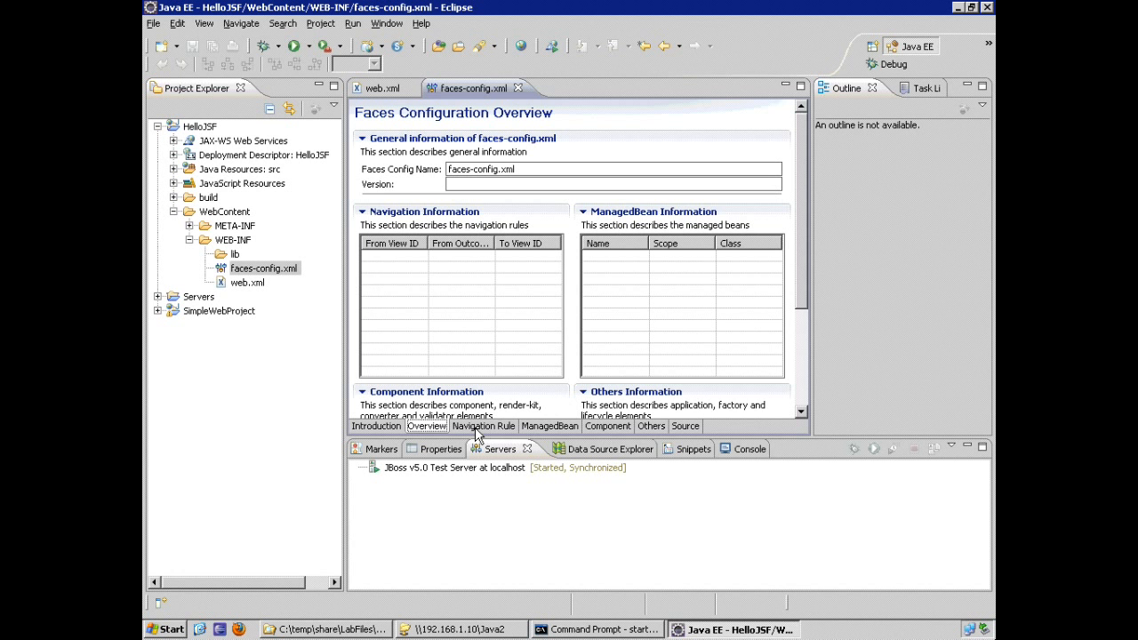
click(483, 426)
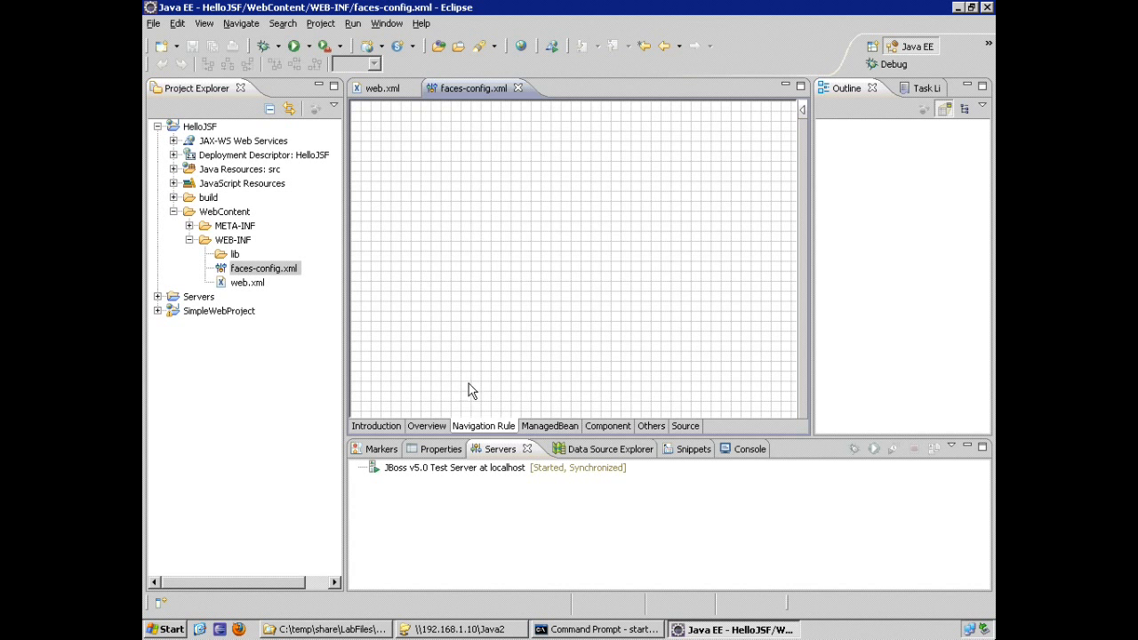
click(549, 426)
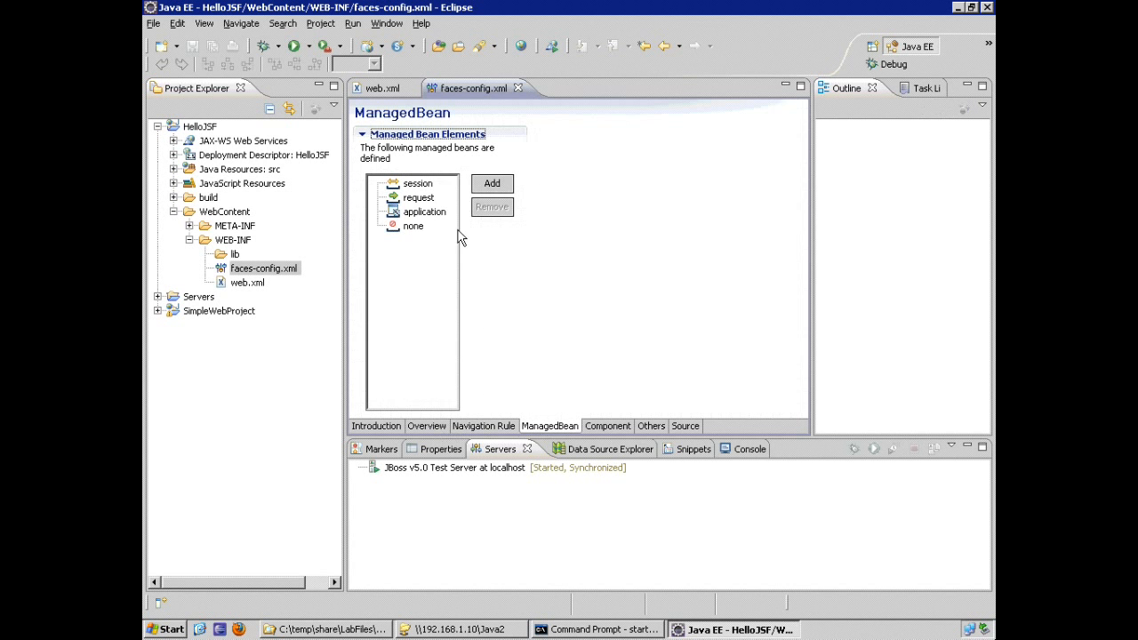
click(425, 212)
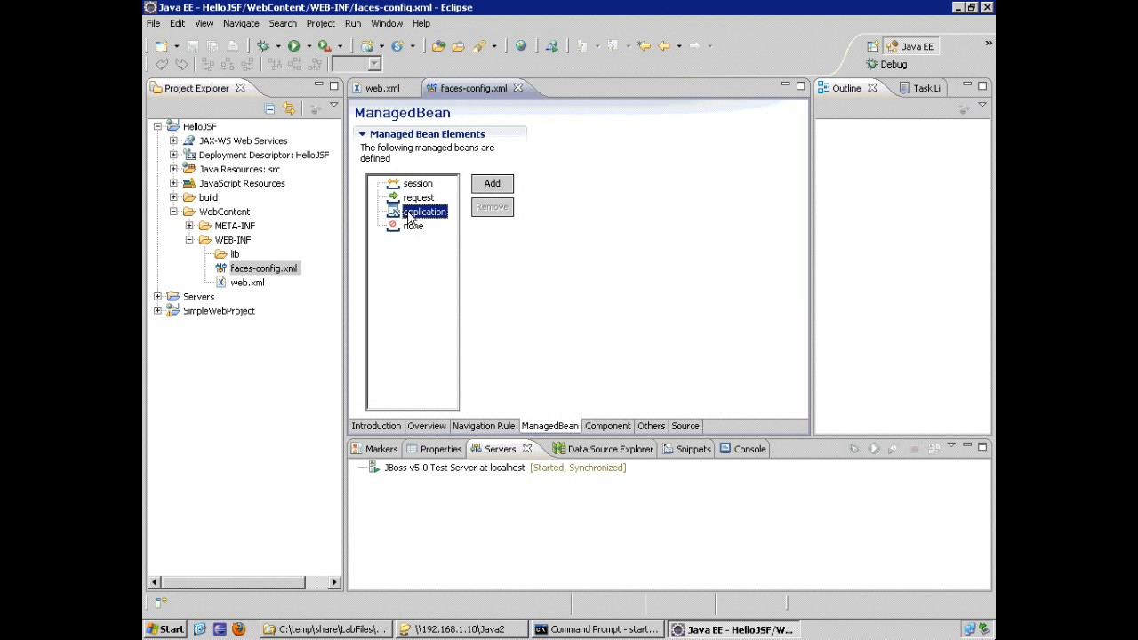
mouse_move(425, 236)
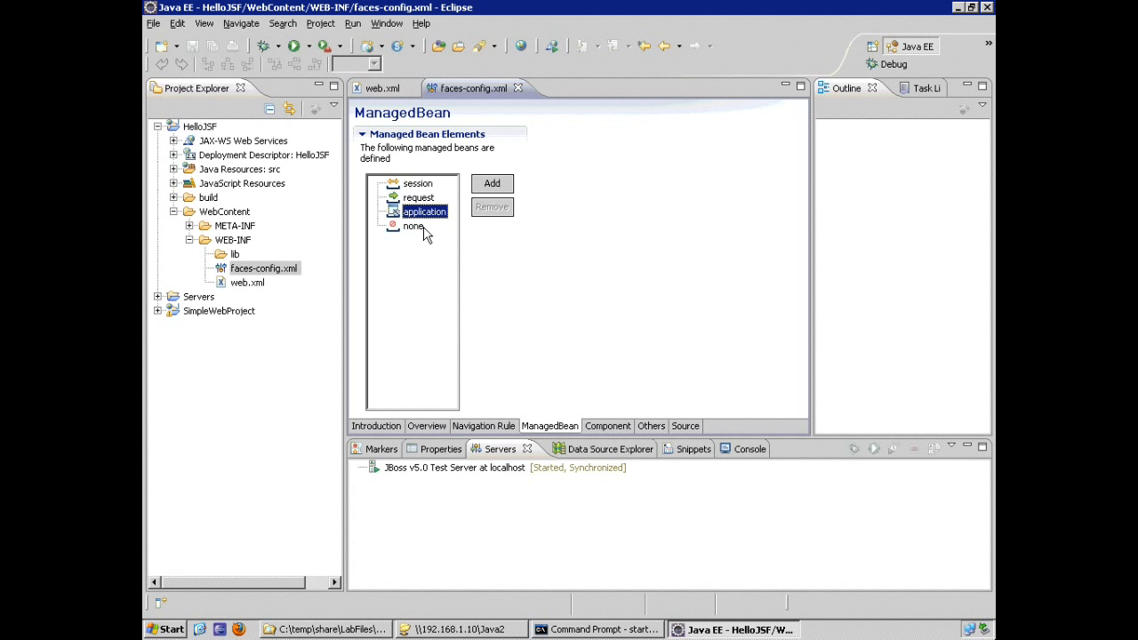
mouse_move(678, 429)
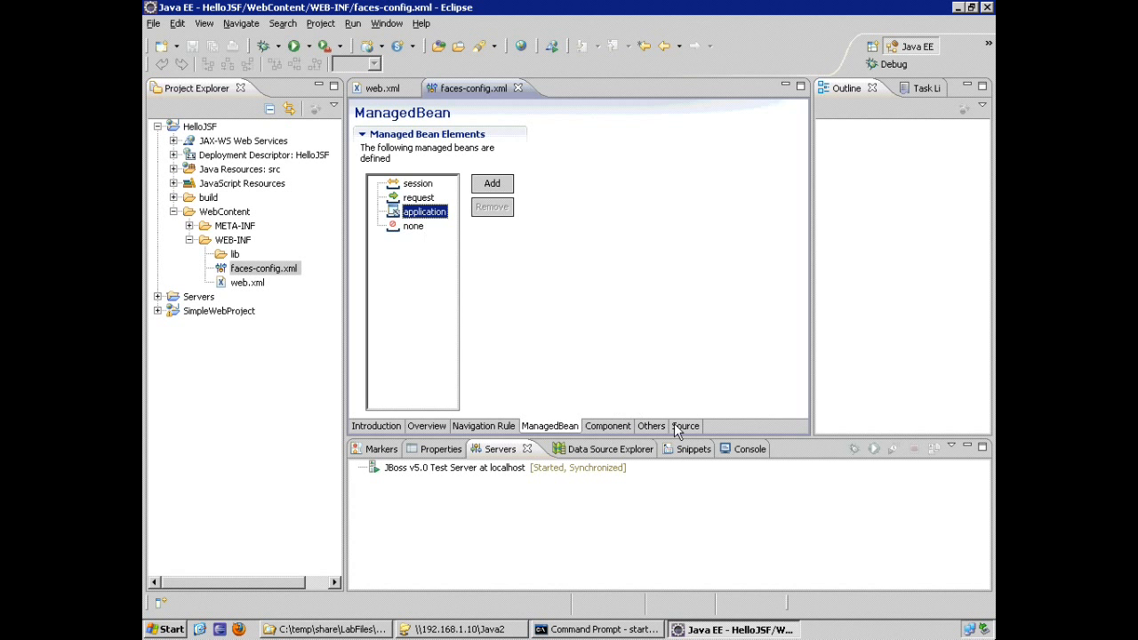
click(684, 426)
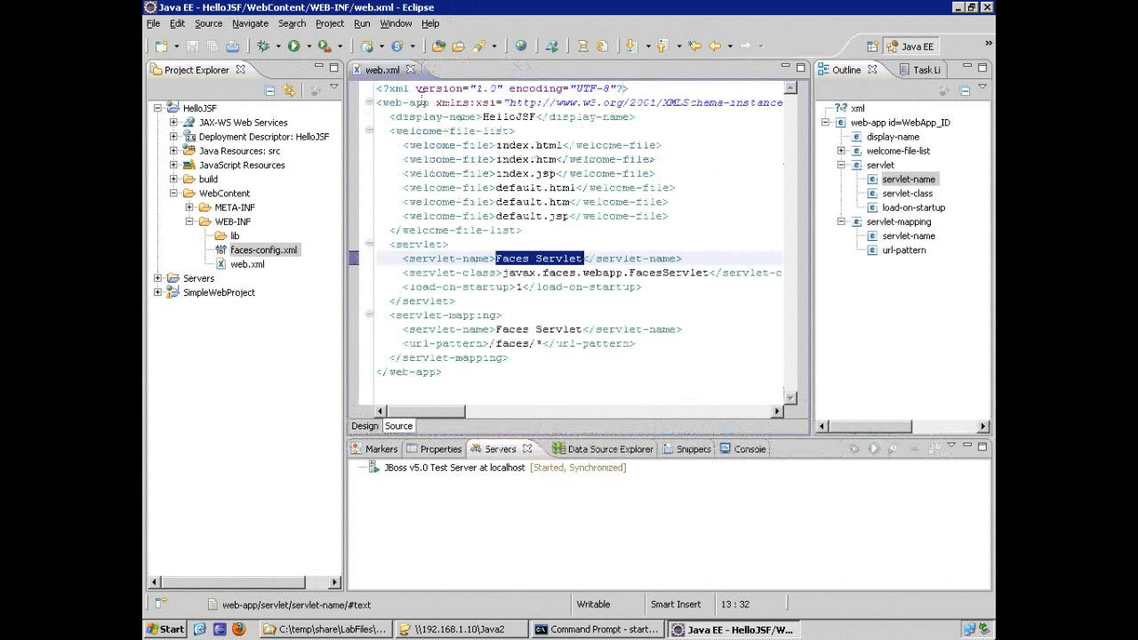
mouse_move(411, 69)
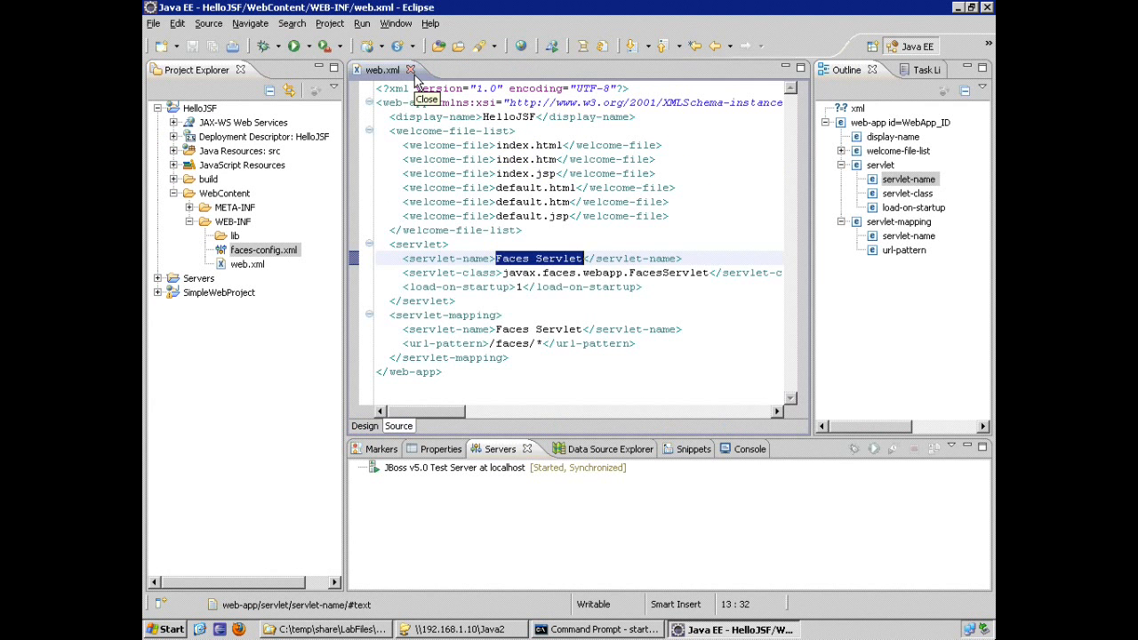
click(410, 69)
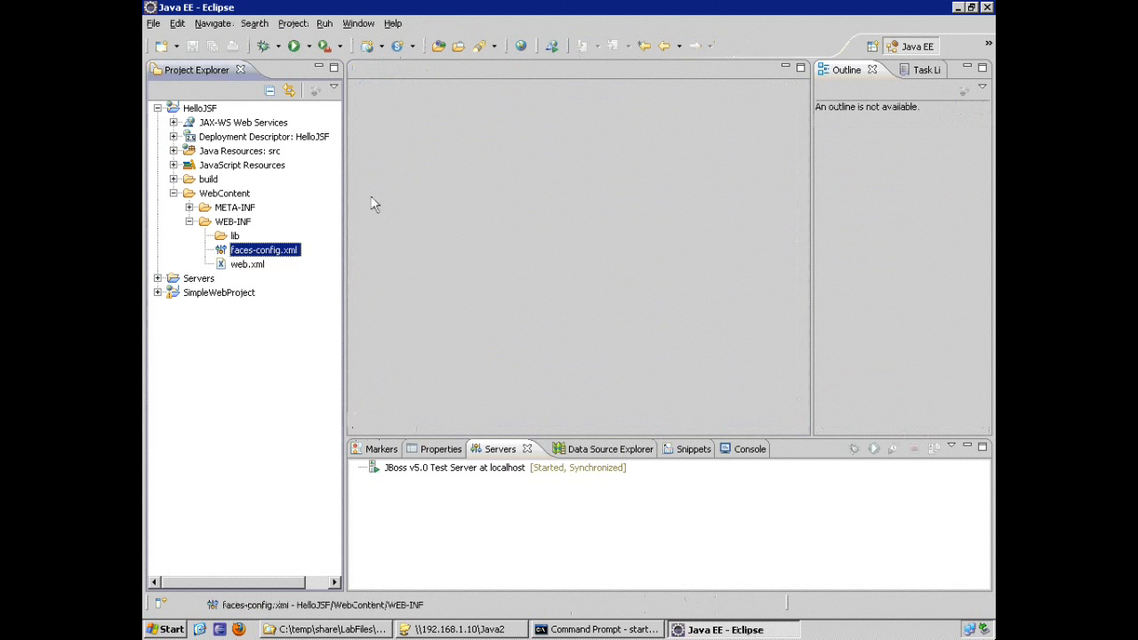
mouse_move(280, 261)
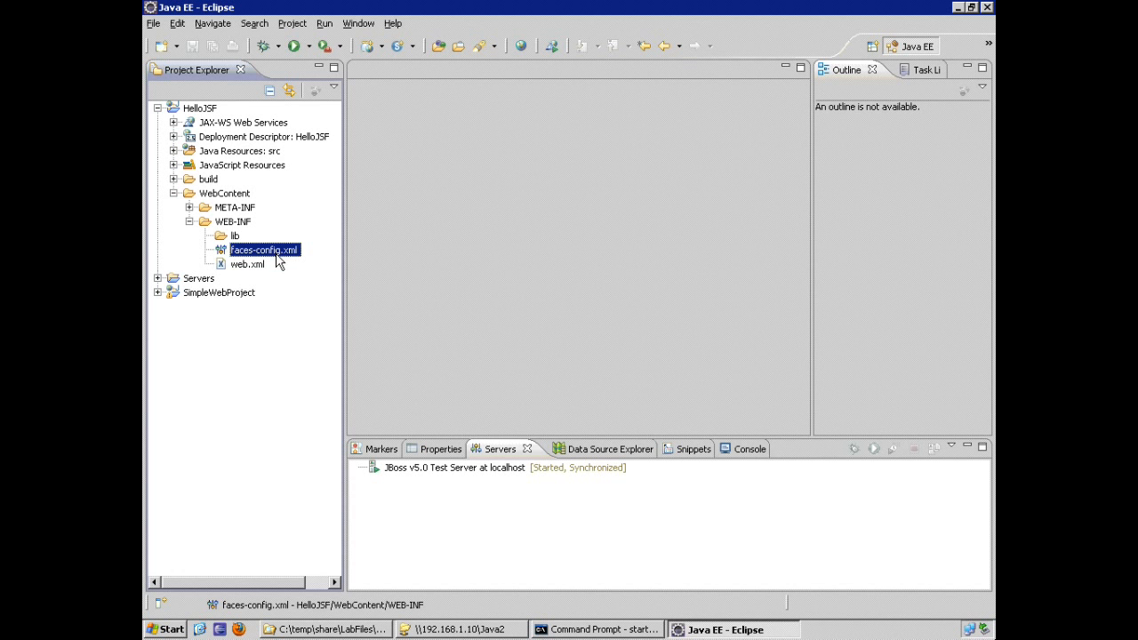
mouse_move(273, 273)
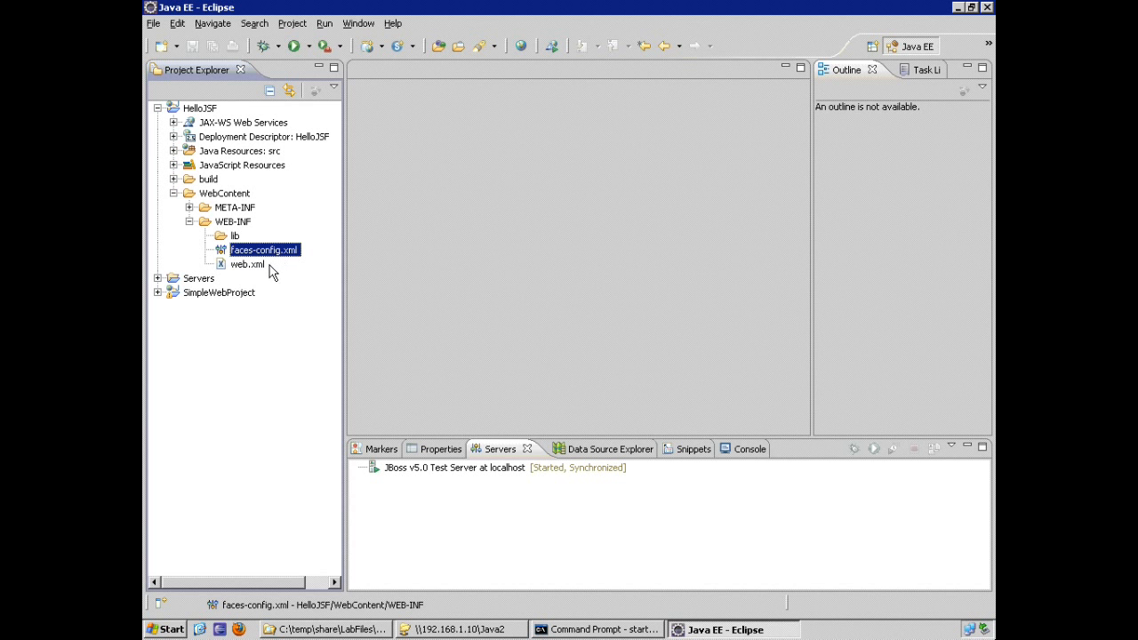
double_click(247, 264)
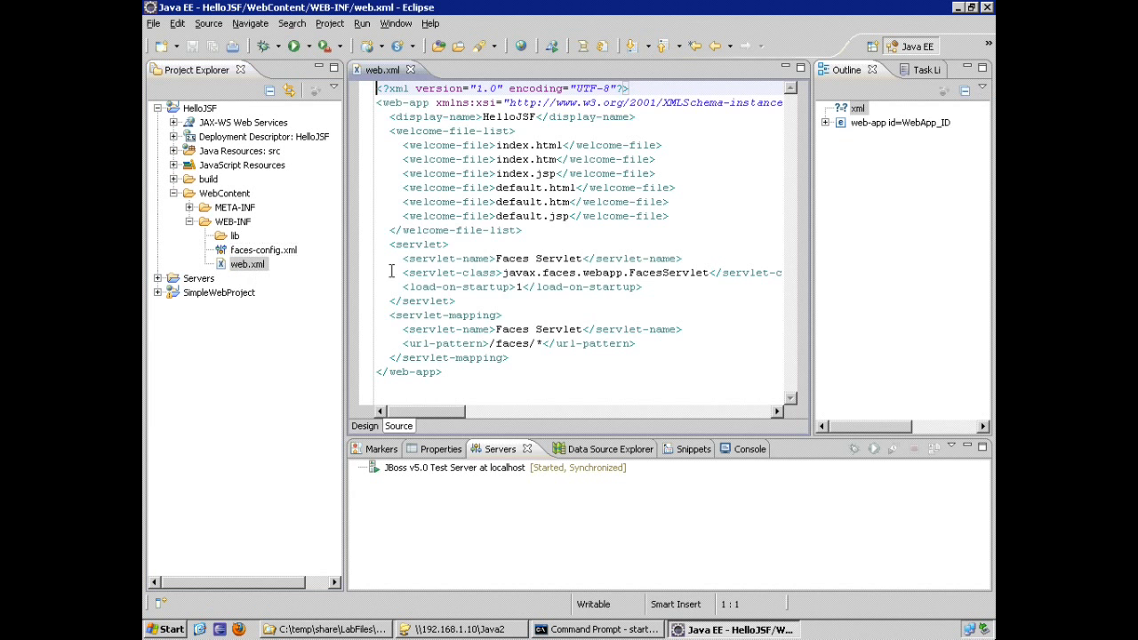
mouse_move(454, 272)
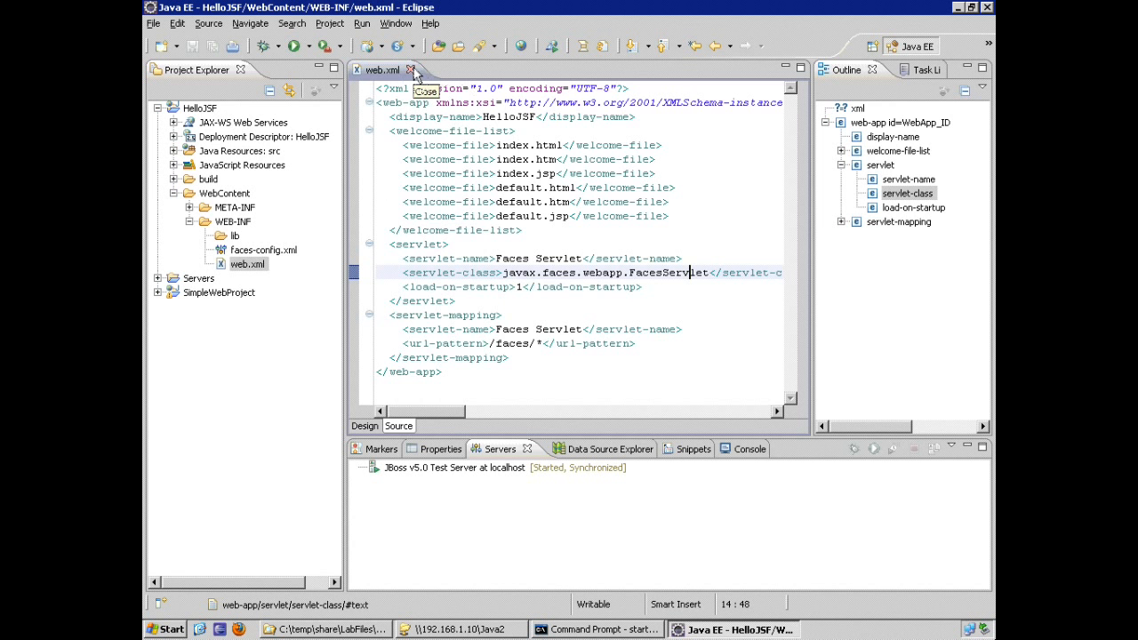
- Start a new JSP file named 'hello' in HelloJSF and reach template selection
right_click(199, 108)
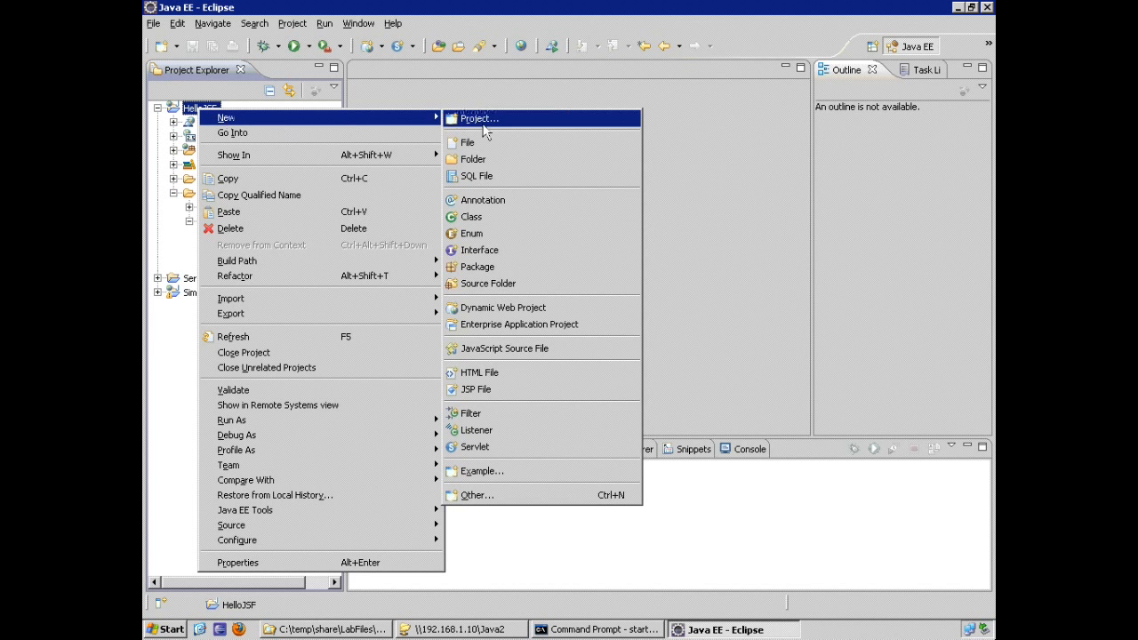
mouse_move(519, 390)
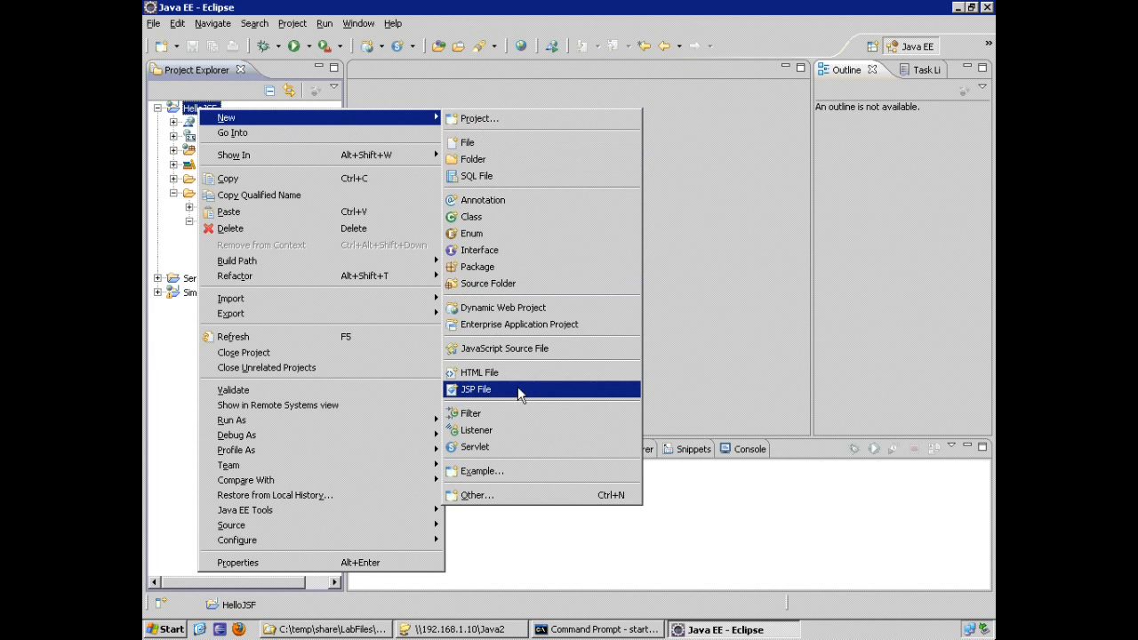
click(476, 389)
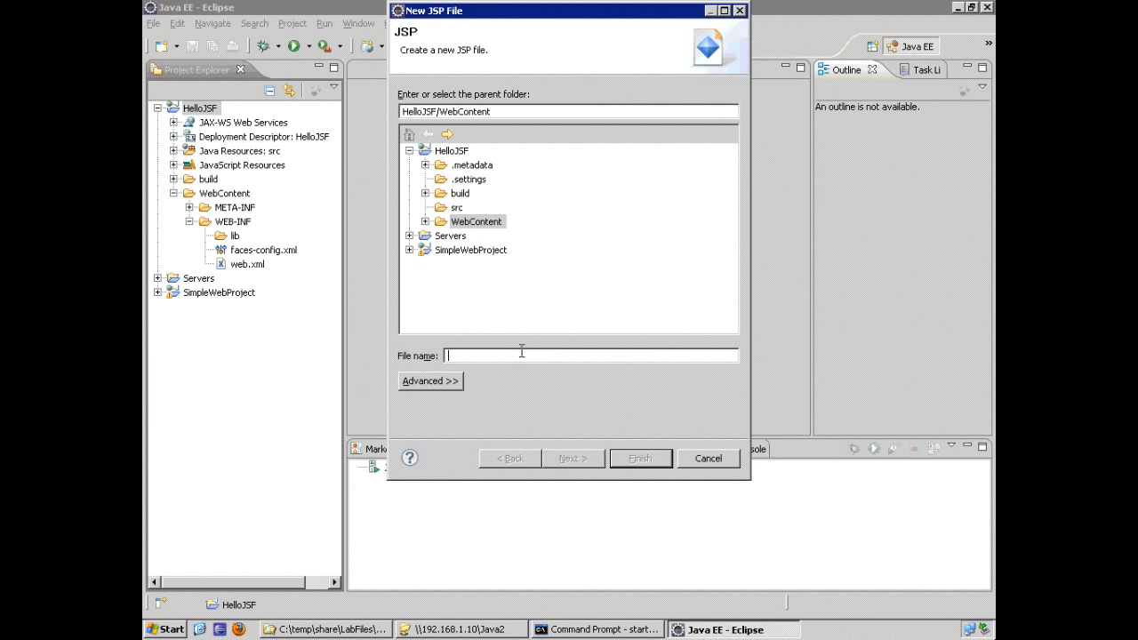
text(hello.)
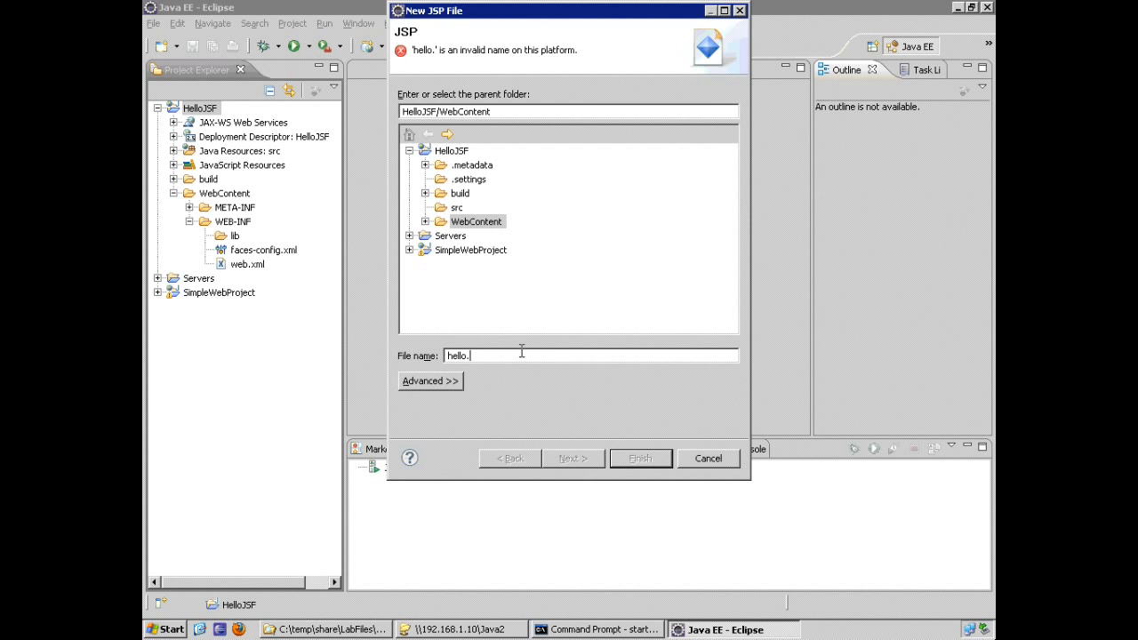
key(Backspace)
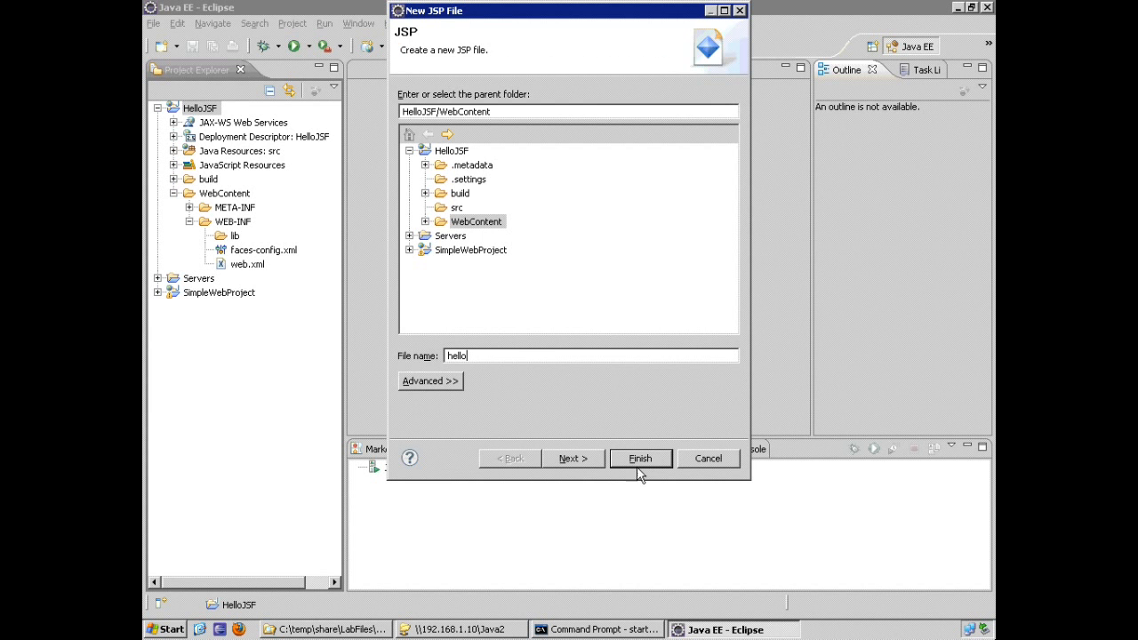
click(573, 458)
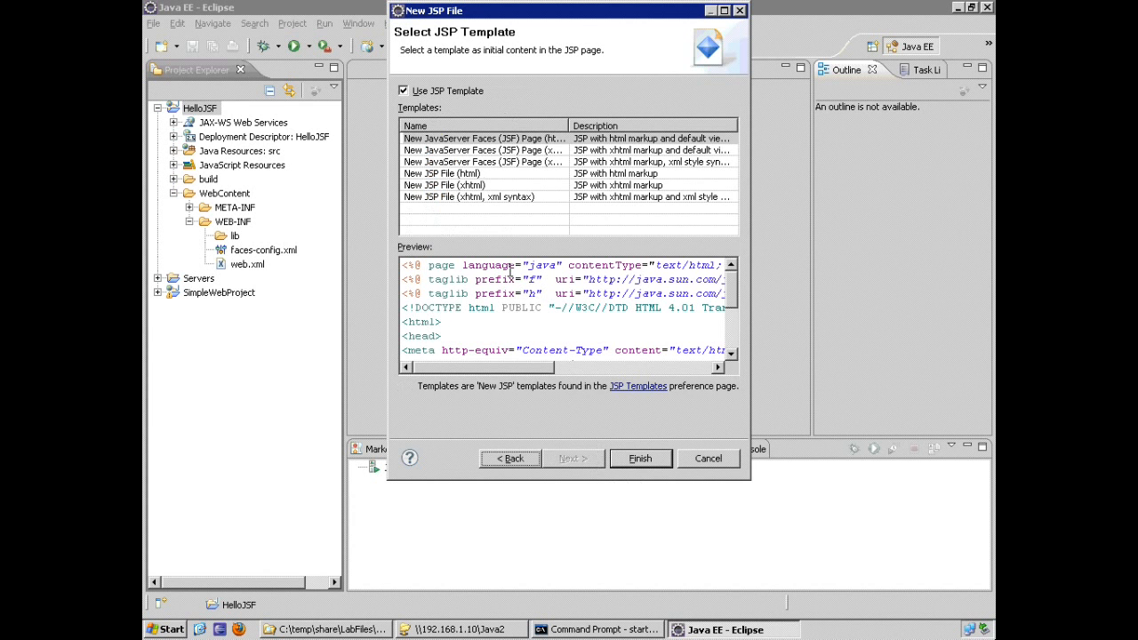
- Compare templates, create hello.jsp from the JSF Page (html) template, and open it
click(484, 139)
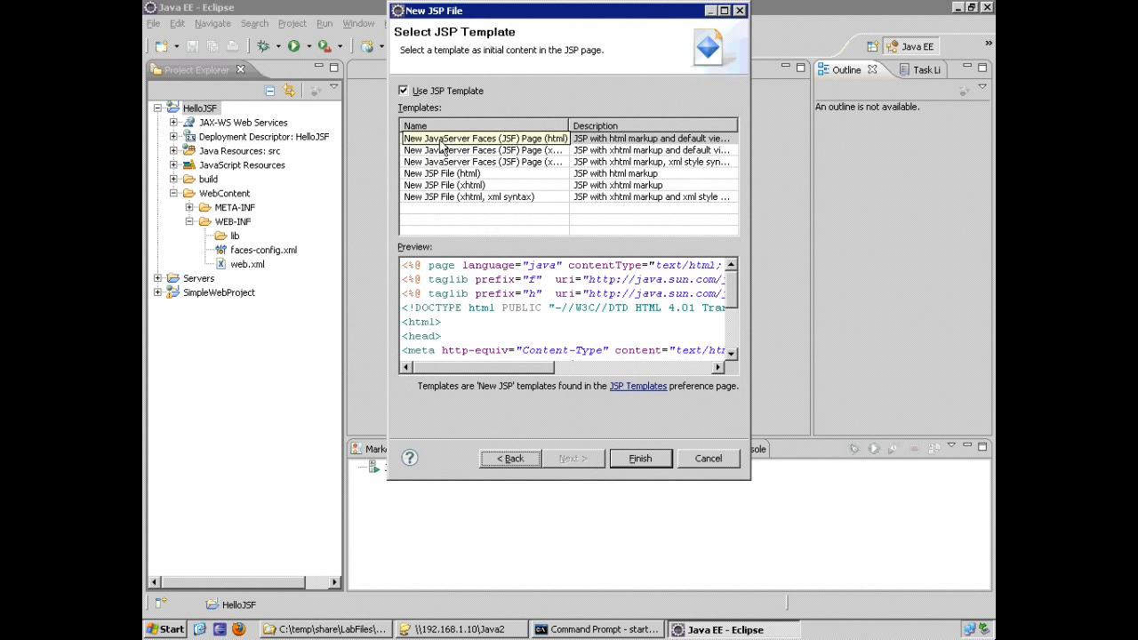
click(442, 173)
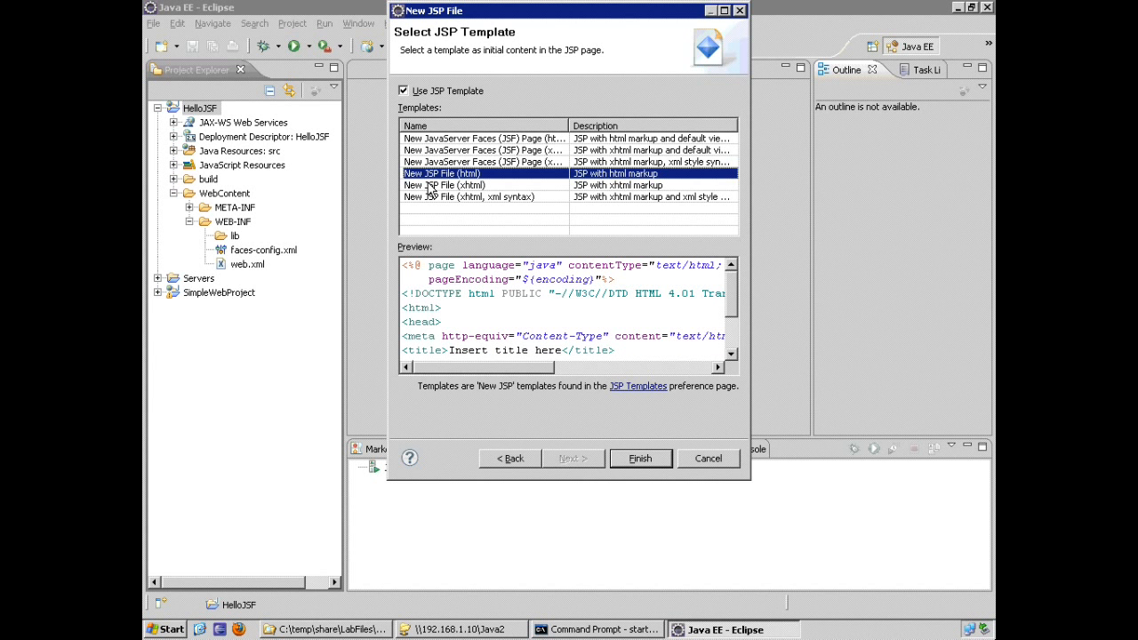
click(443, 185)
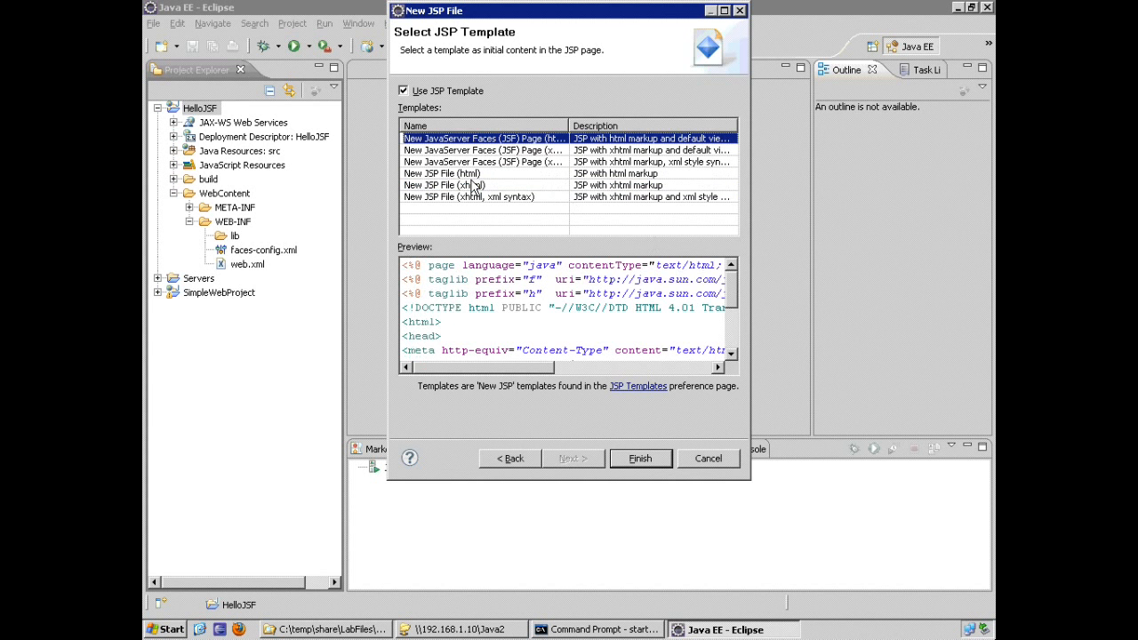
mouse_move(469, 162)
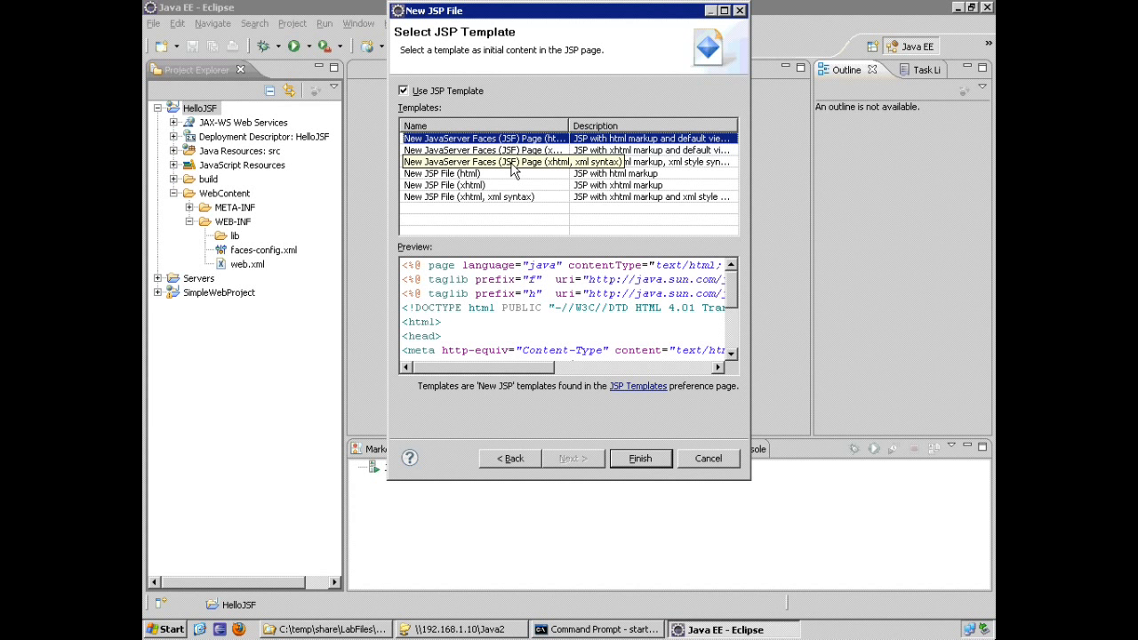
mouse_move(569, 198)
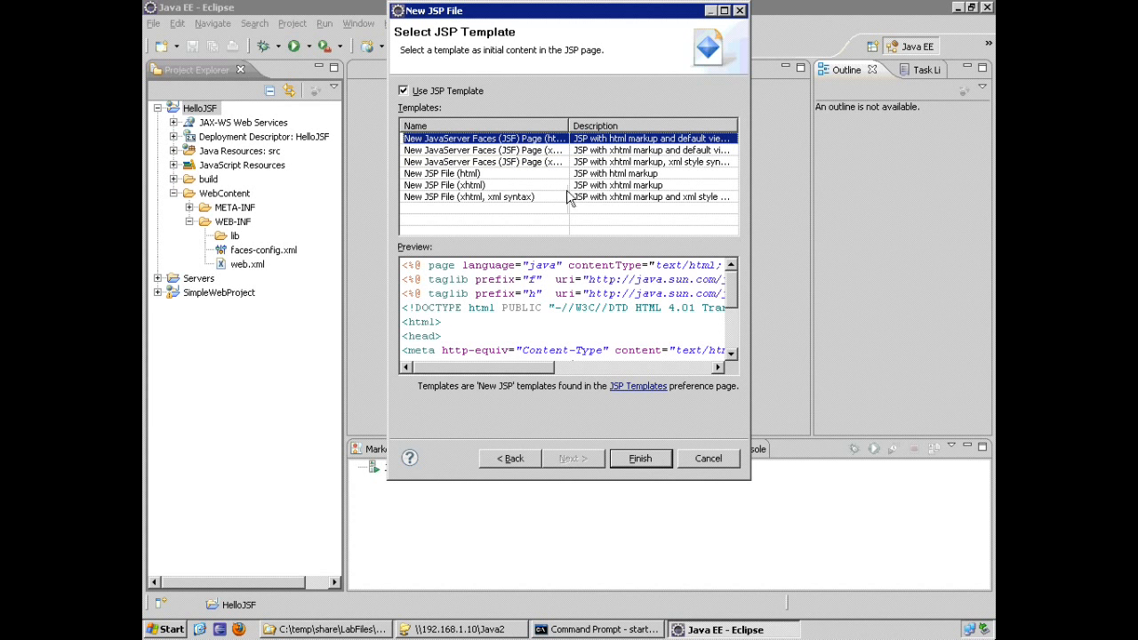
mouse_move(554, 196)
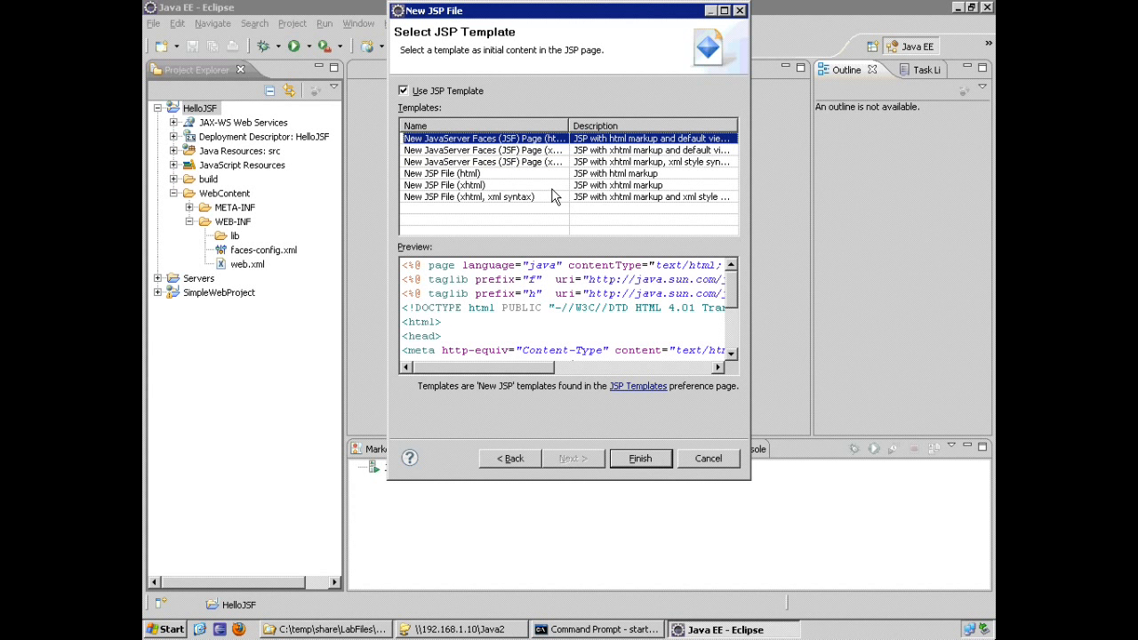
mouse_move(536, 181)
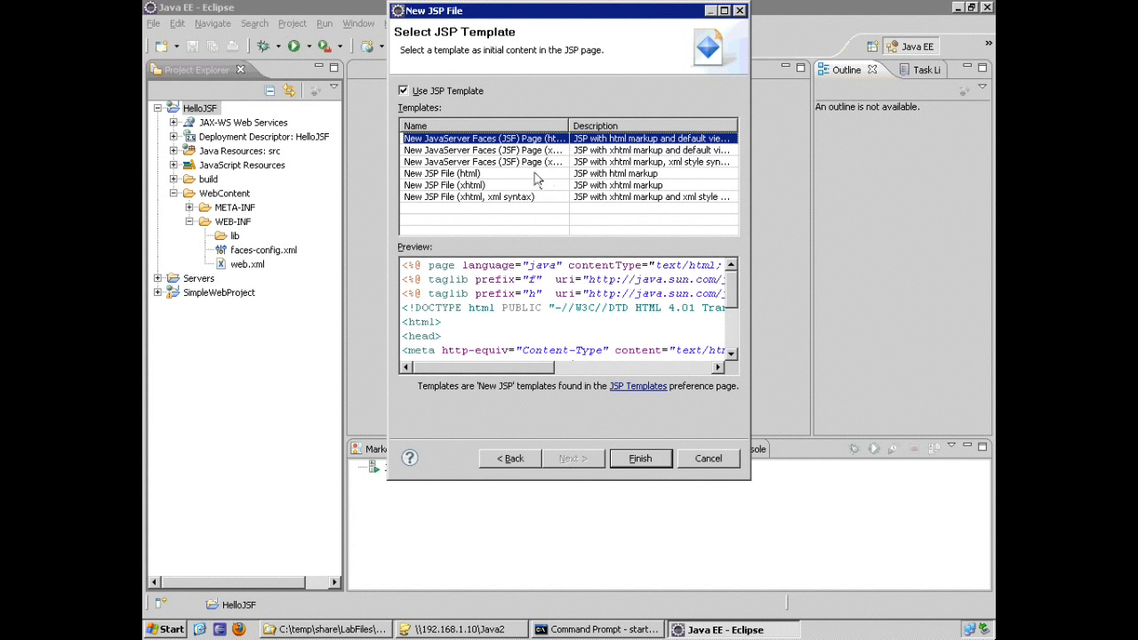
scroll(down, 3)
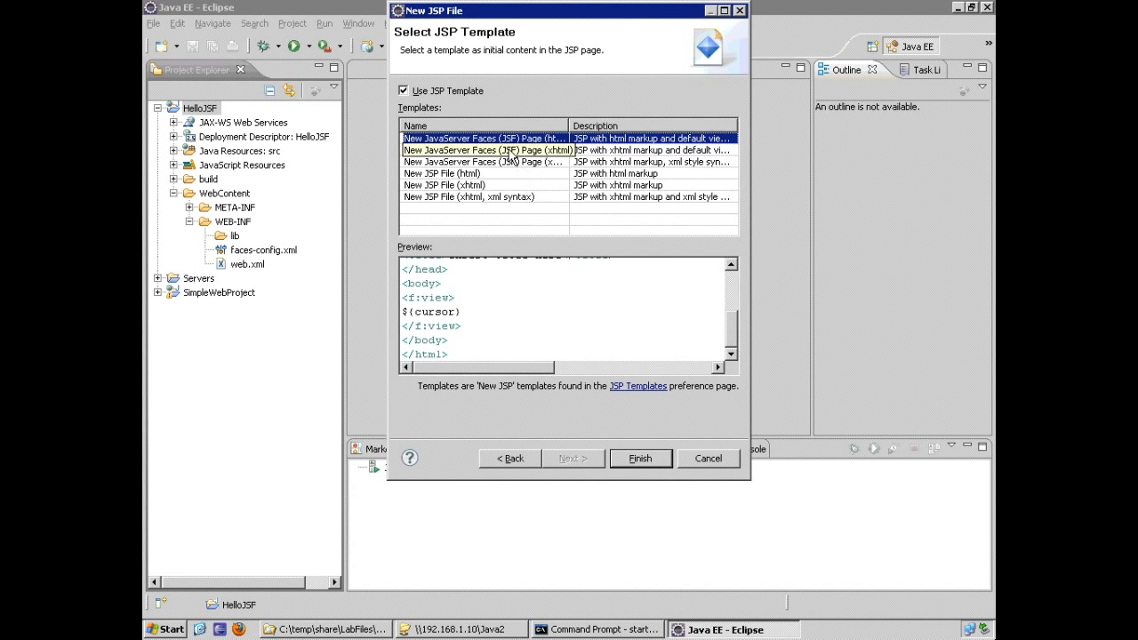
click(484, 150)
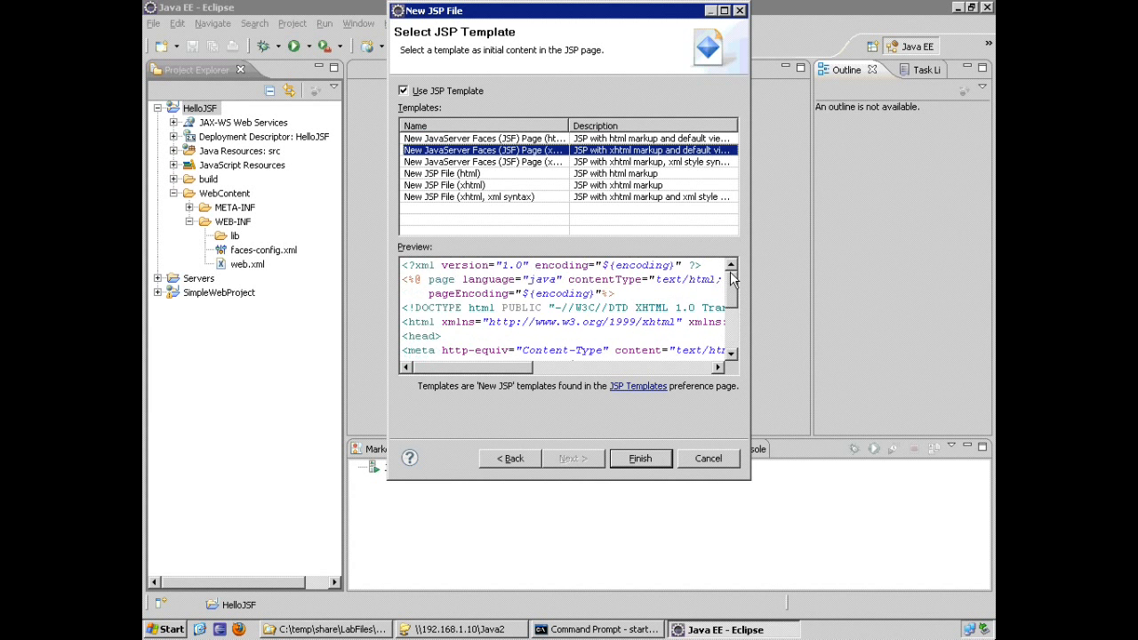
mouse_move(498, 150)
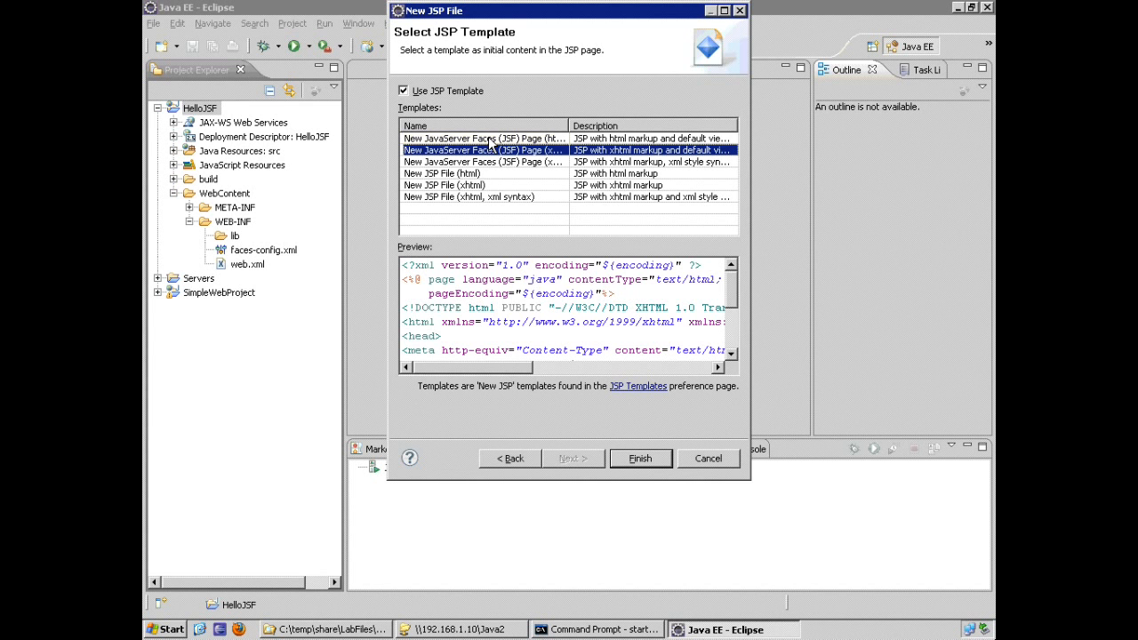
click(483, 138)
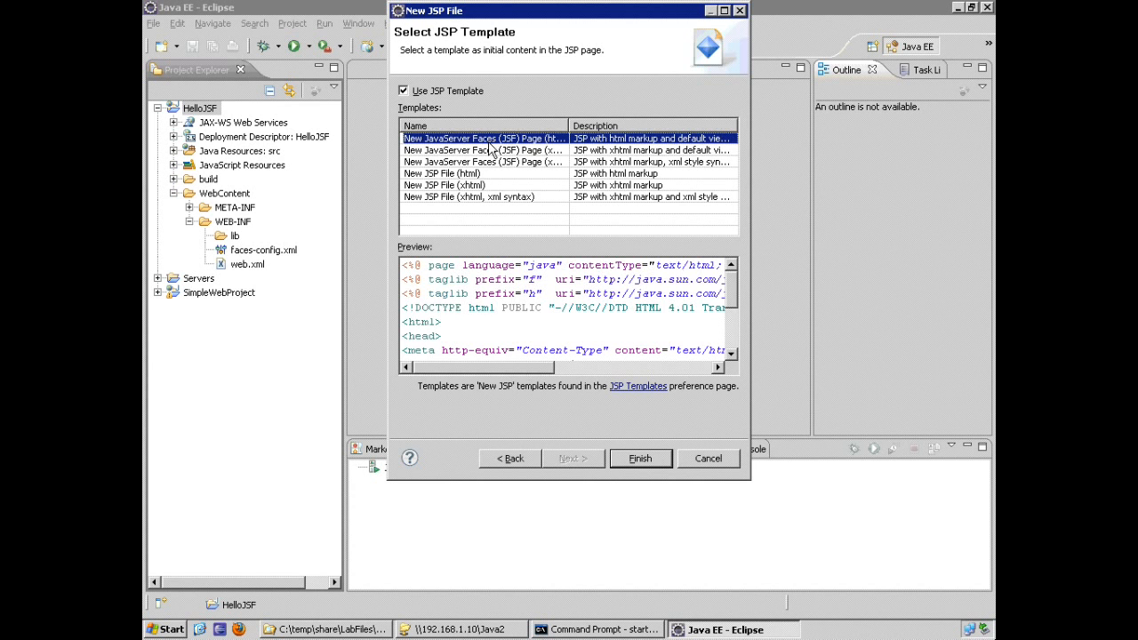
mouse_move(497, 258)
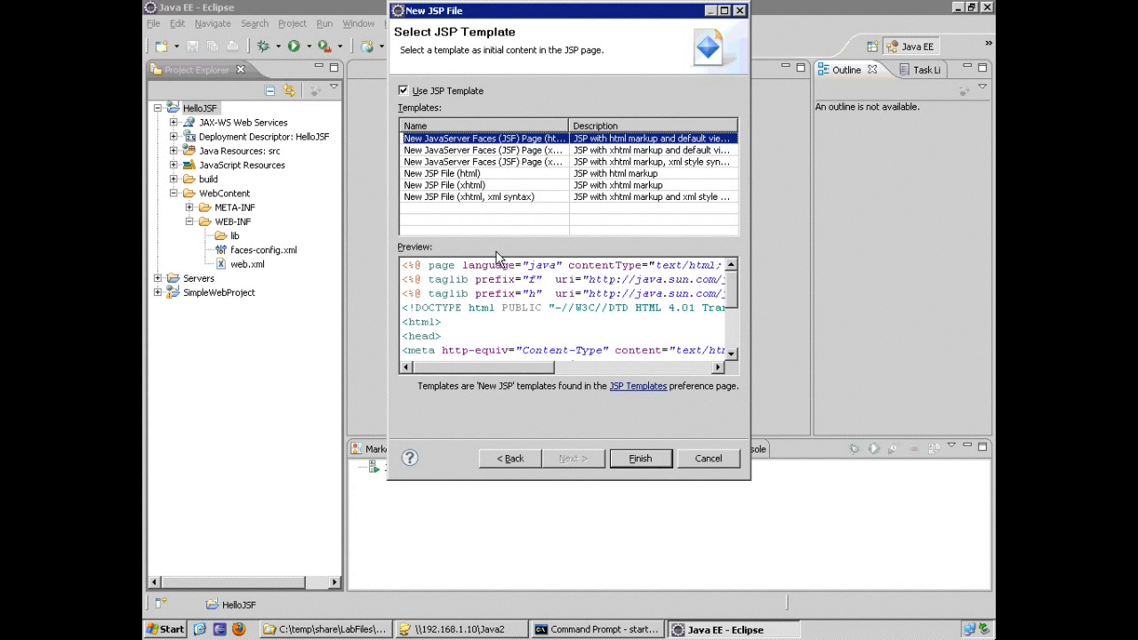
mouse_move(737, 294)
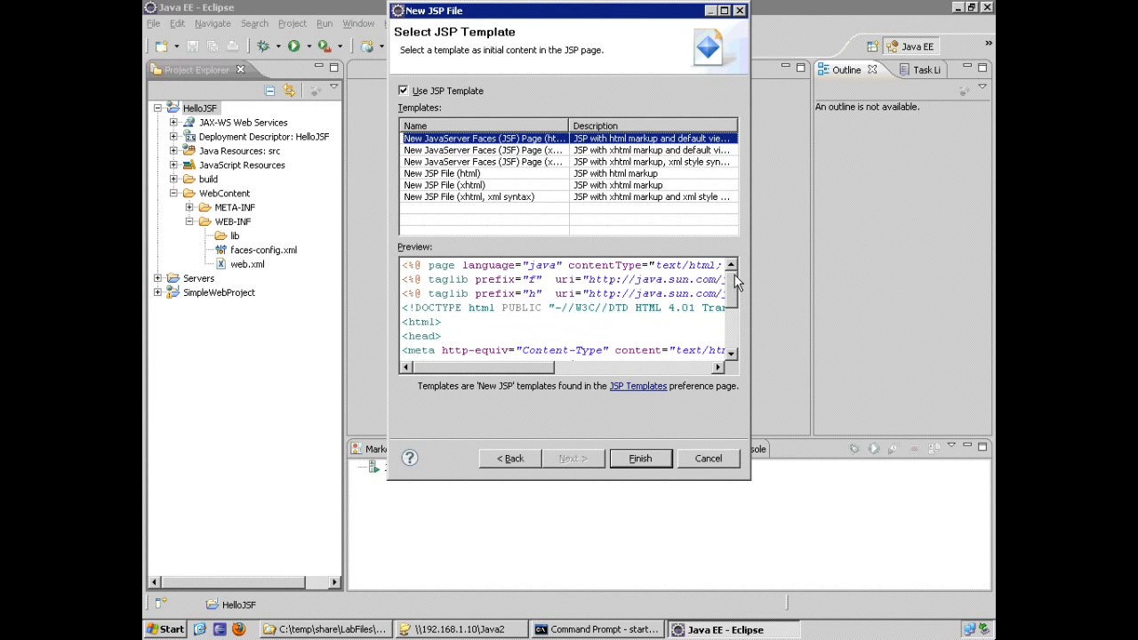
mouse_move(541, 286)
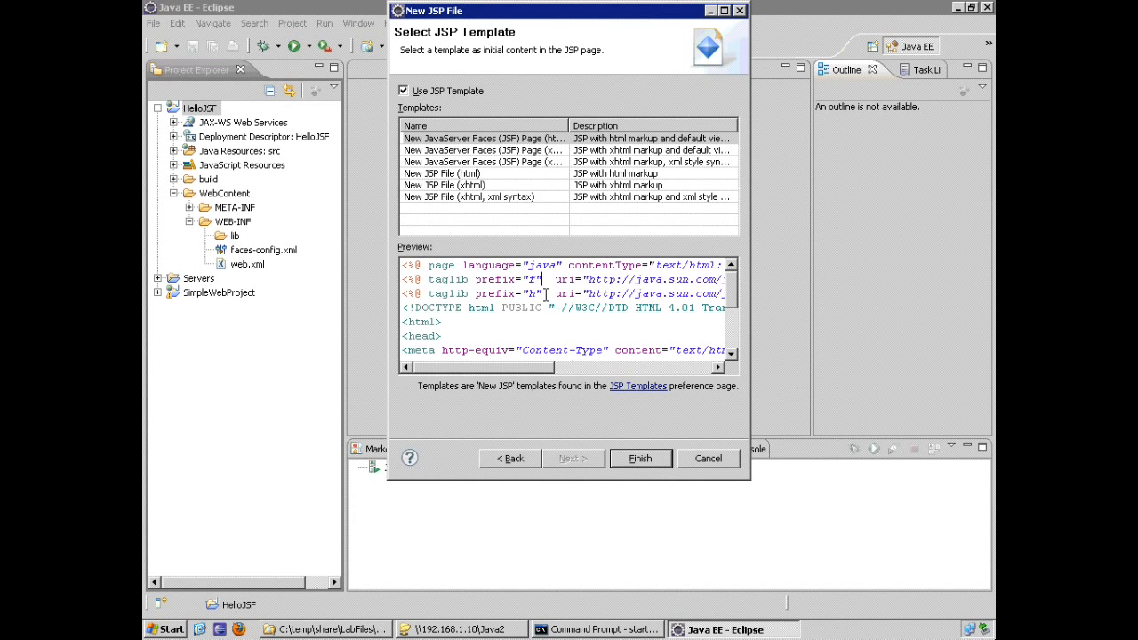
scroll(down, 3)
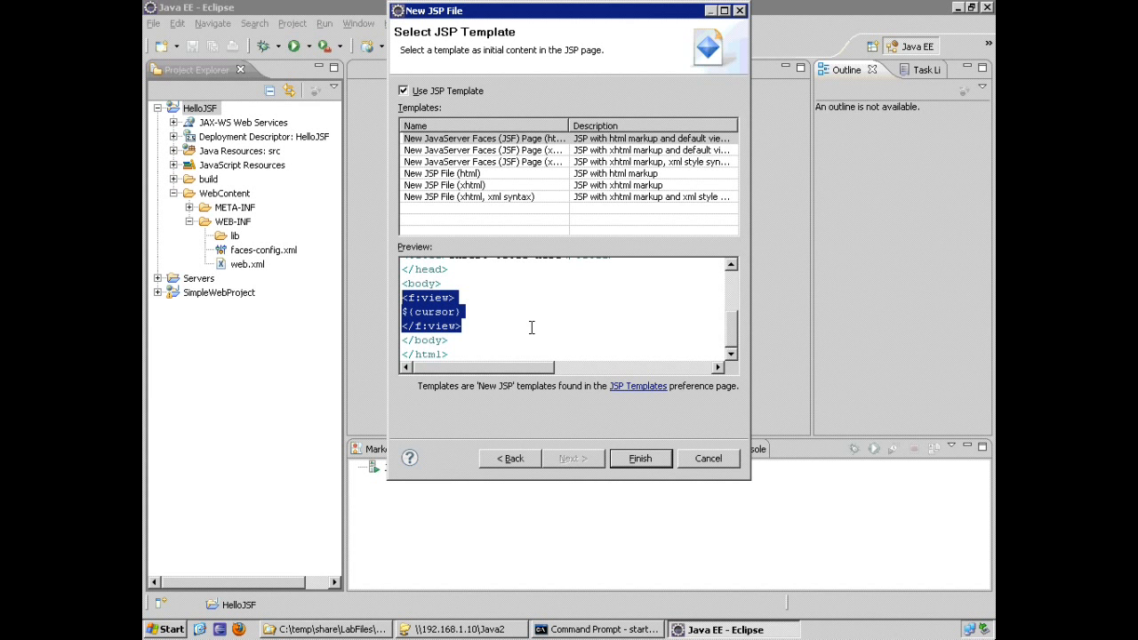
click(639, 458)
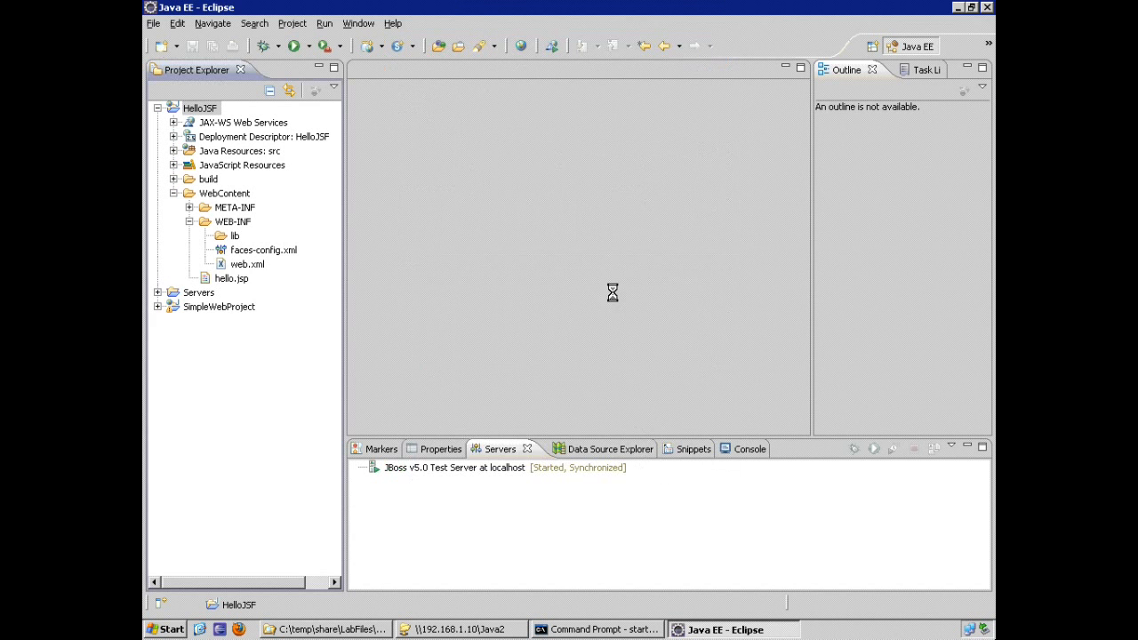
double_click(230, 279)
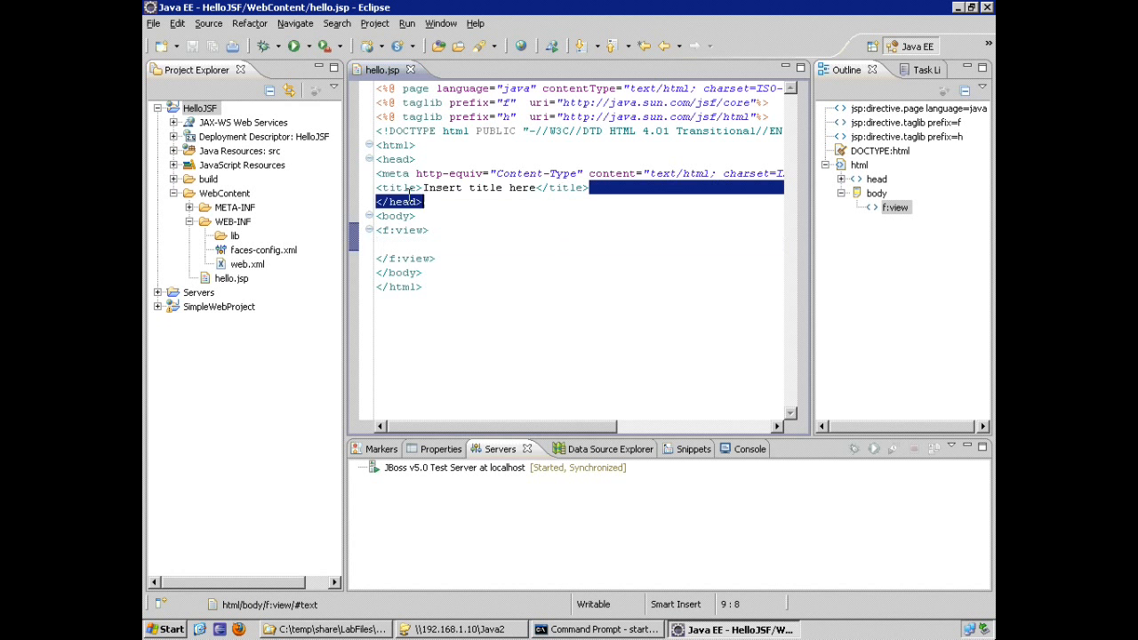
- Move the title line into f:view and change its text to 'Here's my JSF title'
click(484, 187)
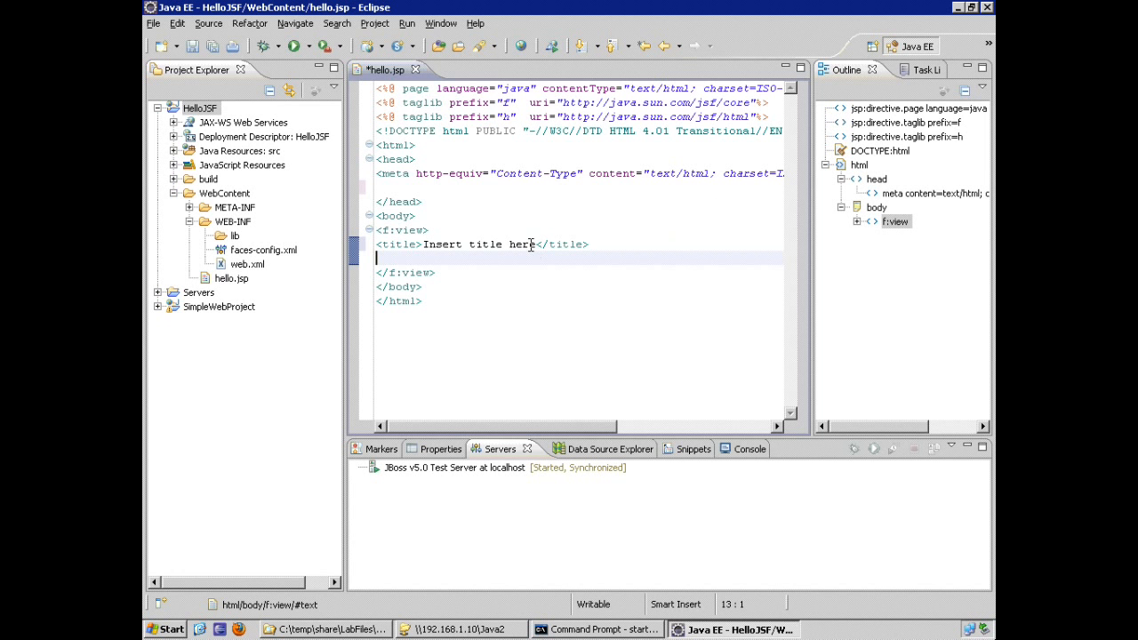
double_click(480, 243)
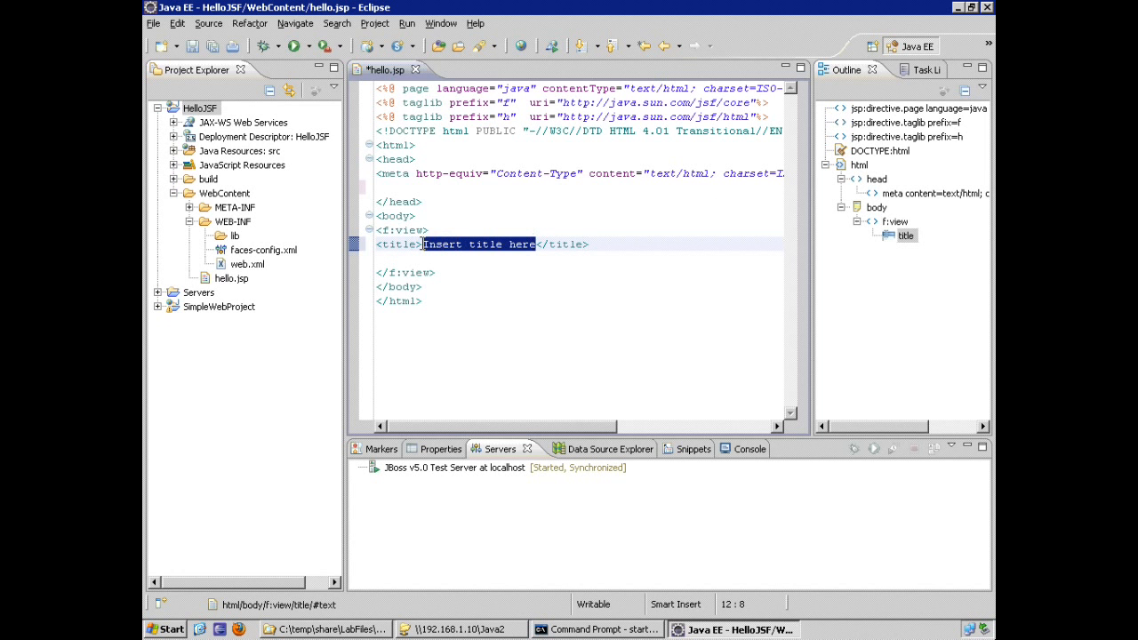
mouse_move(744, 275)
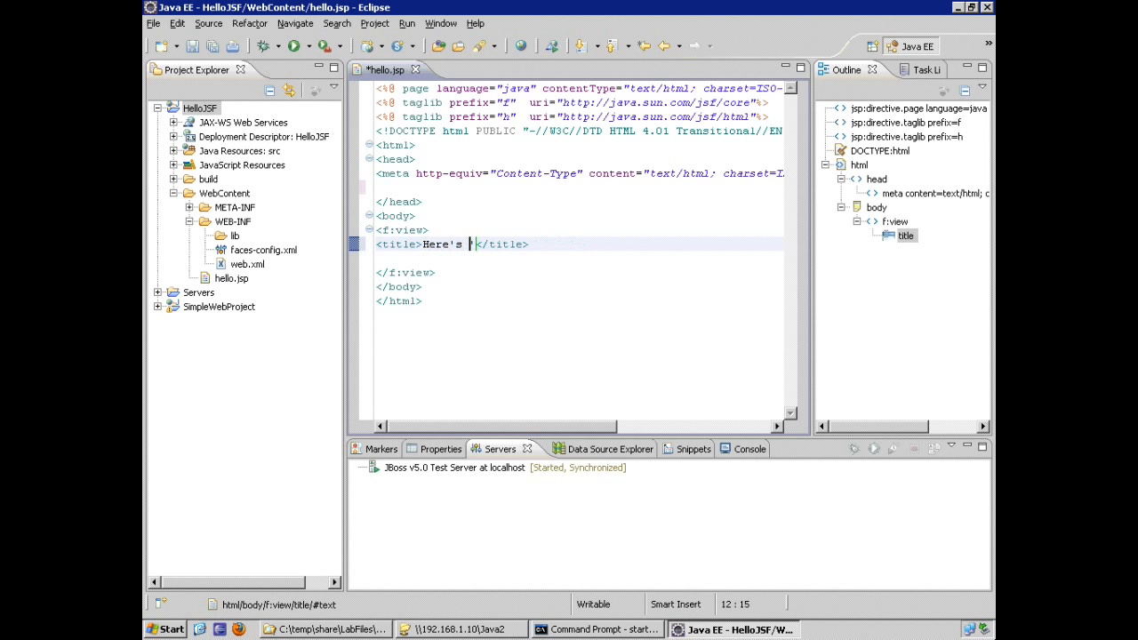
text(my)
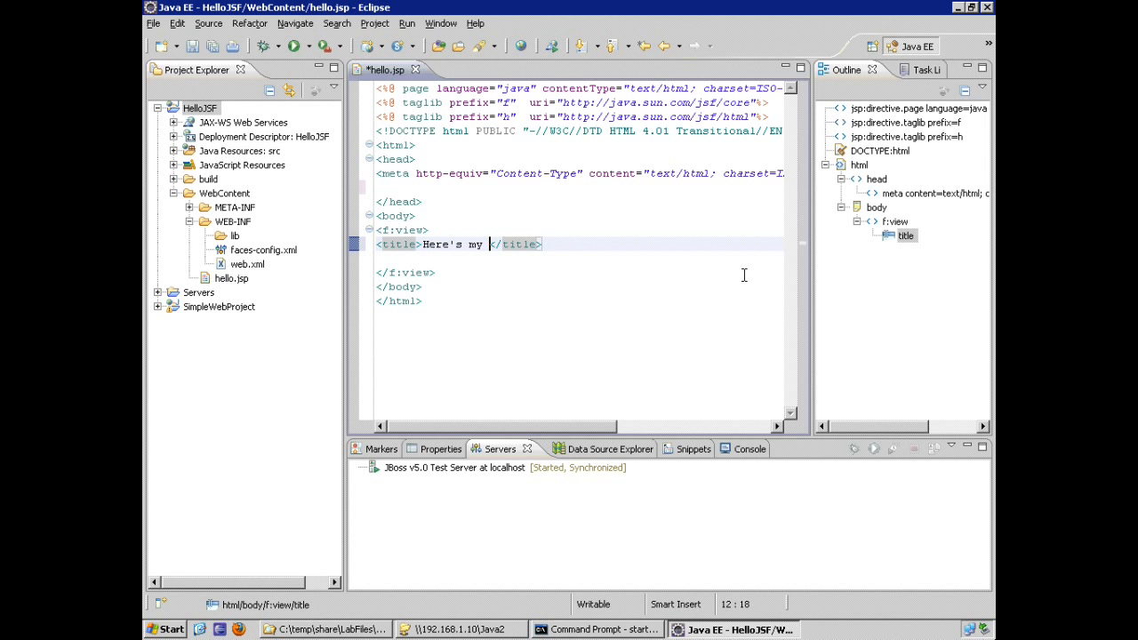
text(J)
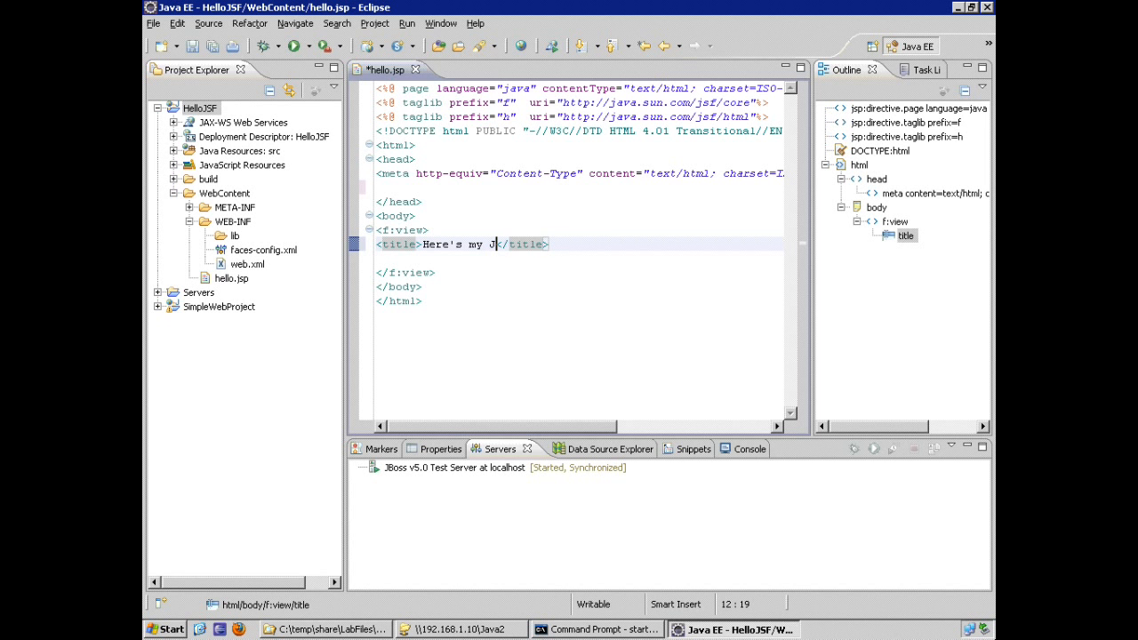
text(SF title)
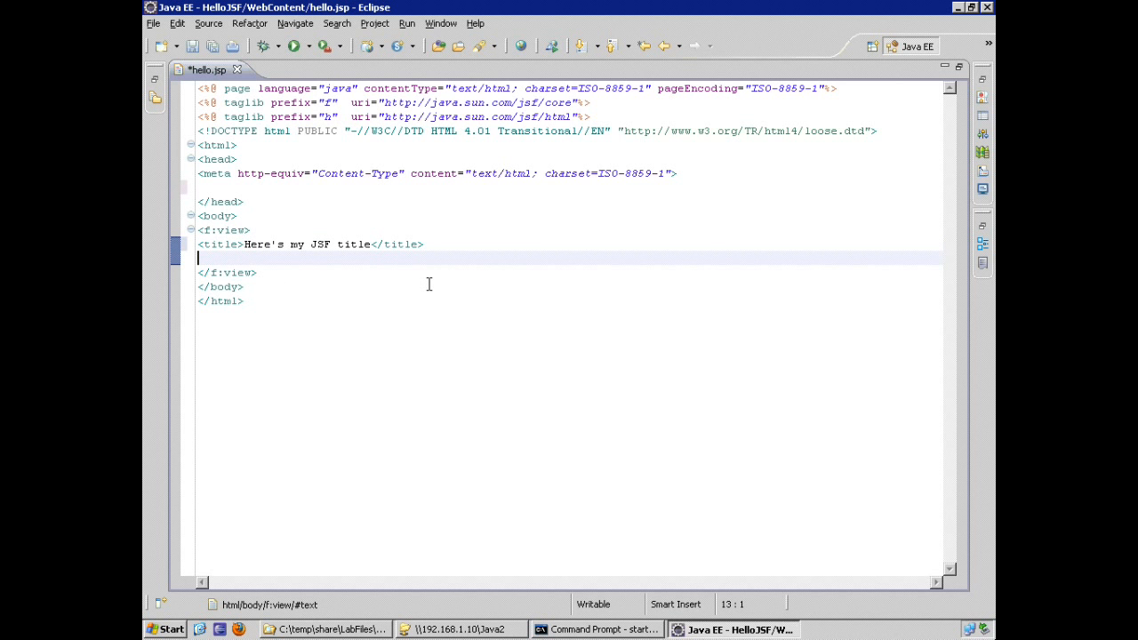
mouse_move(206, 82)
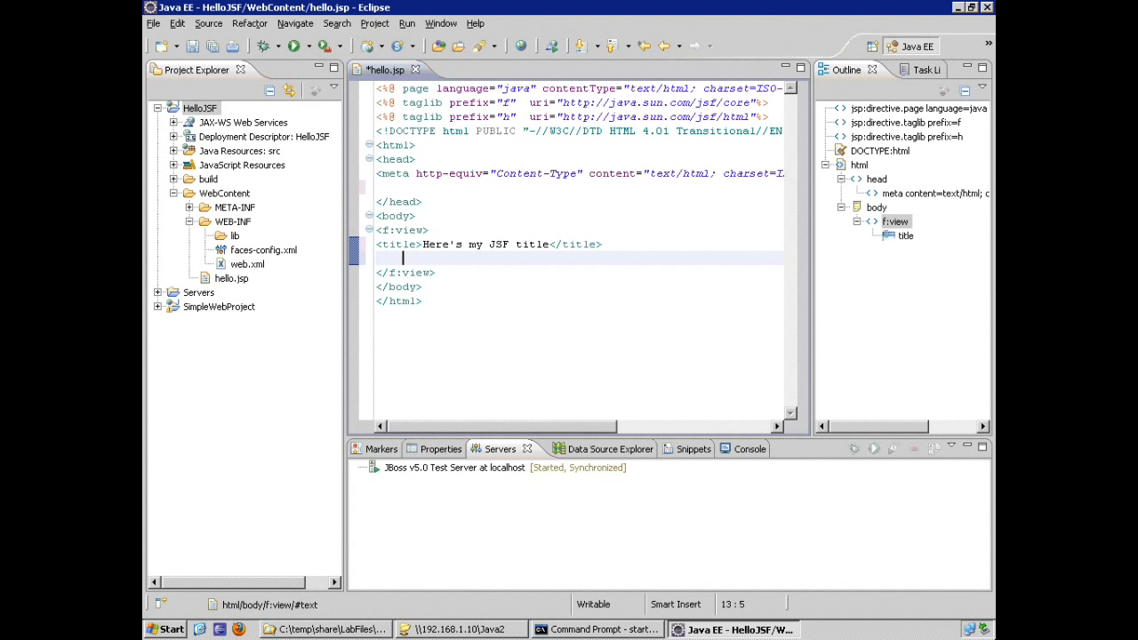
- Type '<h:' below the title and insert h:outputText from content assist
text(<h:)
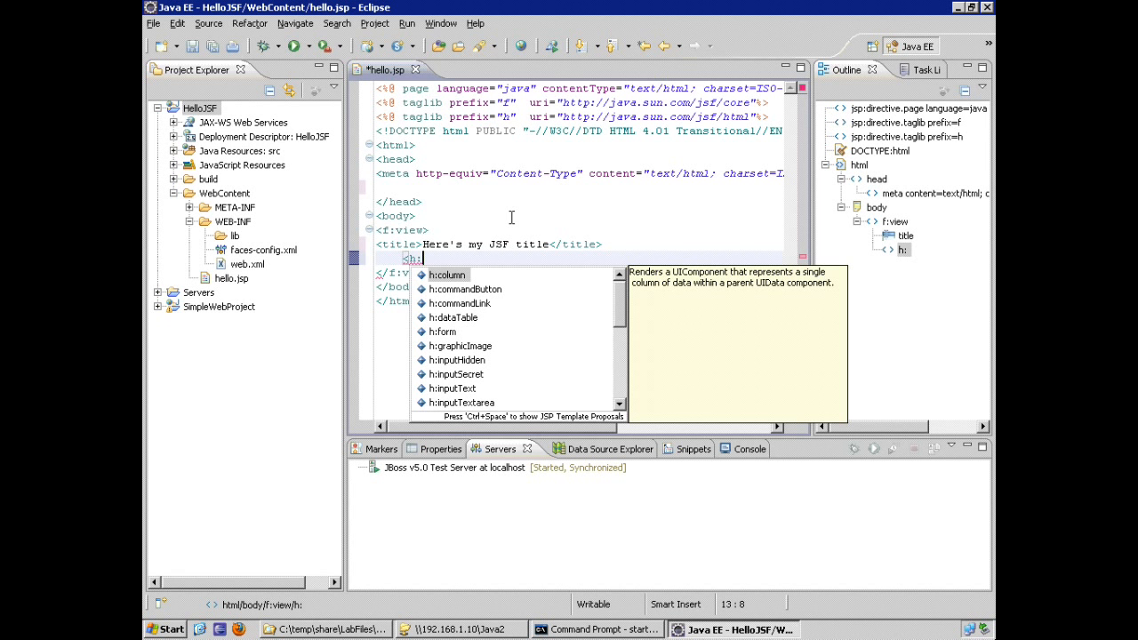
mouse_move(622, 311)
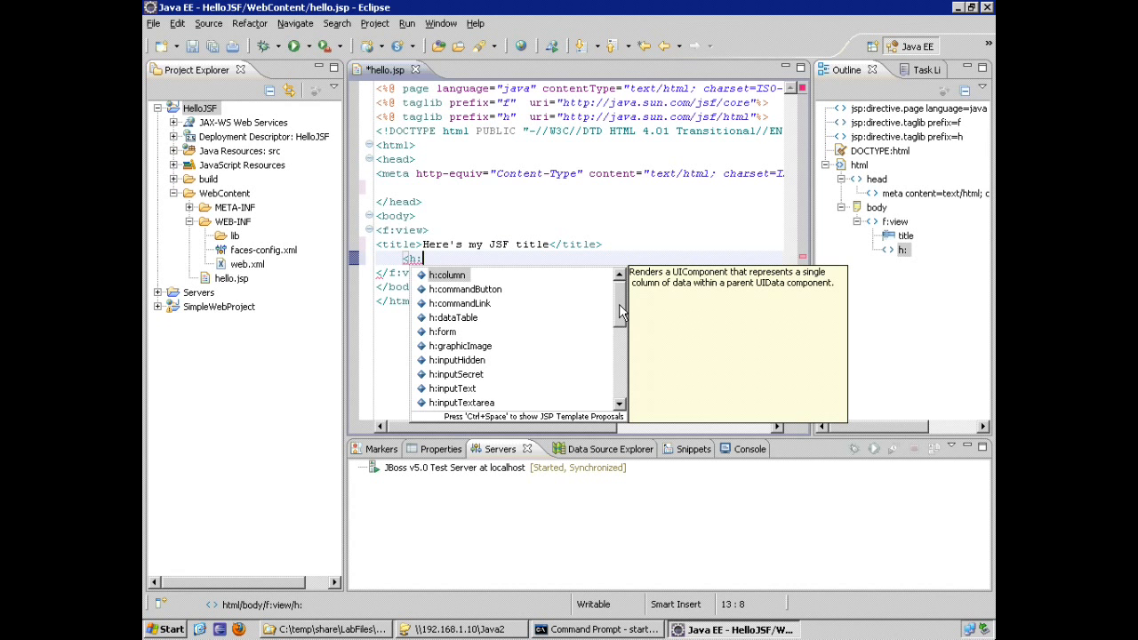
scroll(down, 3)
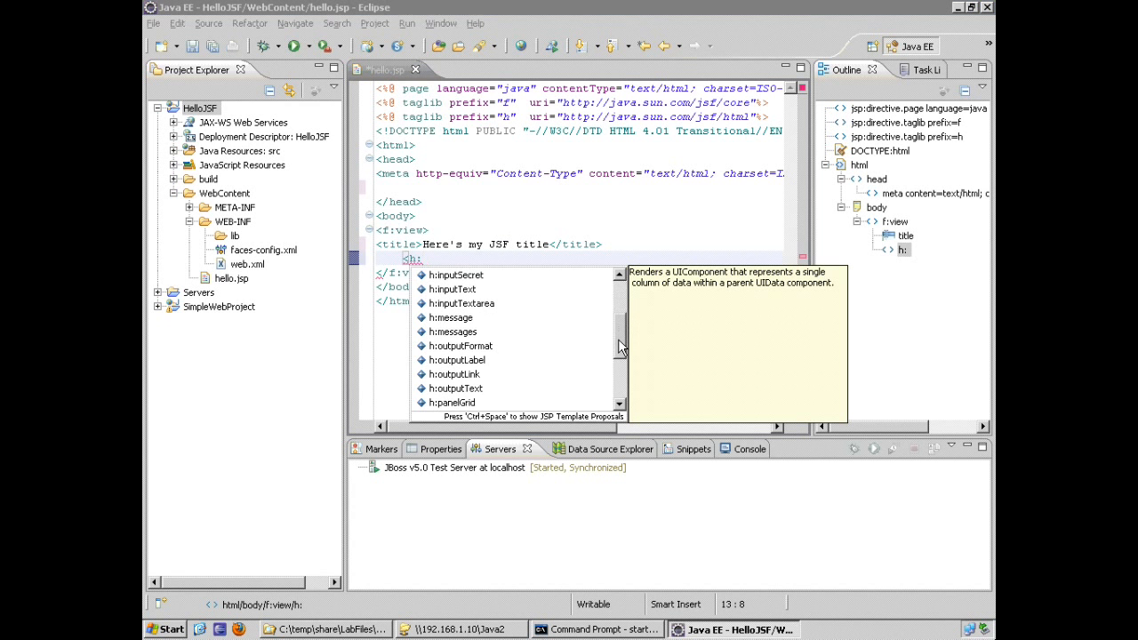
scroll(down, 3)
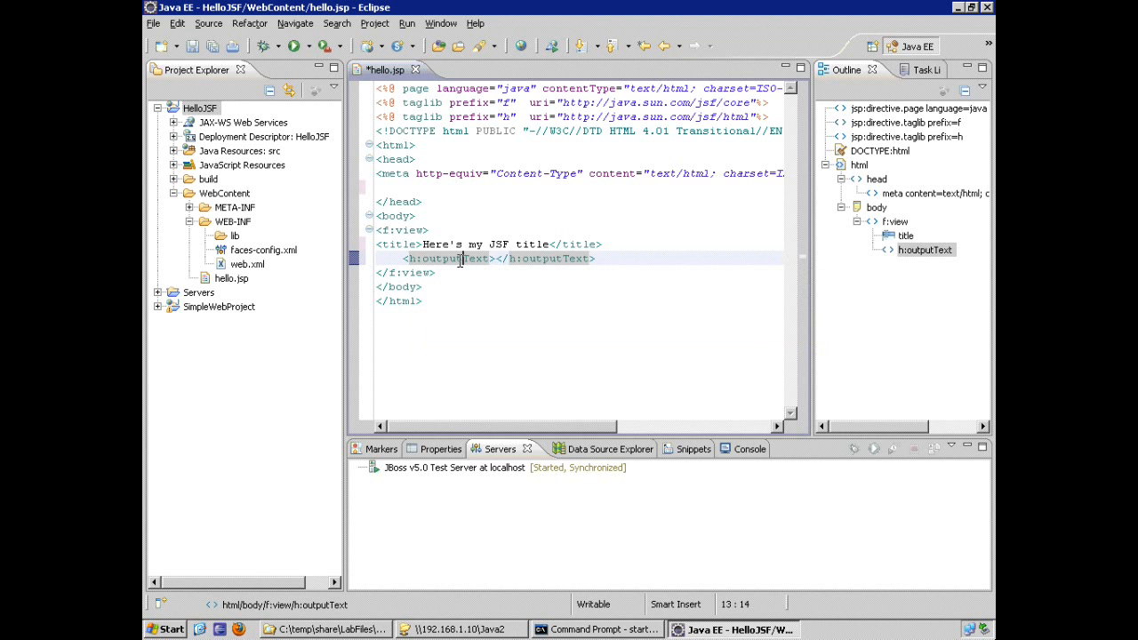
mouse_move(943, 257)
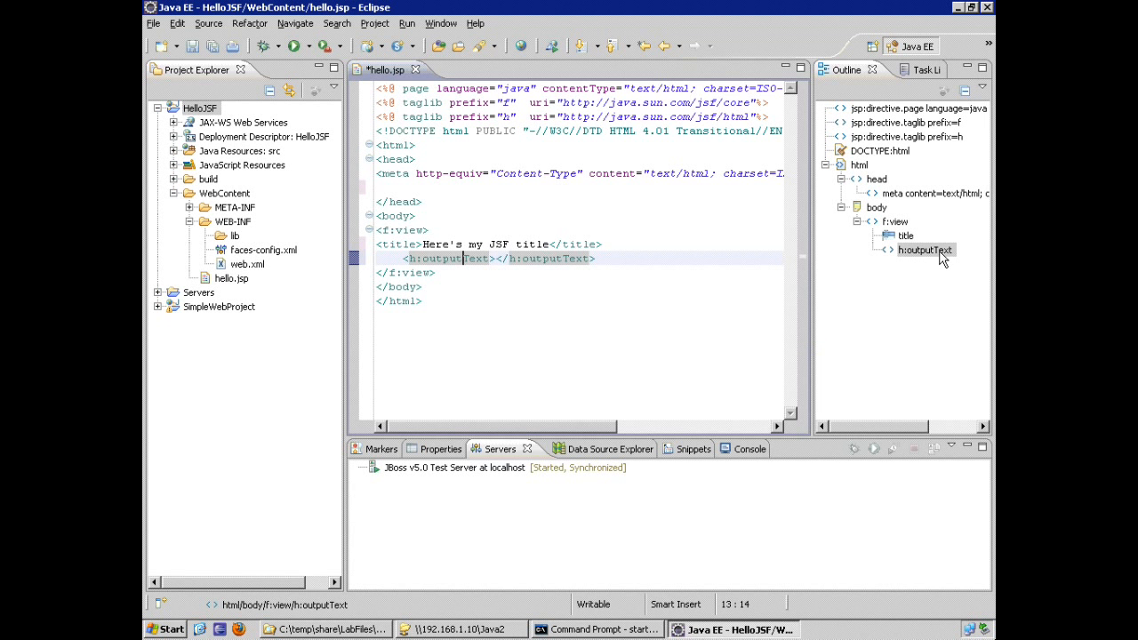
- Set the h:outputText value property to 'Hello World!' in the Properties view
click(925, 249)
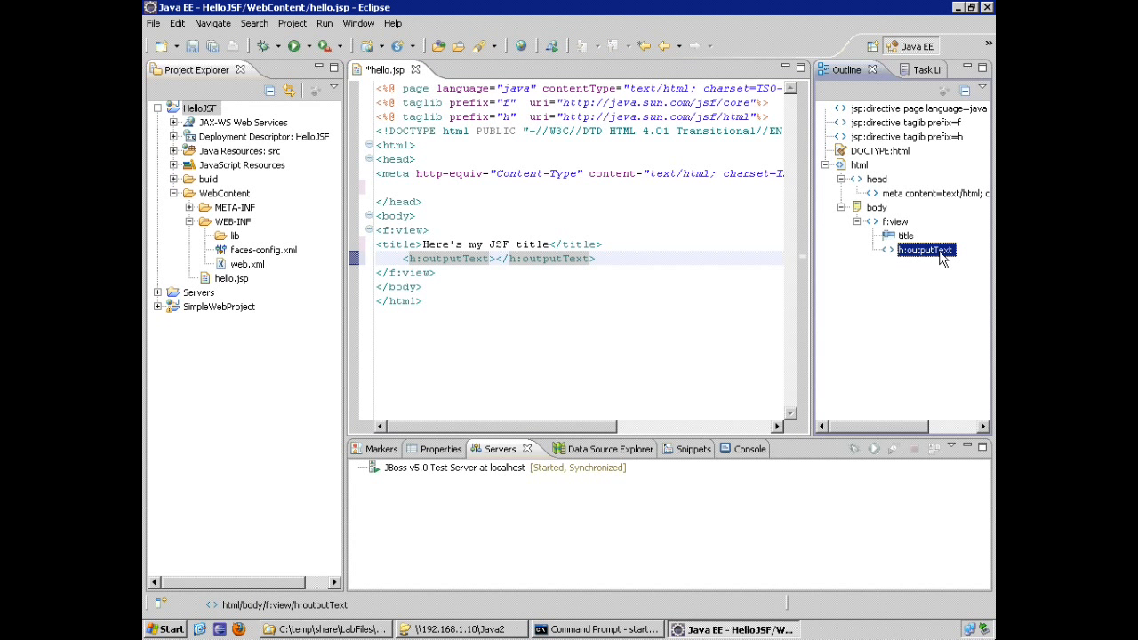
mouse_move(430, 477)
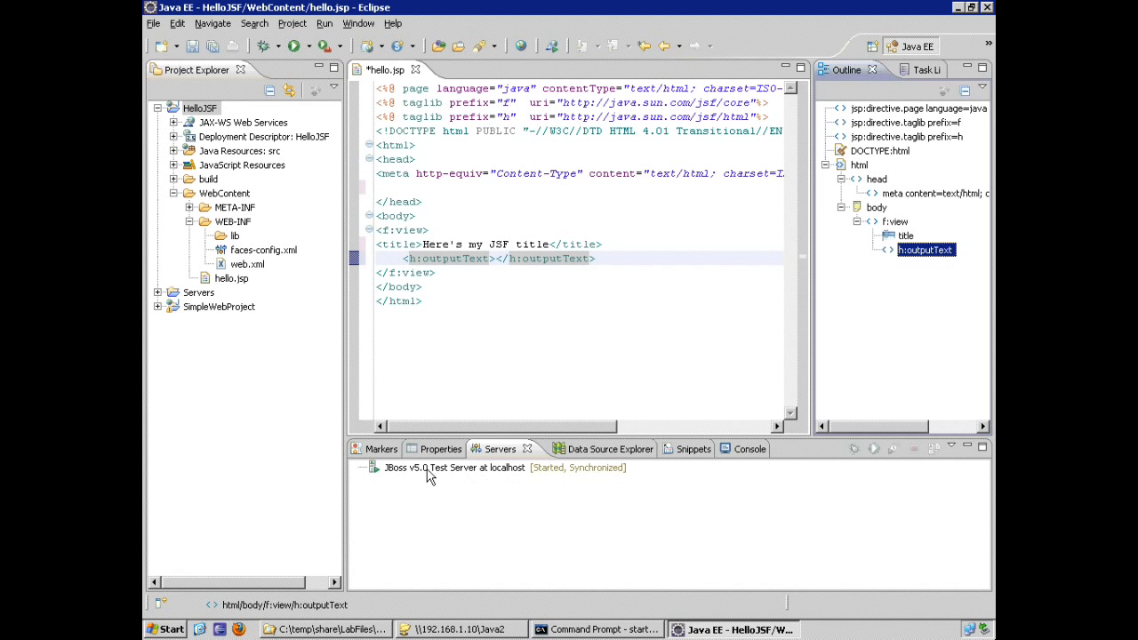
mouse_move(433, 467)
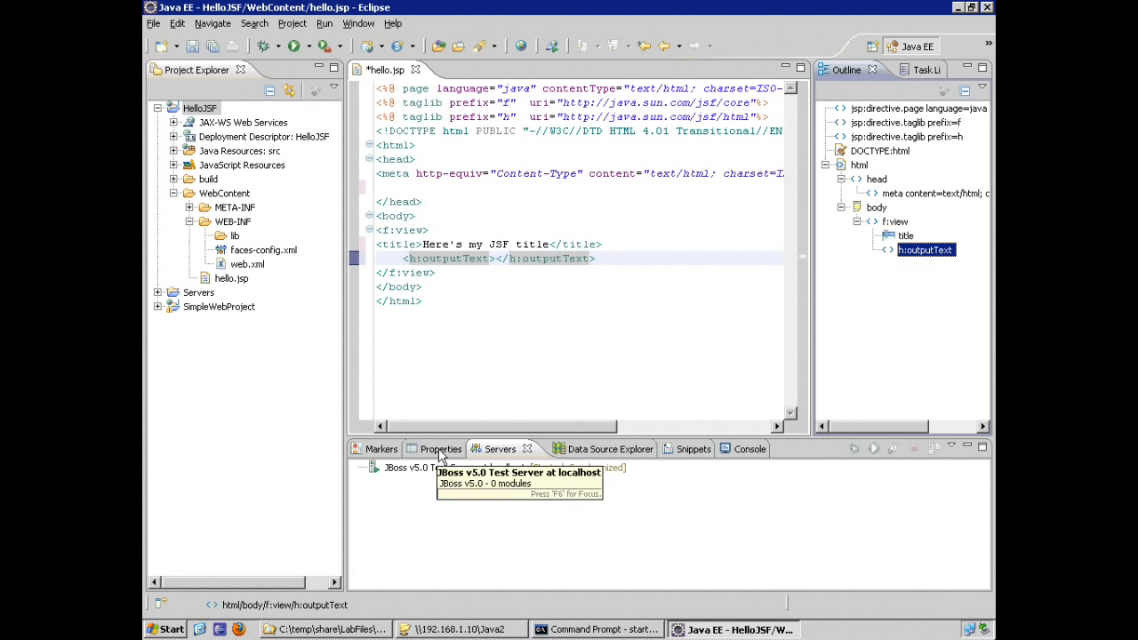
click(439, 448)
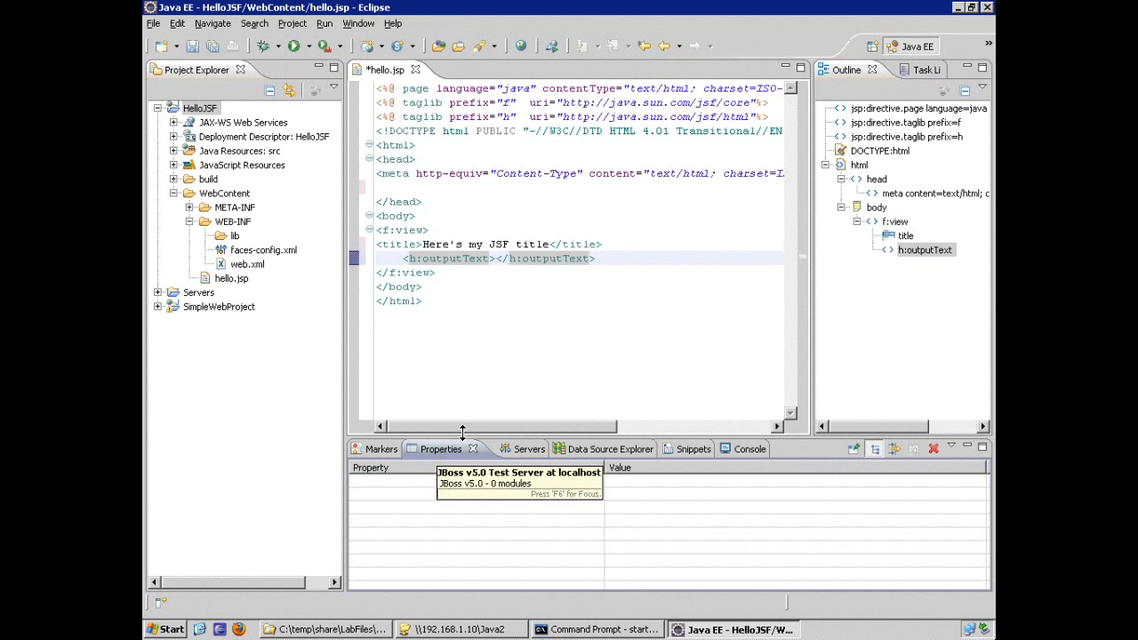
mouse_move(925, 250)
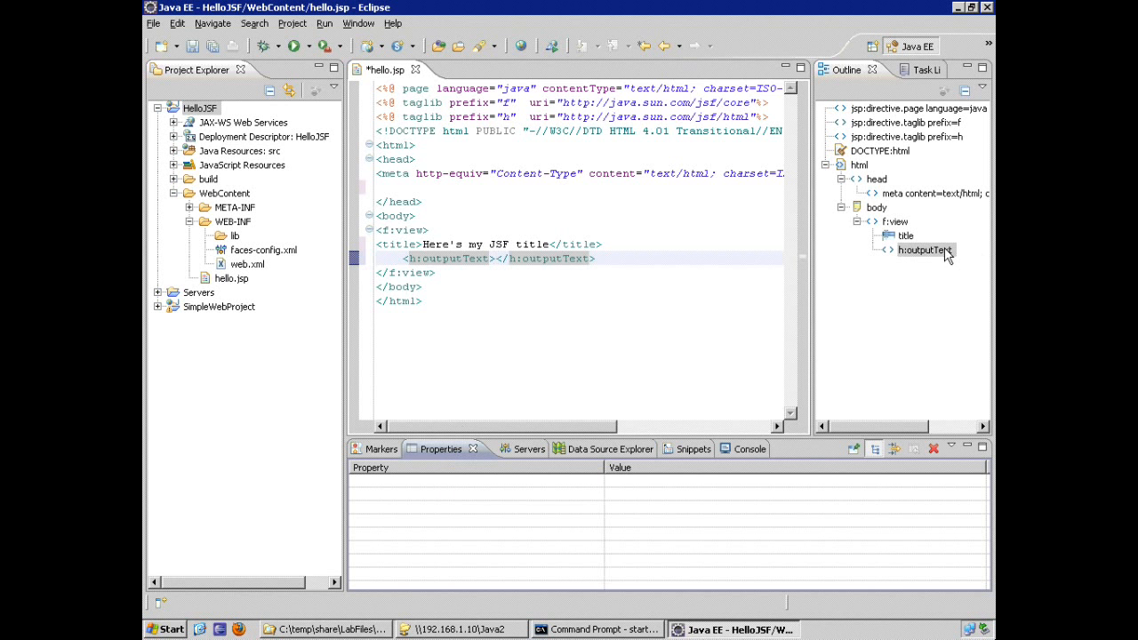
mouse_move(941, 253)
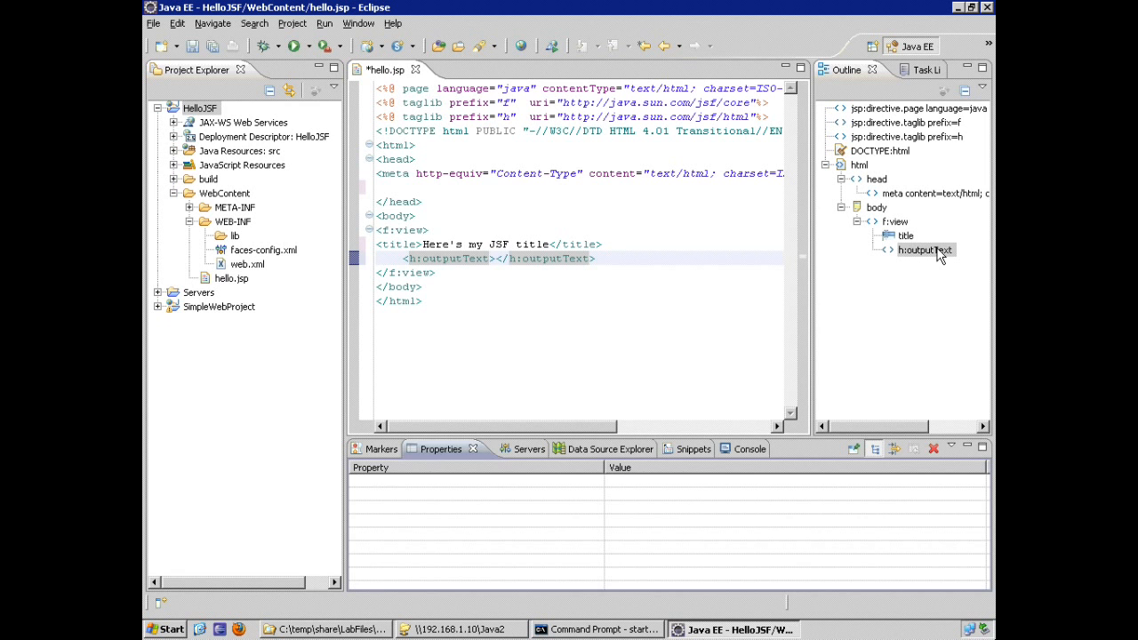
click(926, 250)
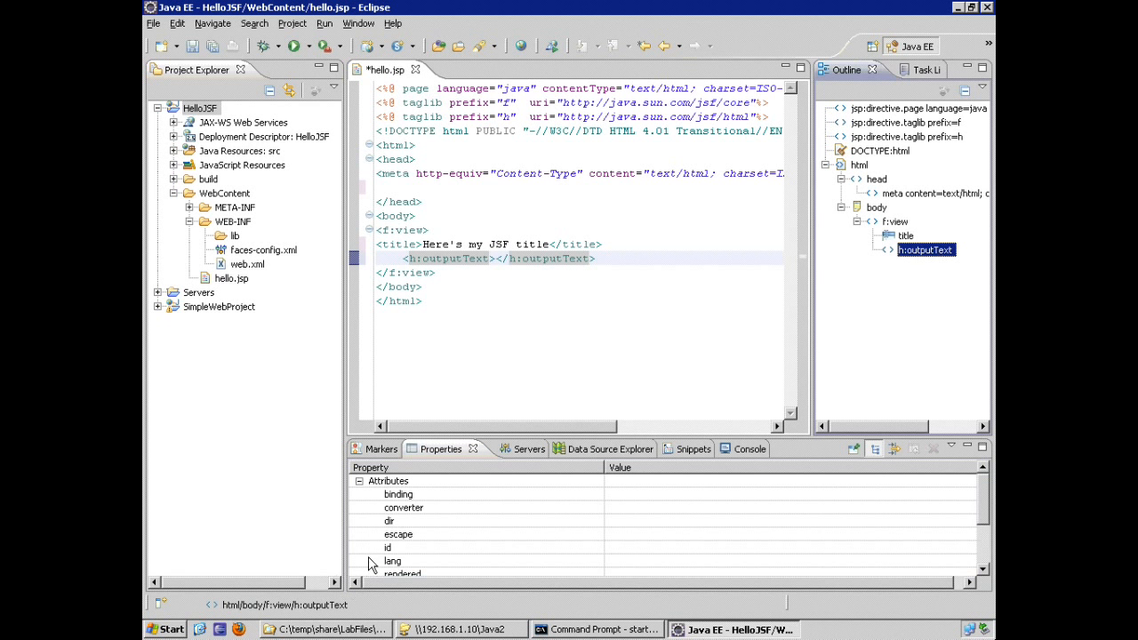
mouse_move(433, 460)
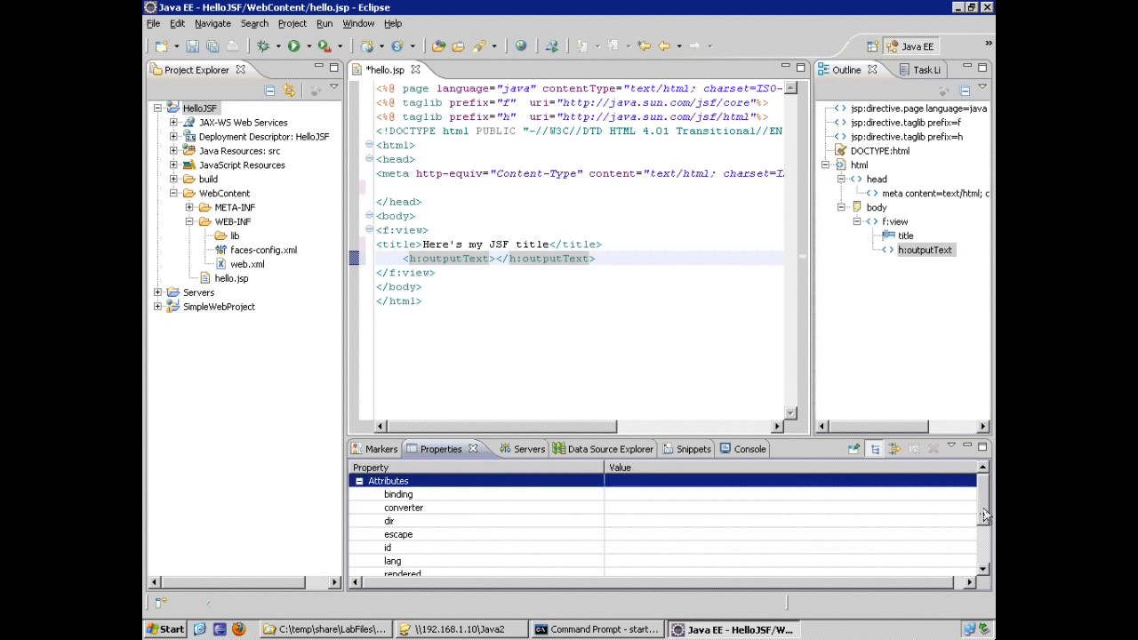
scroll(down, 3)
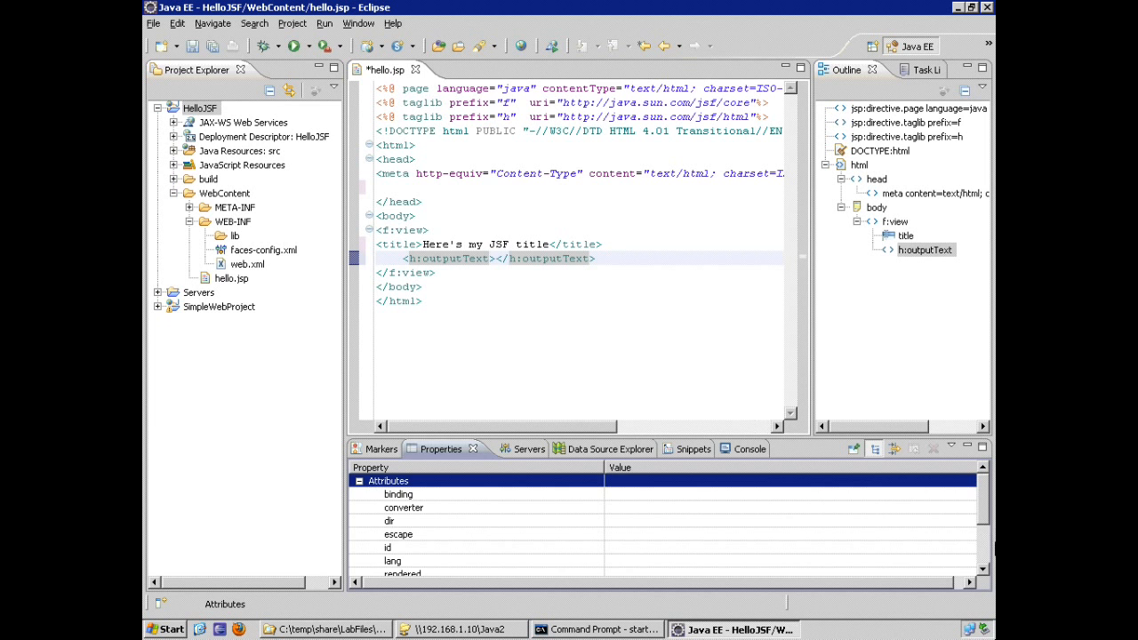
scroll(down, 3)
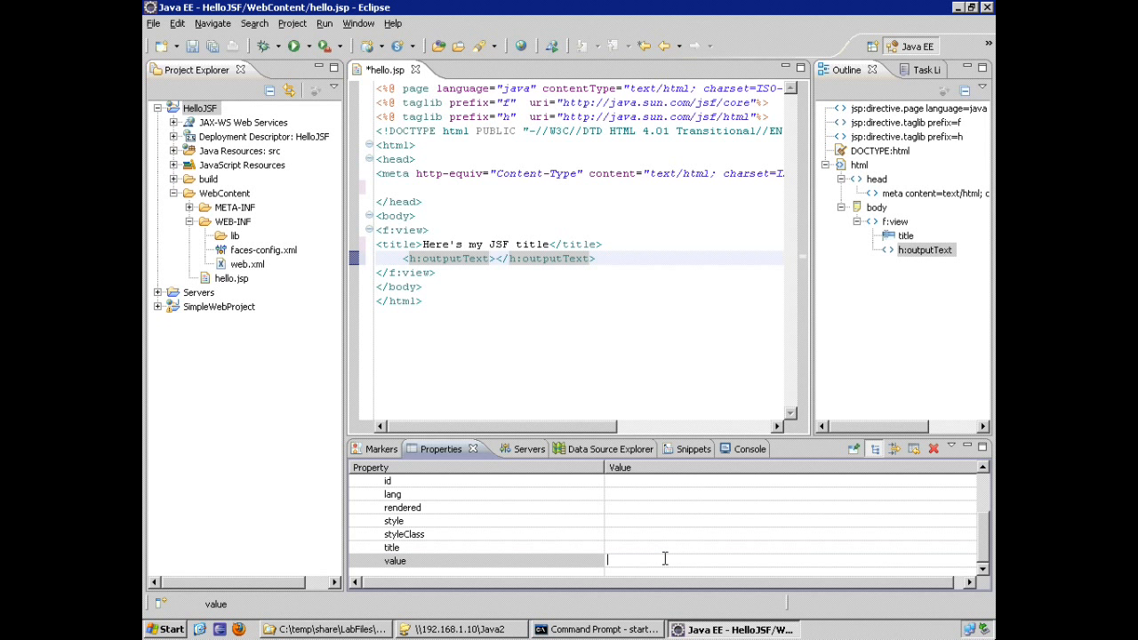
text(Helo)
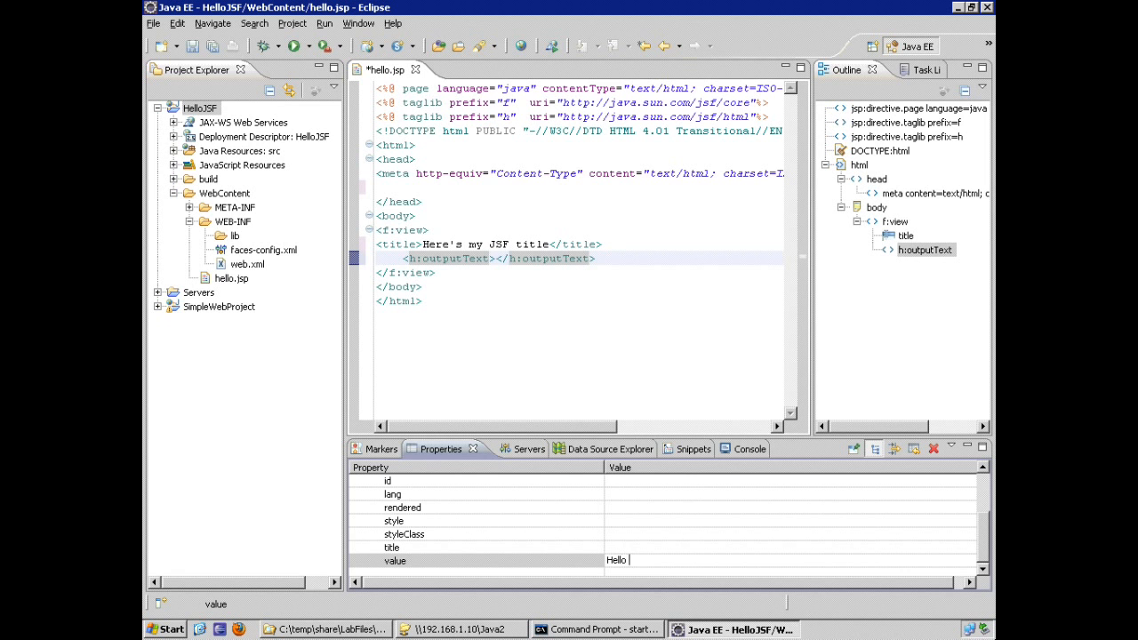
text(World)
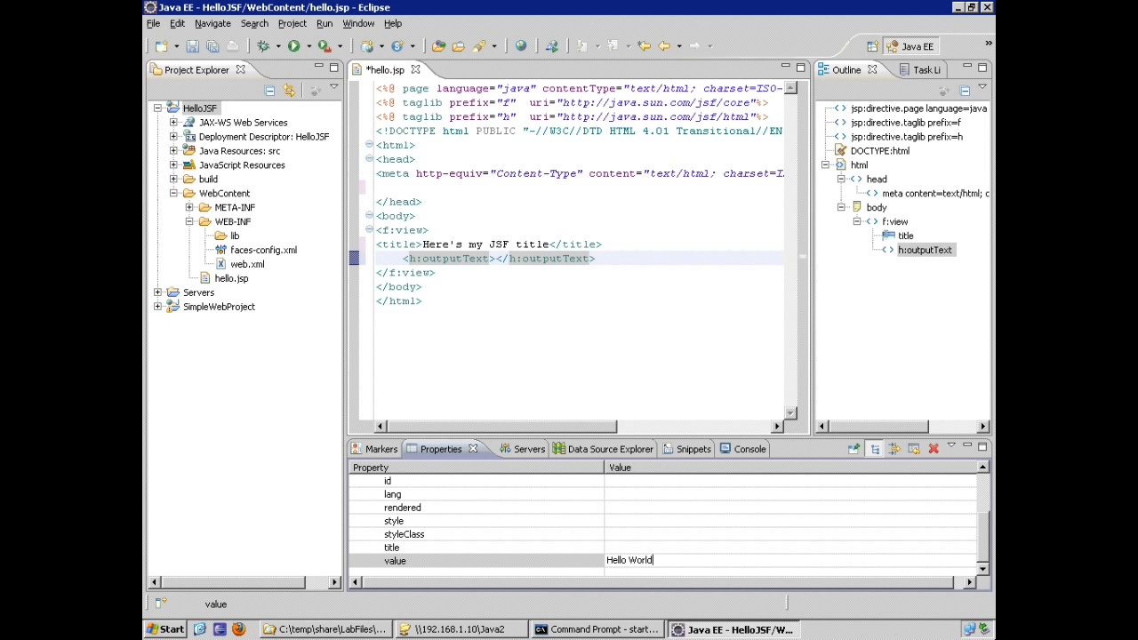
key(Return)
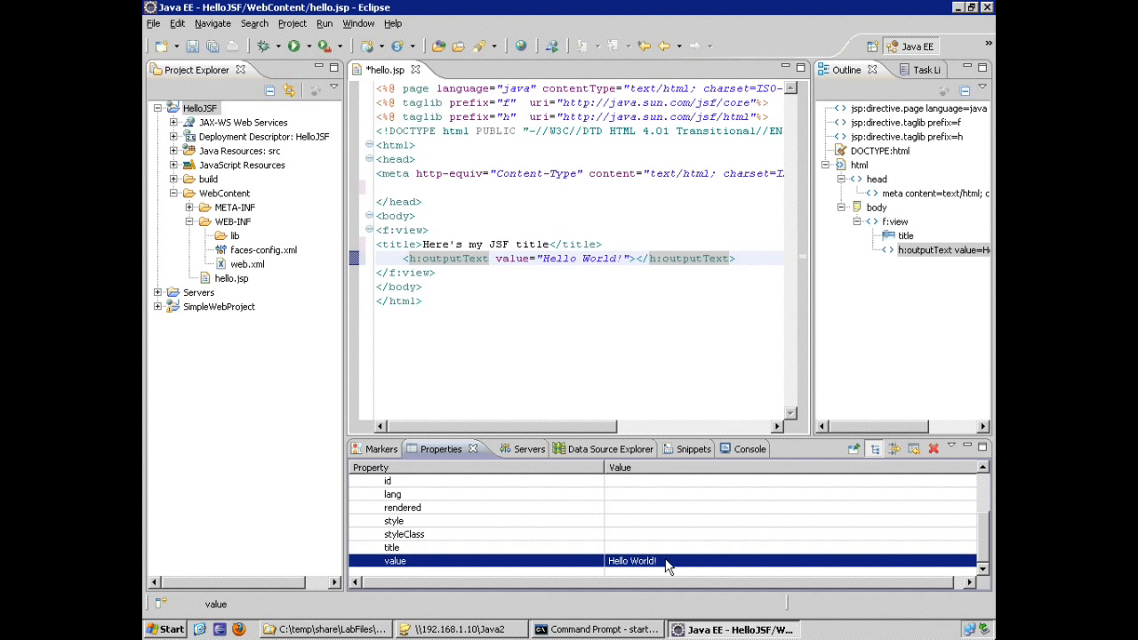
mouse_move(657, 542)
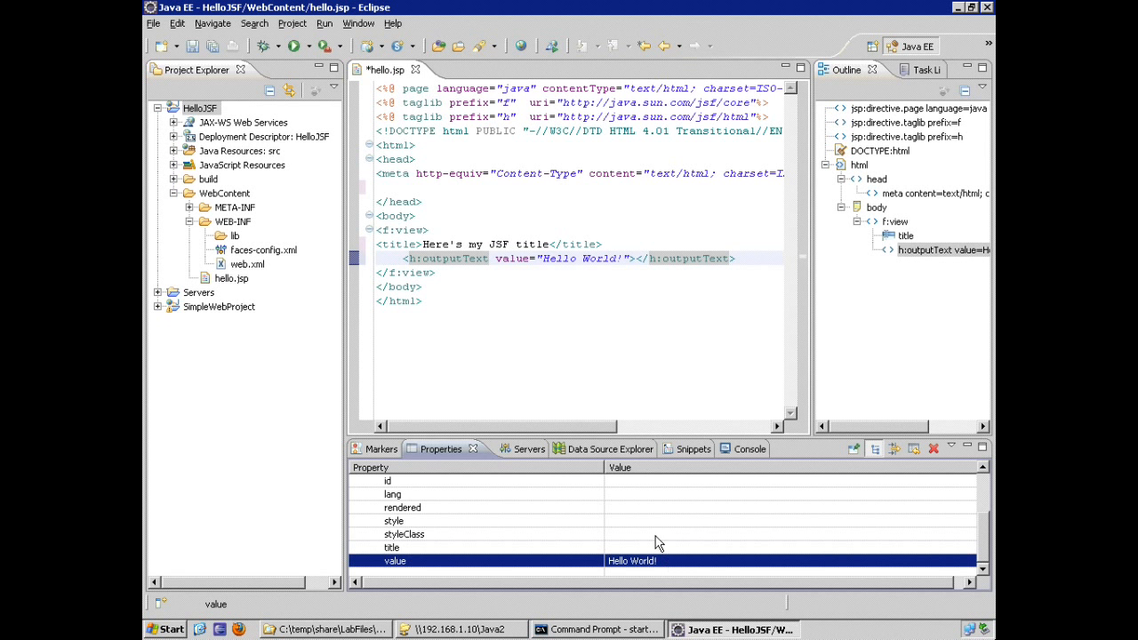
- Make h:outputText a self-closing tag, save hello.jsp, and select it in Project Explorer
click(636, 258)
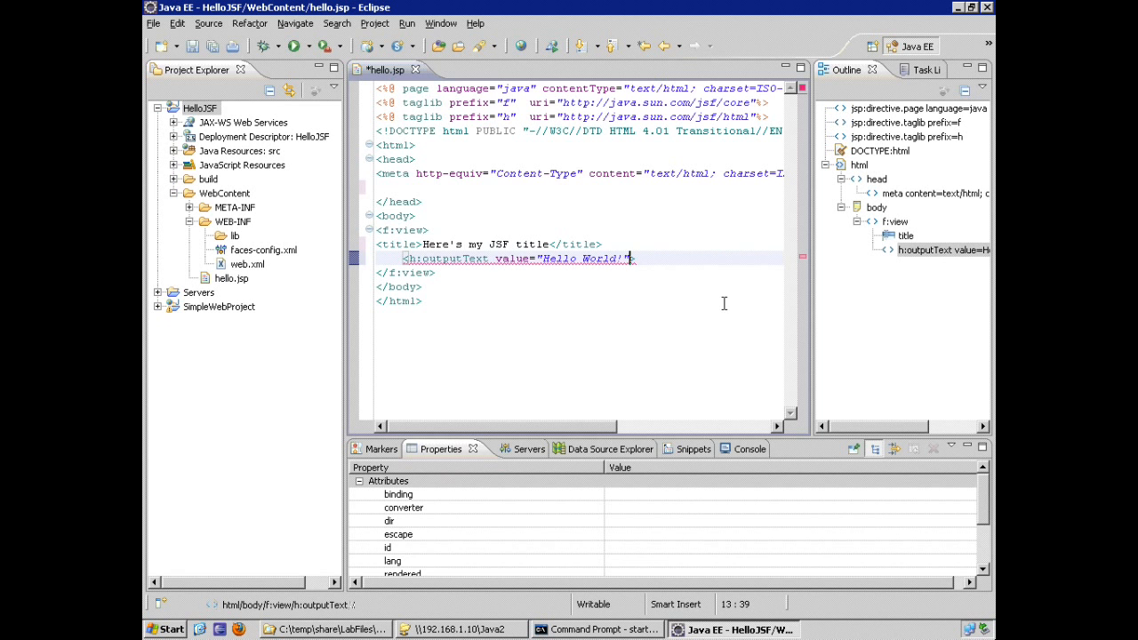
text(/>)
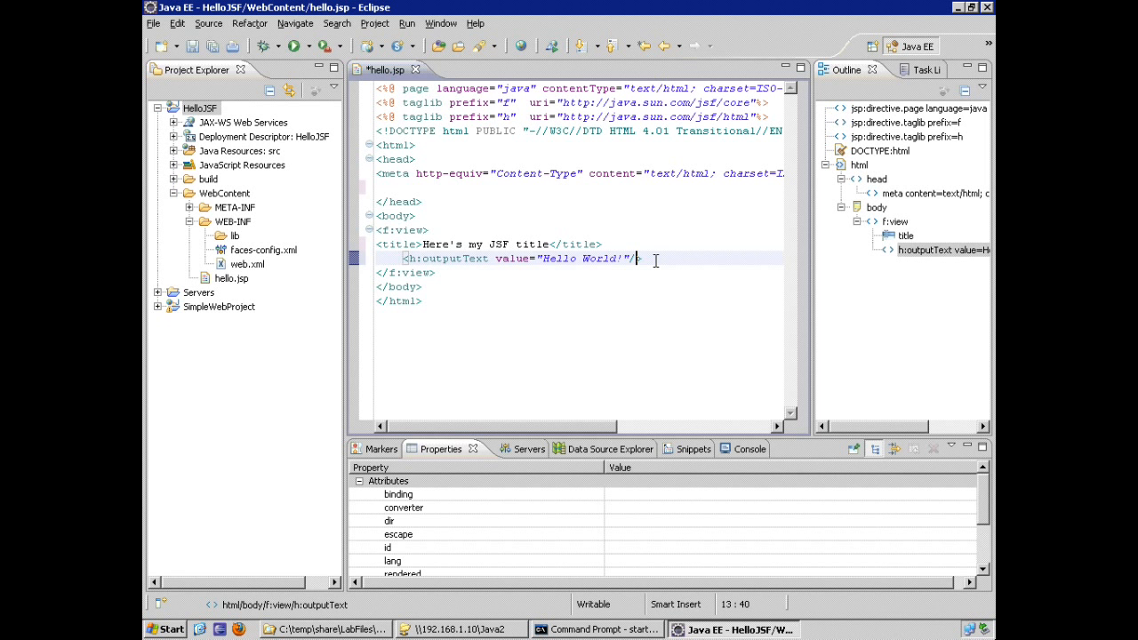
key(ctrl+s)
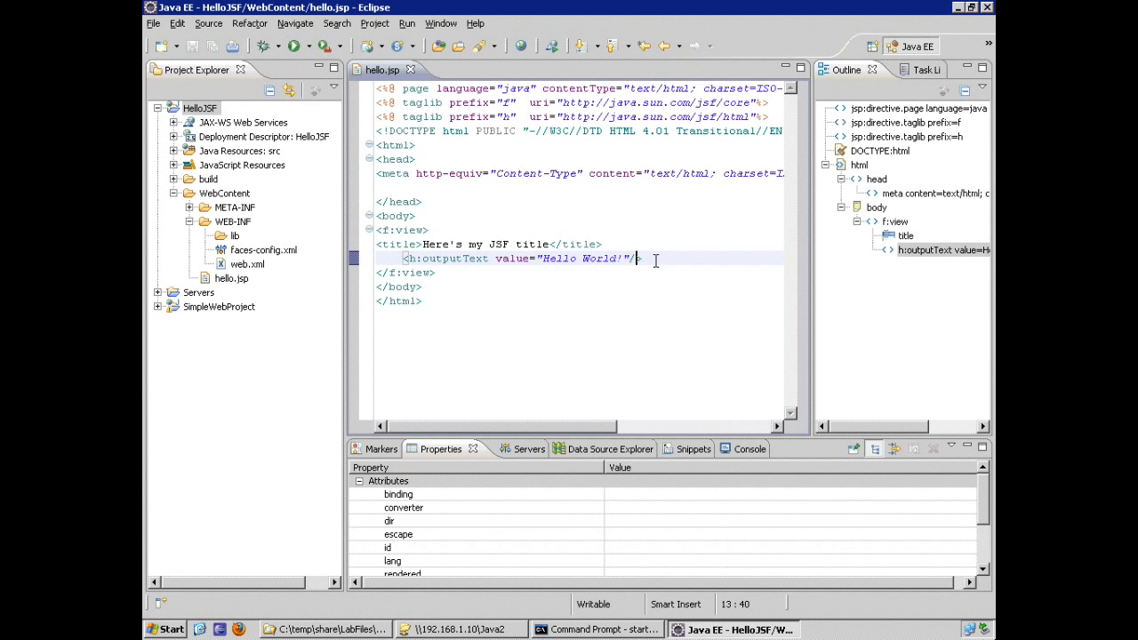
click(231, 279)
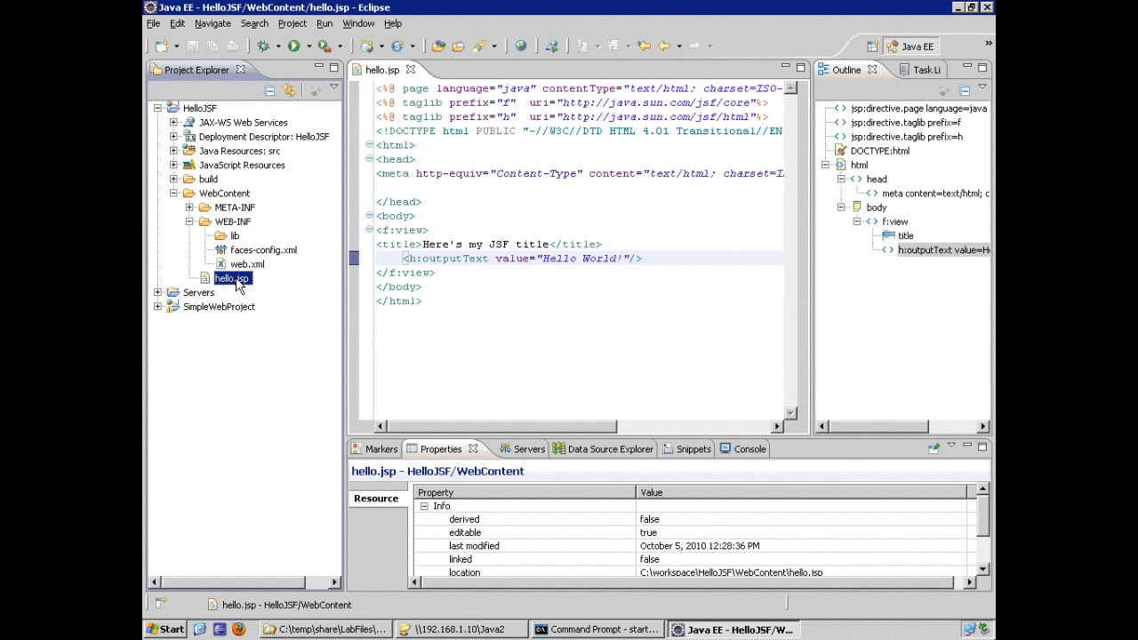
- Open the JBoss v5.0 server's Add and Remove dialog listing HelloJSF as available
right_click(232, 277)
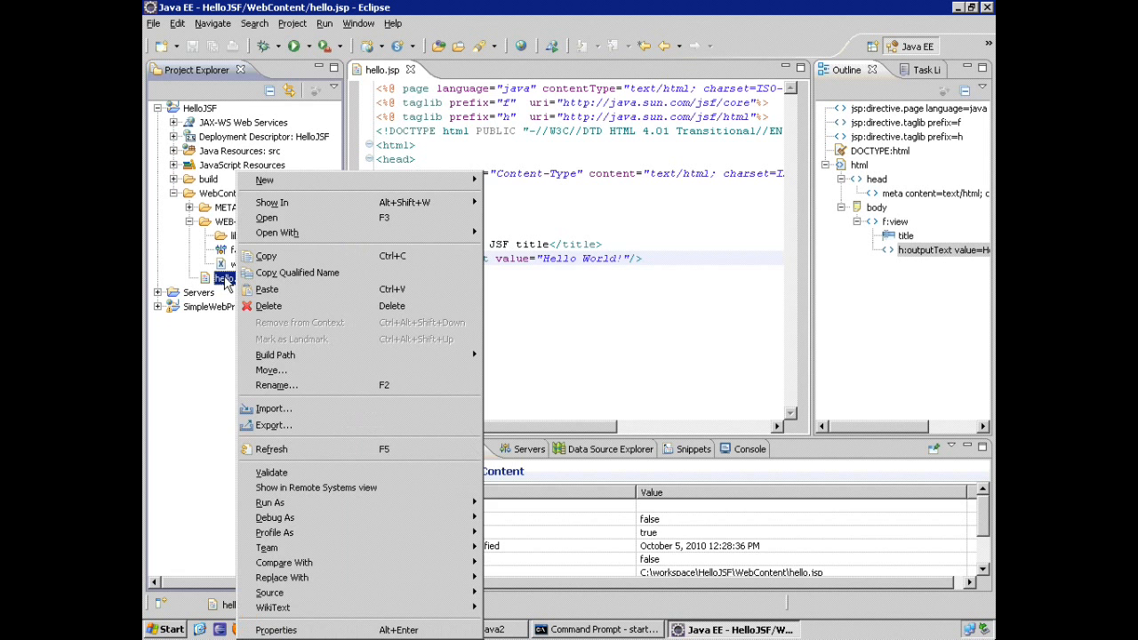
click(500, 449)
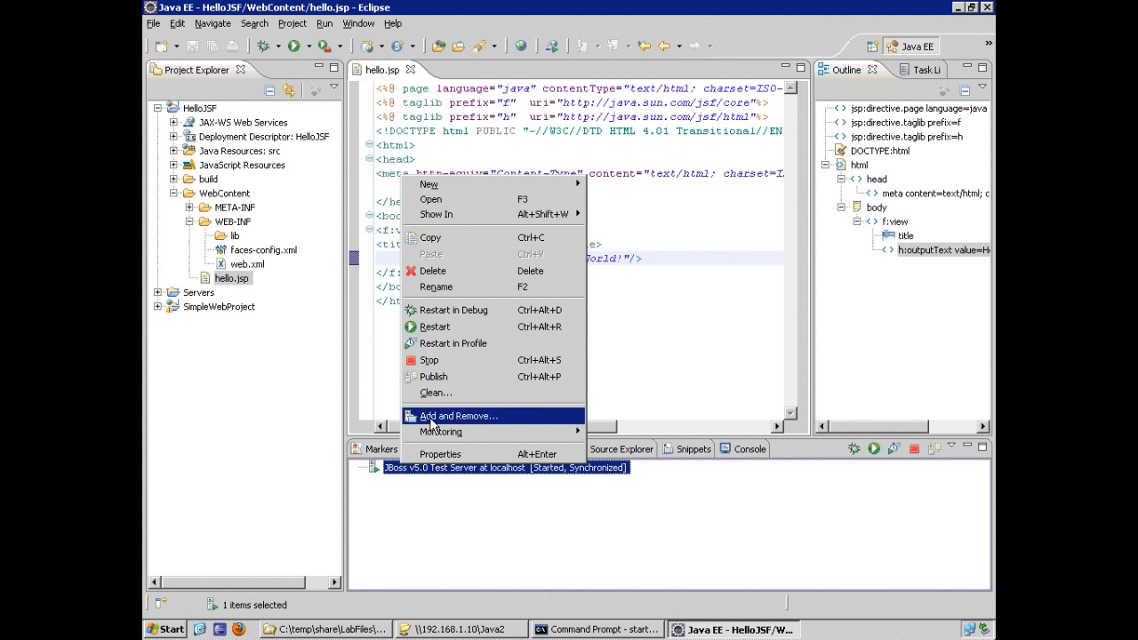
click(458, 416)
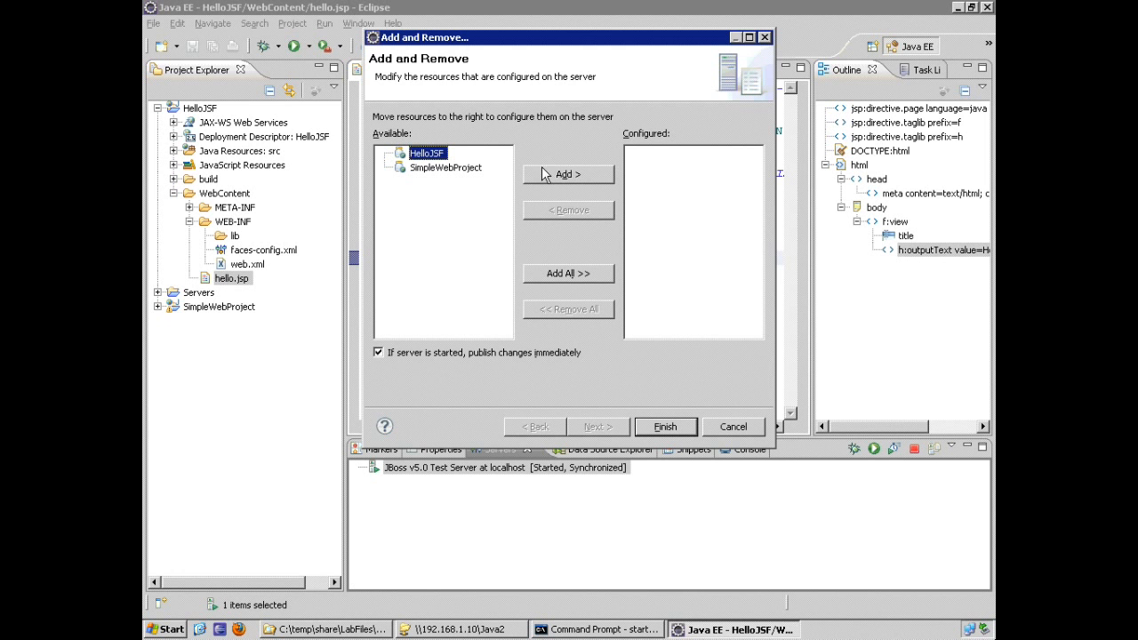
mouse_move(456, 205)
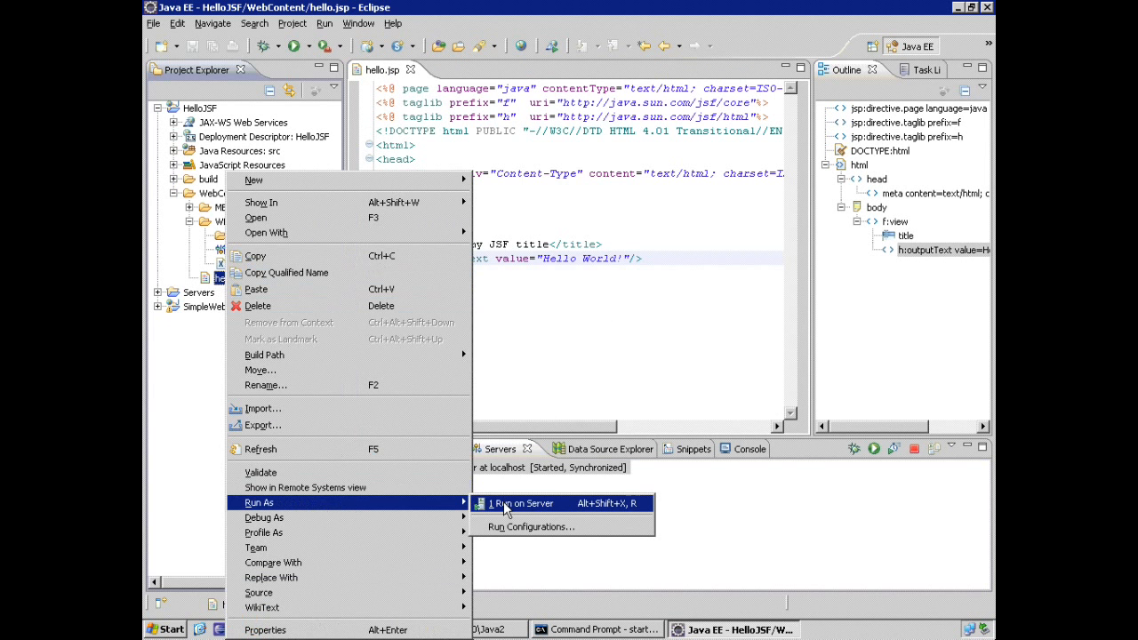
- Run hello.jsp on JBoss, inspect the deployed HelloJSF module, and review the Console log
click(522, 503)
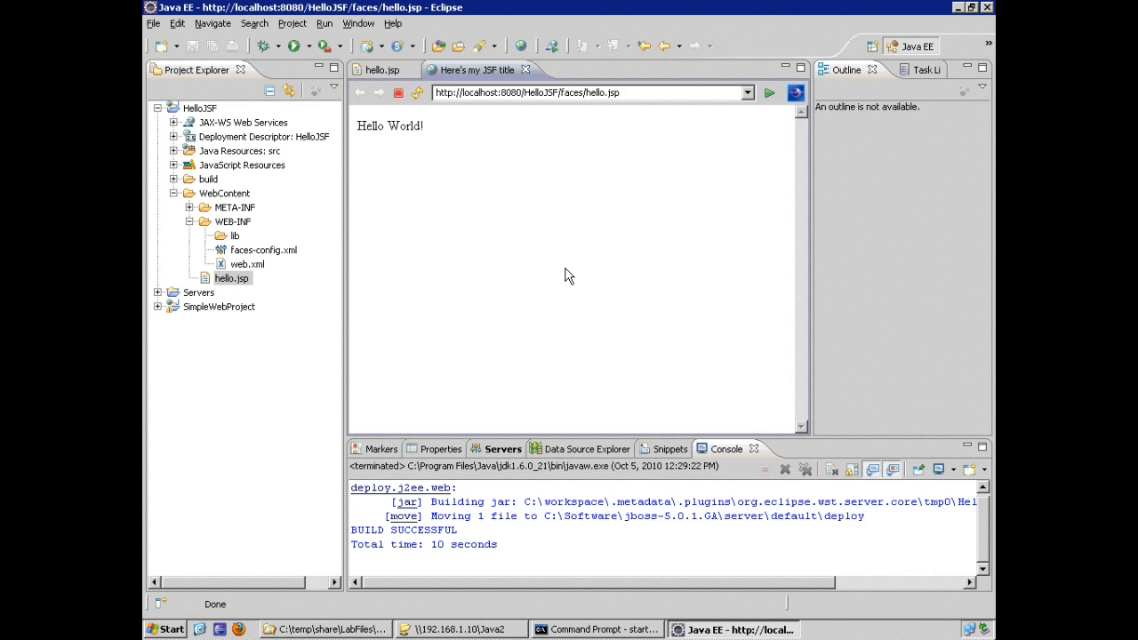
click(496, 448)
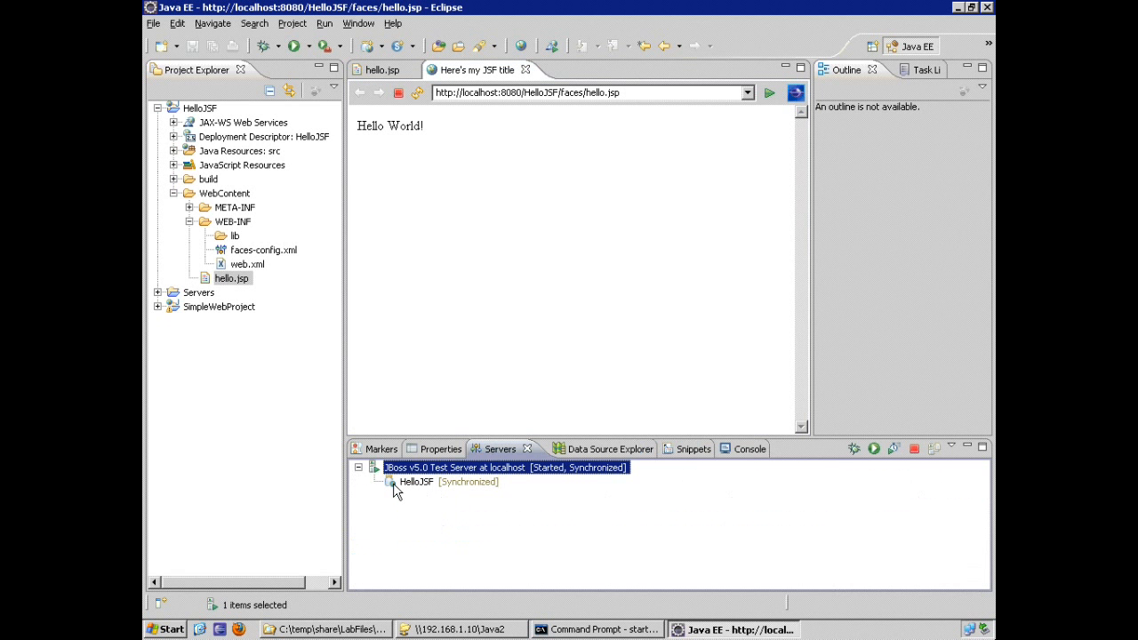
mouse_move(415, 482)
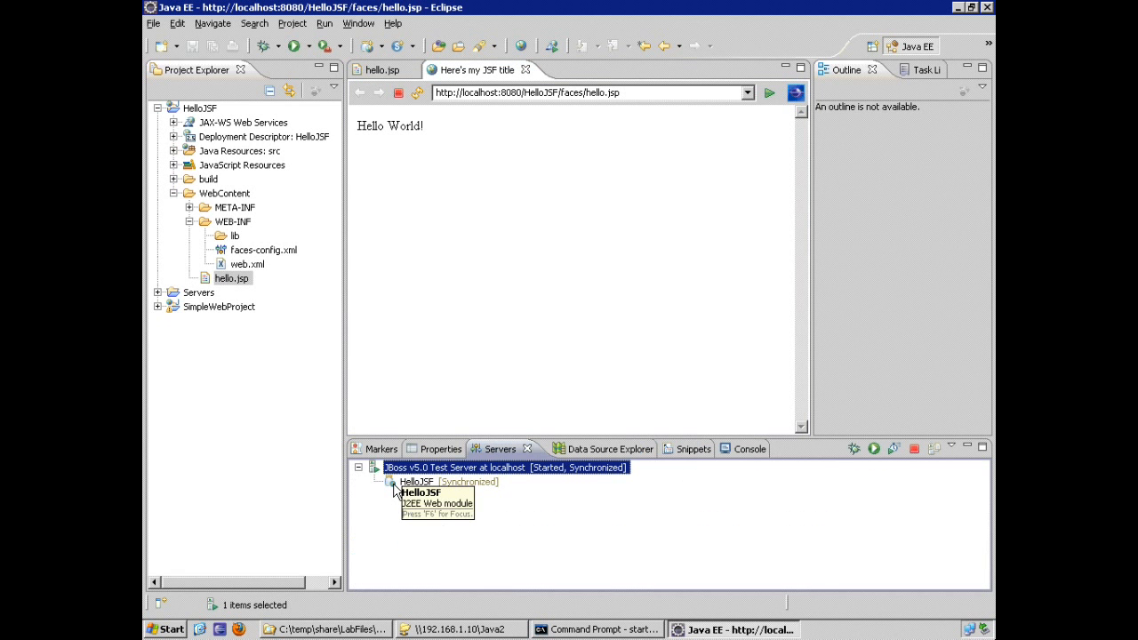
click(418, 481)
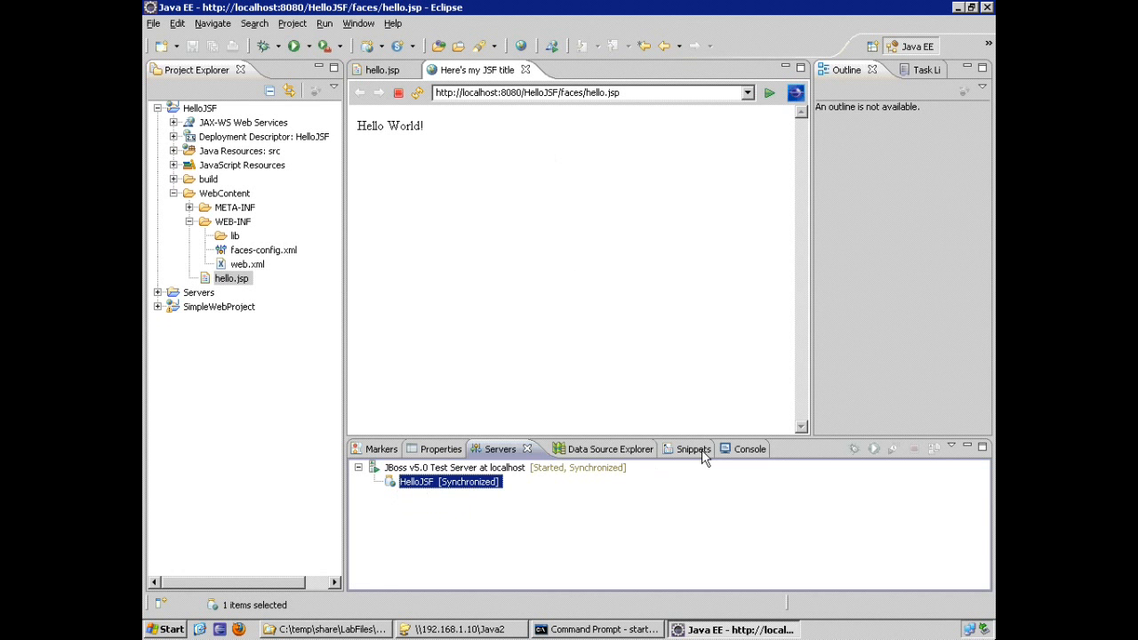
click(720, 448)
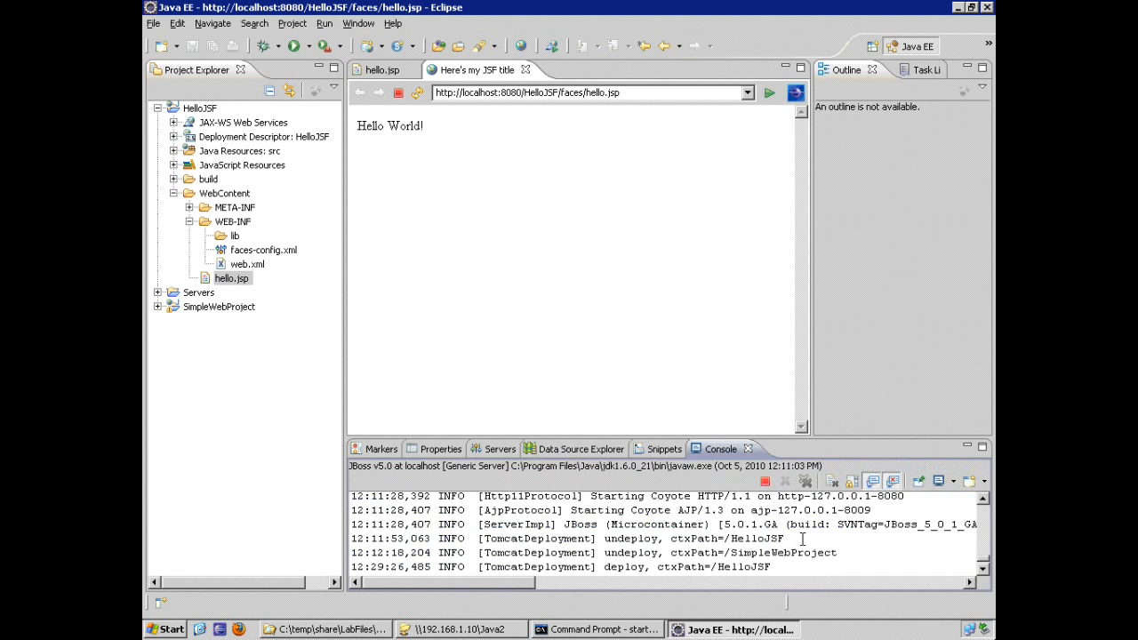
scroll(down, 3)
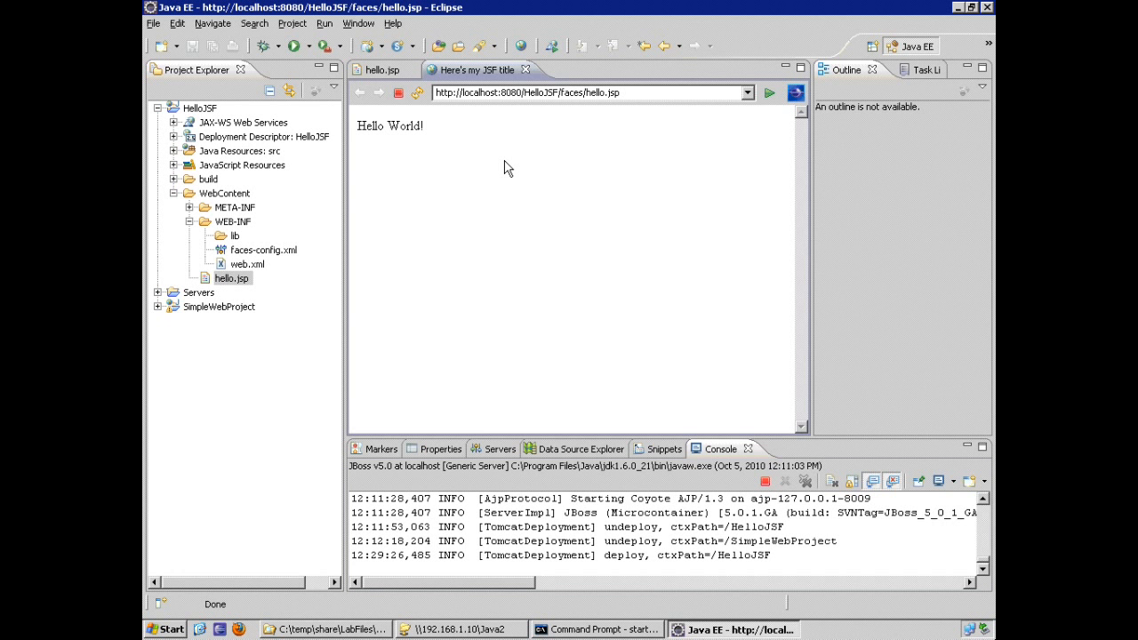
mouse_move(452, 78)
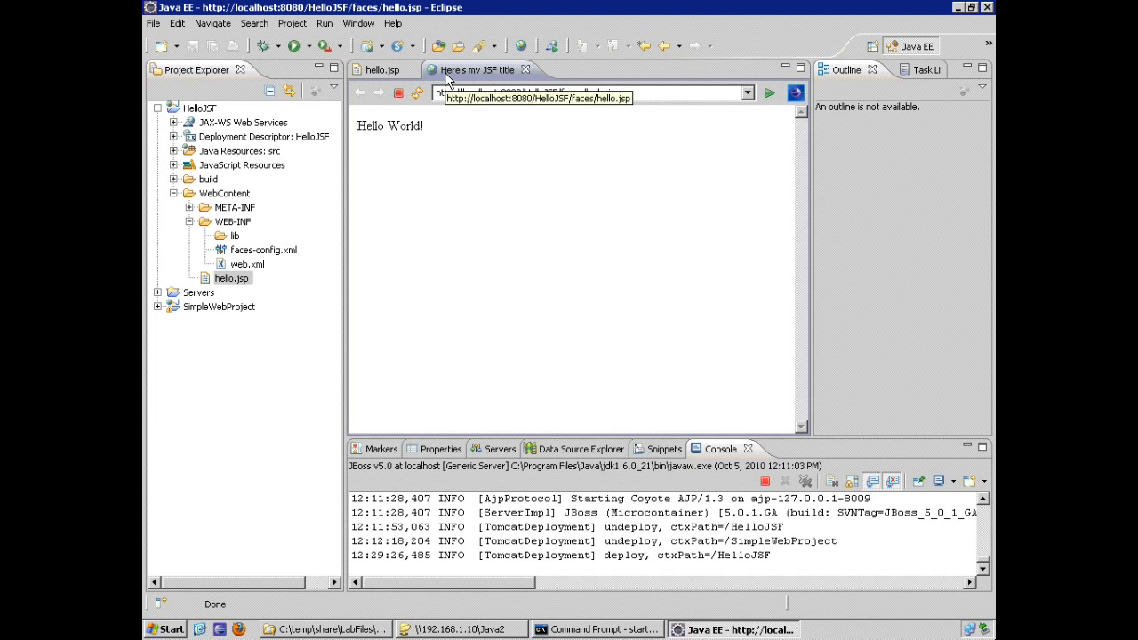